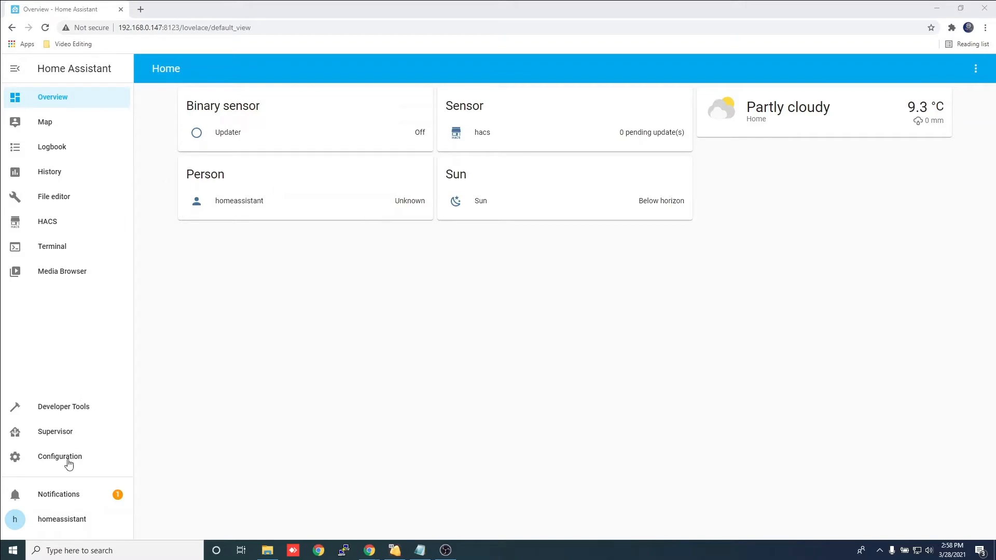
# Step: Restart Home Assistant from Configuration > Server Controls and return to the Overview
pyautogui.click(59, 456)
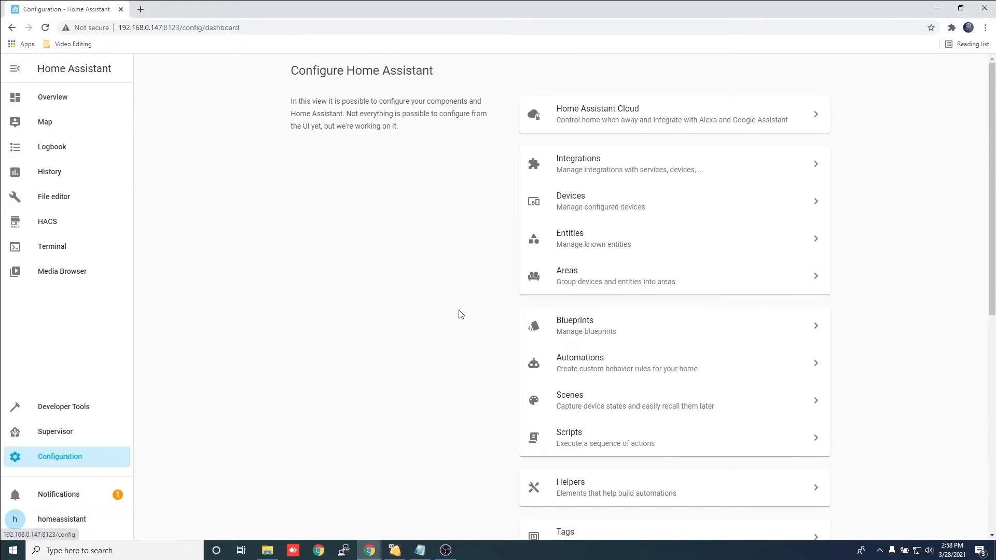
pyautogui.scroll(-3)
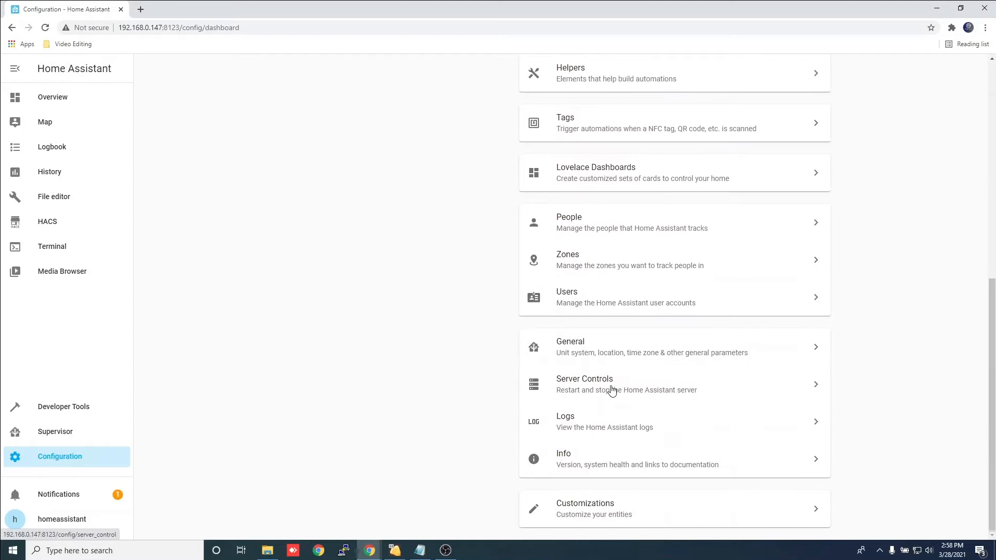
pyautogui.click(584, 383)
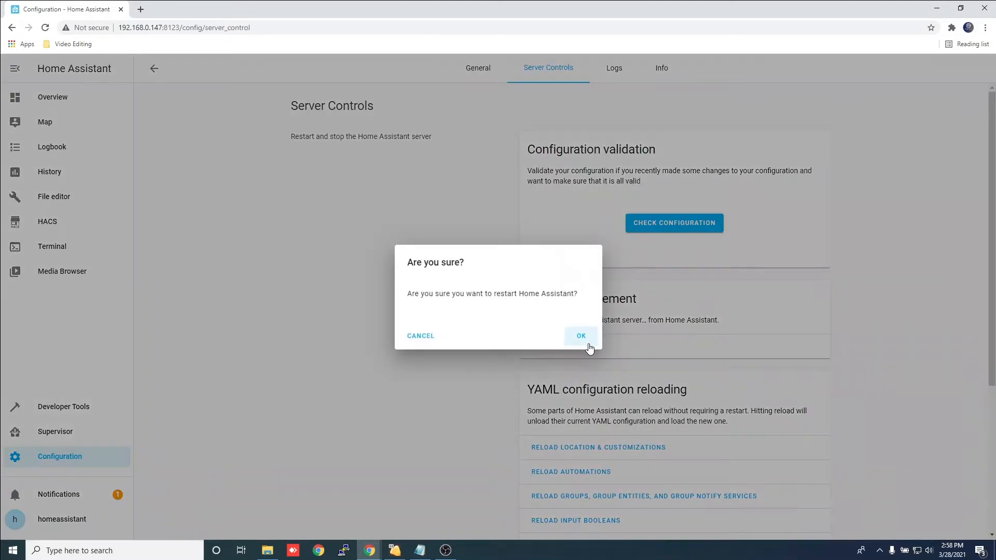
pyautogui.click(579, 335)
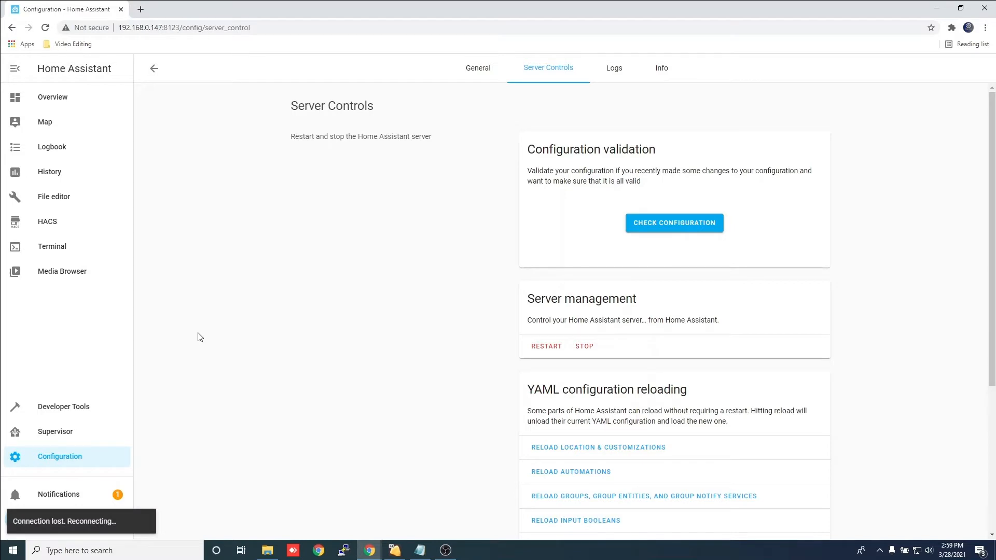
pyautogui.click(52, 96)
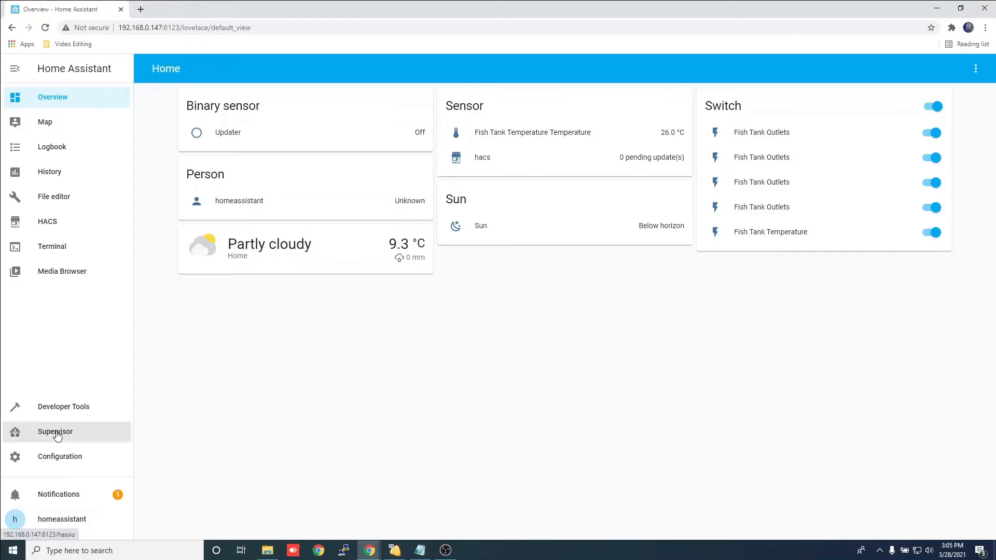
# Step: Install the Node-RED add-on from the Supervisor Add-on Store
pyautogui.click(55, 431)
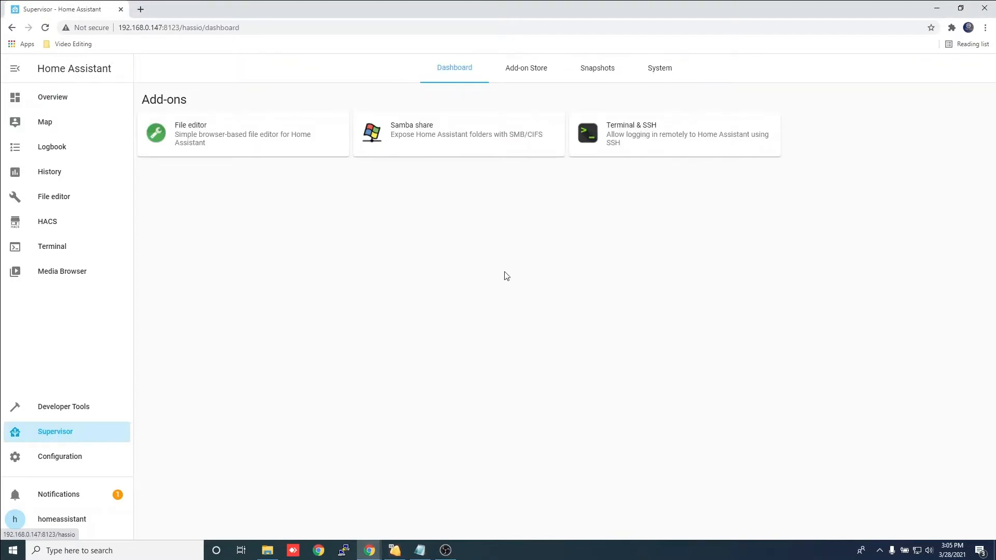
pyautogui.click(525, 68)
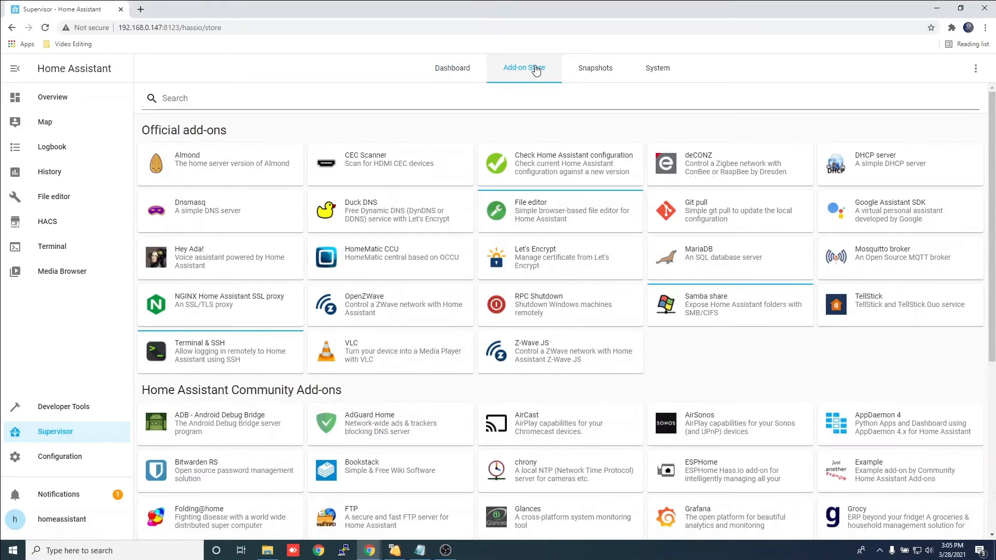
pyautogui.scroll(-3)
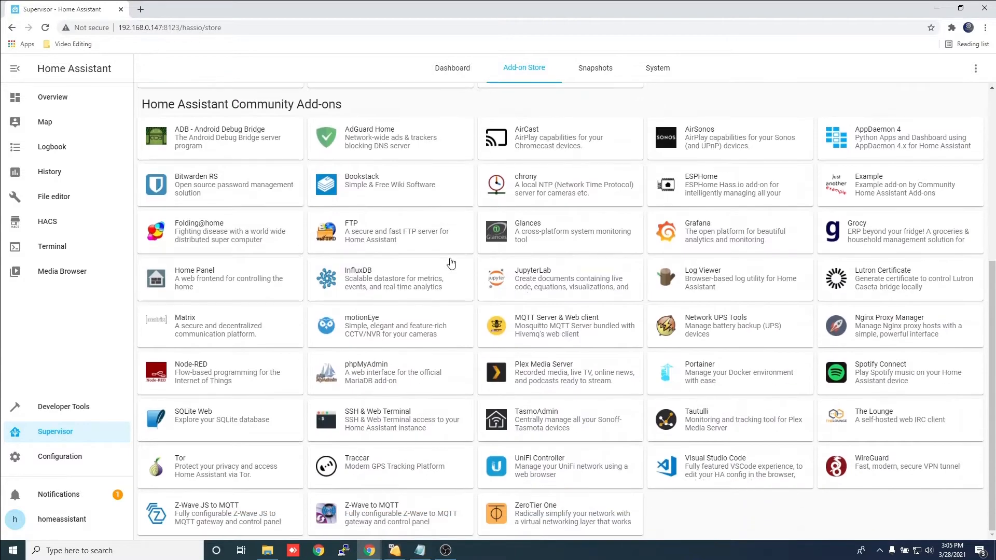
pyautogui.click(219, 373)
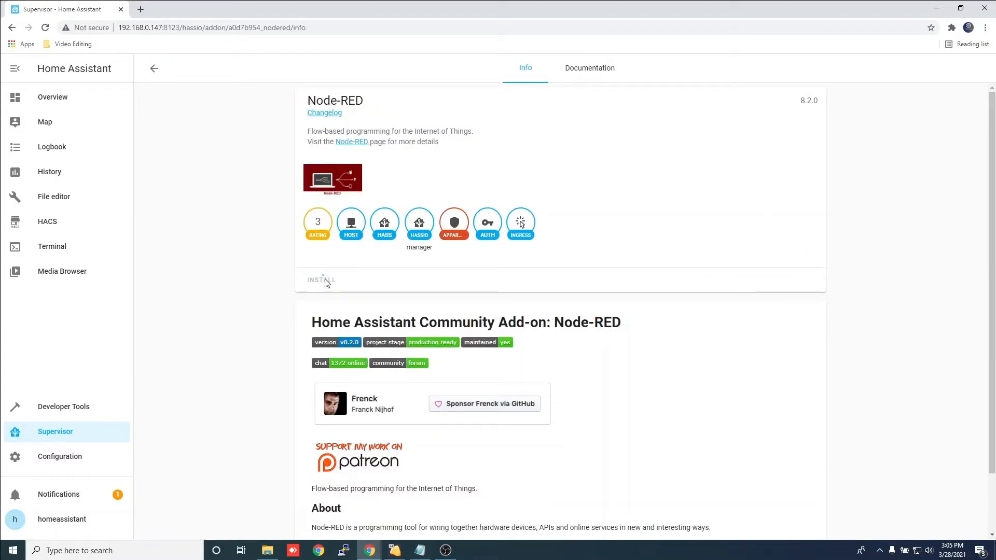
pyautogui.click(320, 280)
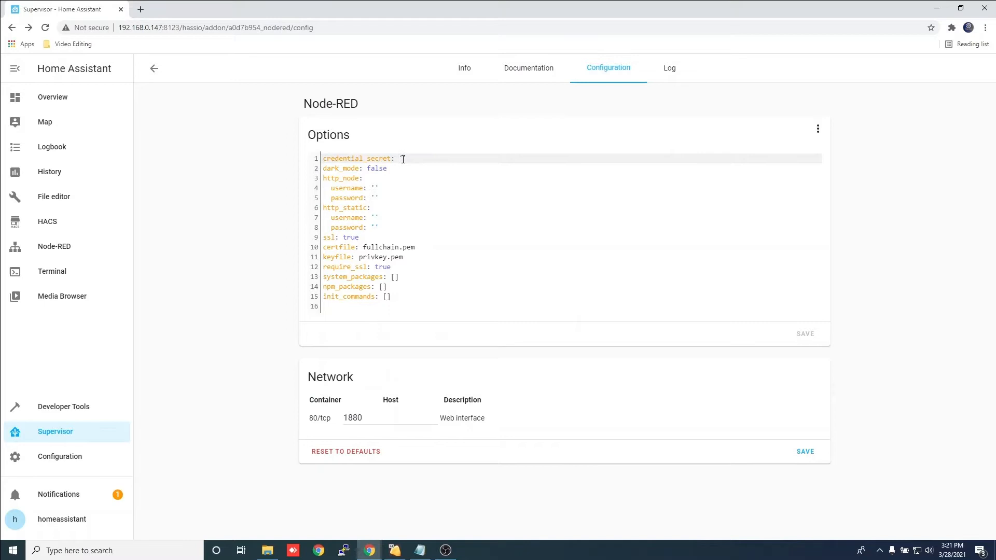
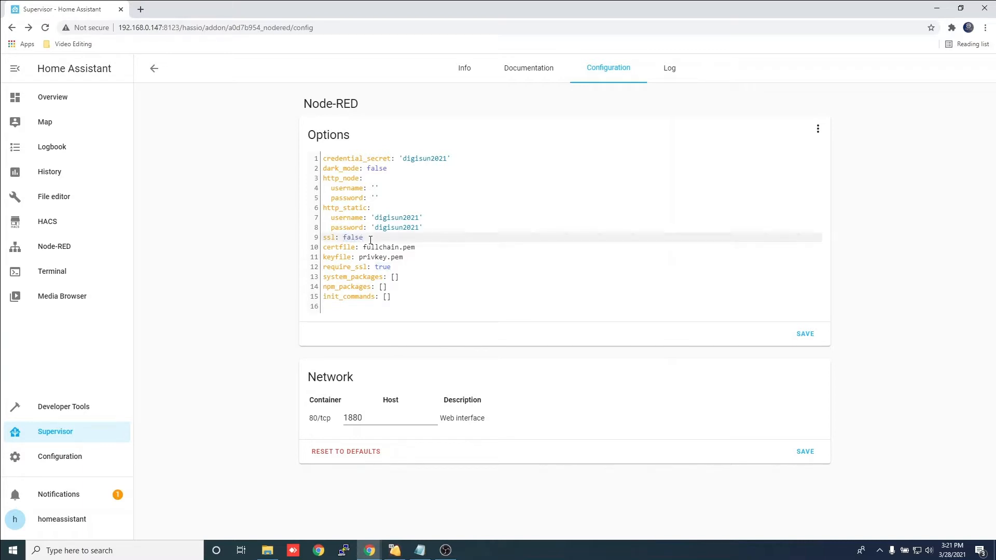
pyautogui.click(805, 334)
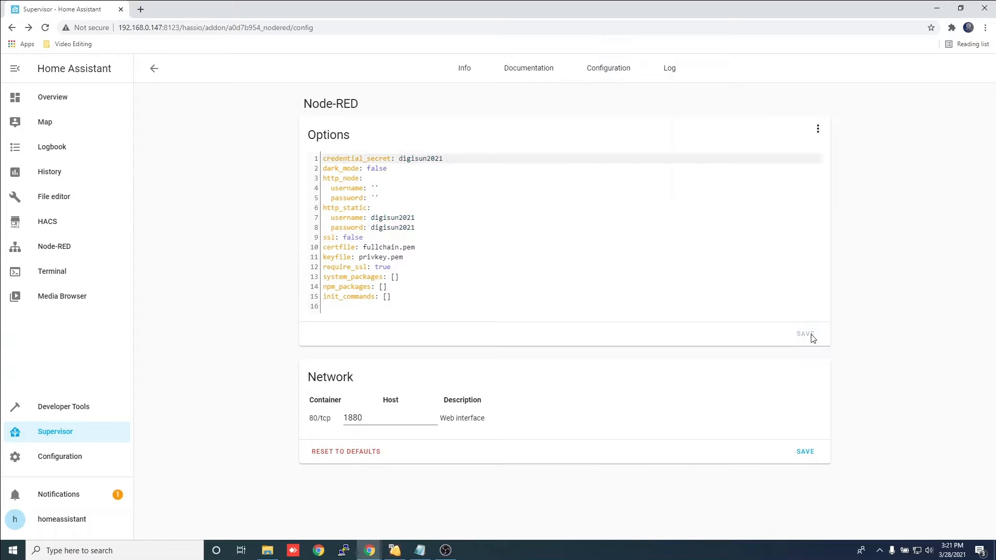
pyautogui.moveTo(465, 68)
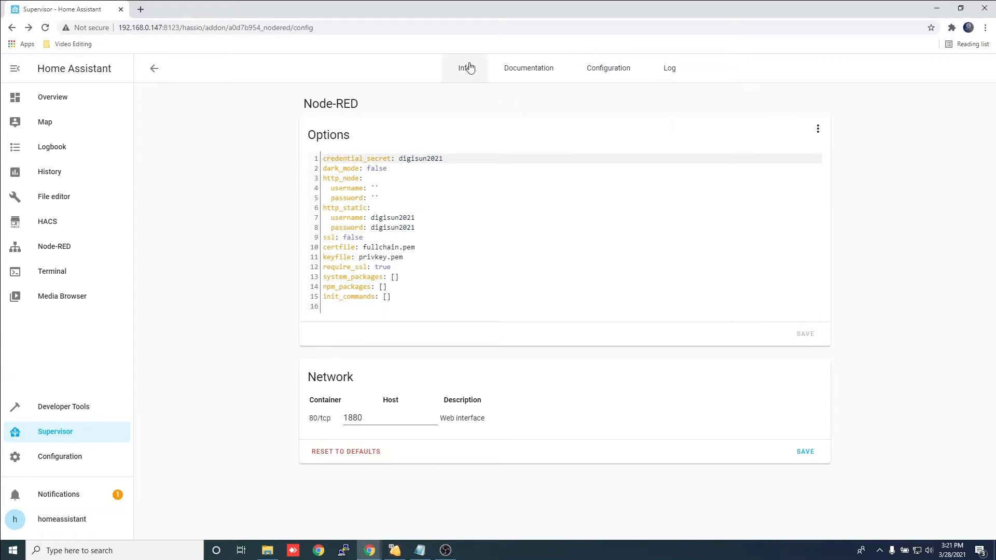
# Step: Start Node-RED from its Info page, check the startup log, and open the flow editor
pyautogui.click(465, 69)
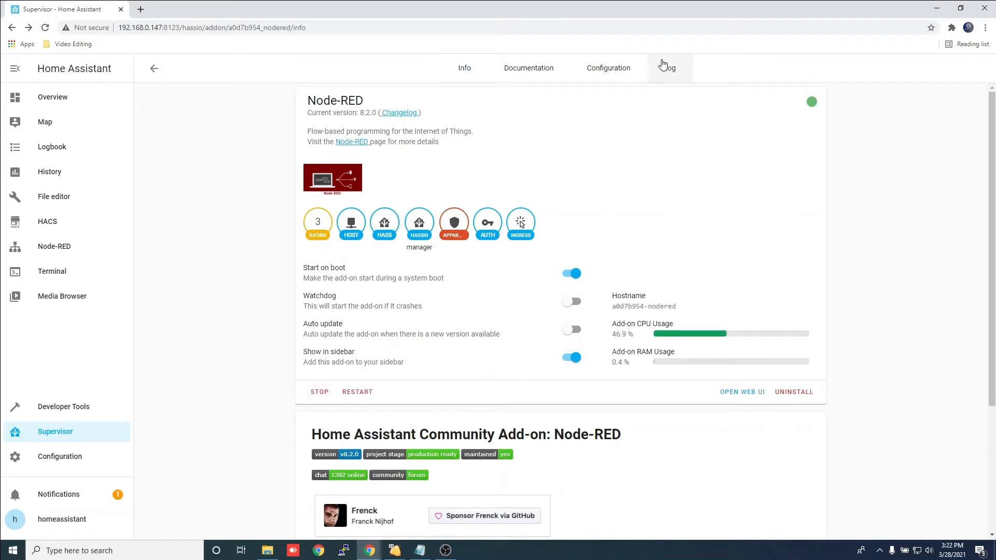
pyautogui.click(669, 68)
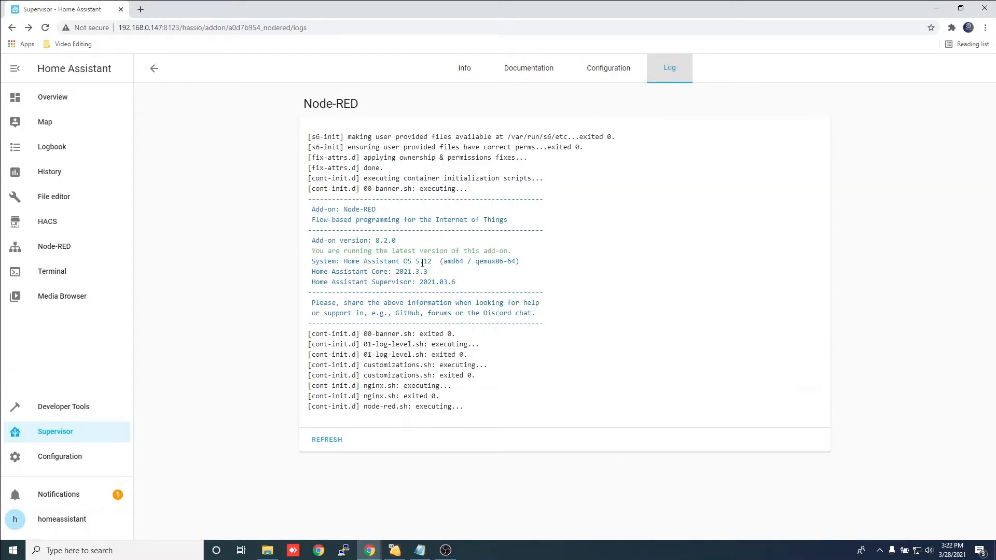
pyautogui.click(465, 69)
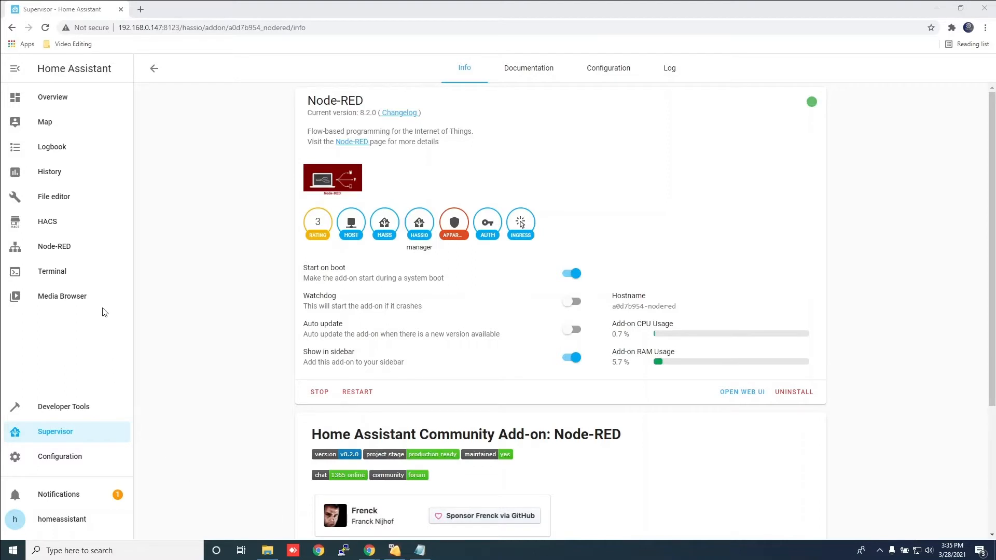
pyautogui.click(55, 247)
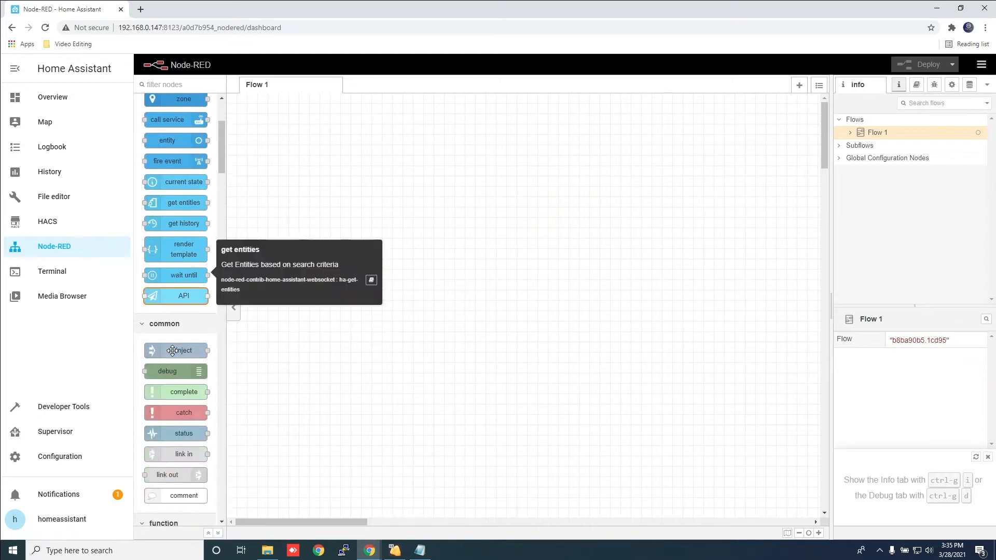
# Step: Drag a bigtimer node from the advanced palette section onto Flow 1
pyautogui.scroll(-3)
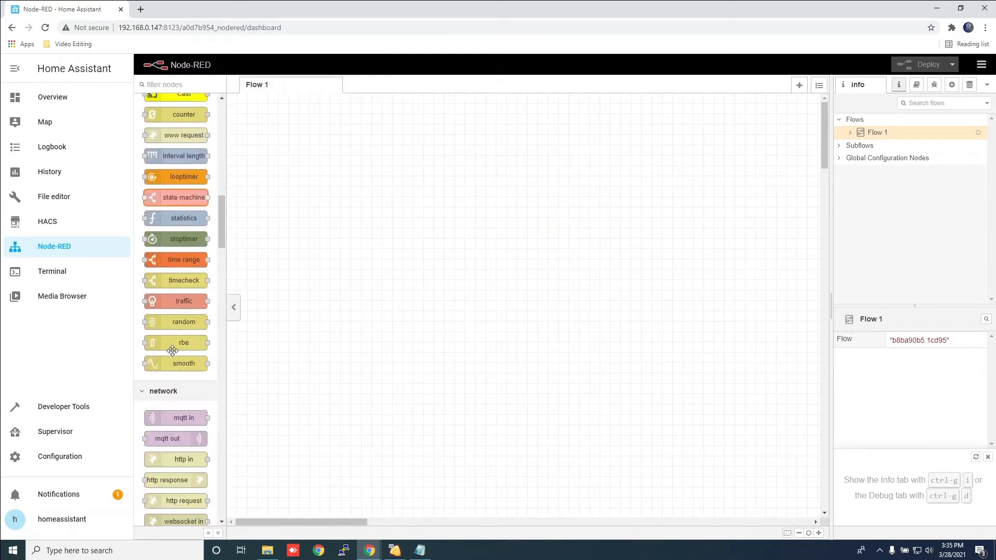
pyautogui.scroll(-3)
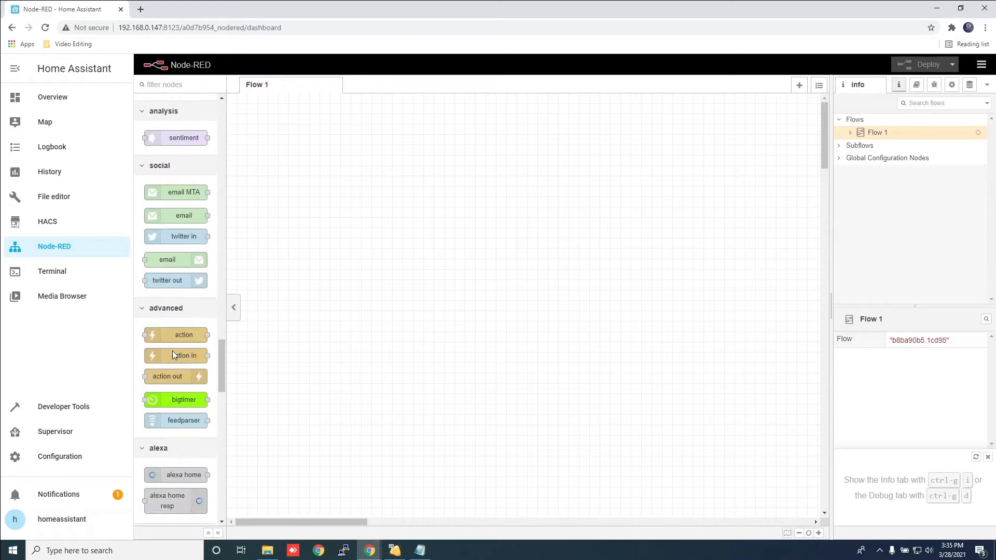
pyautogui.moveTo(184, 400); pyautogui.dragTo(321, 174)
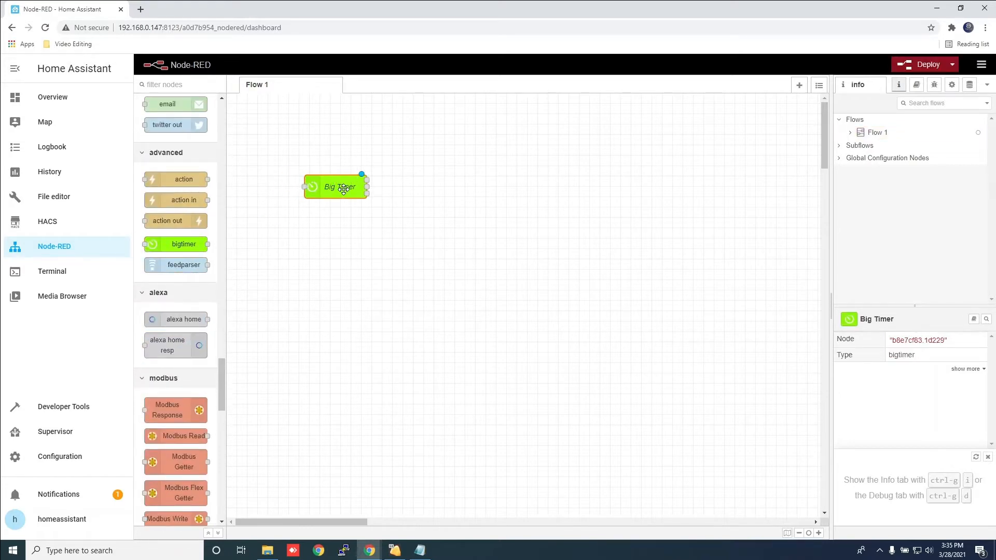
# Step: Configure Big Timer with Off Time Dawn, latitude 34, longitude -83.4 and topic mytimer
pyautogui.doubleClick(335, 186)
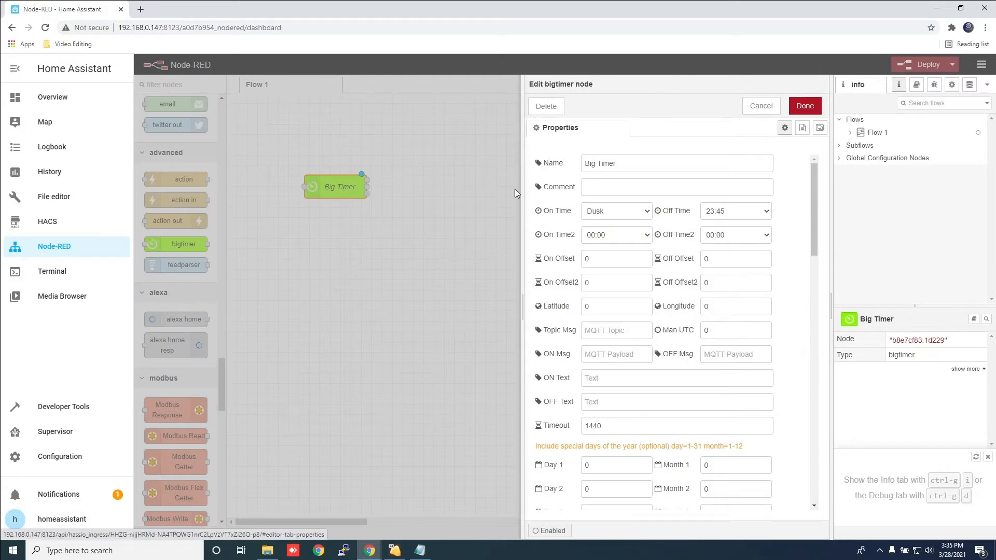
pyautogui.click(735, 210)
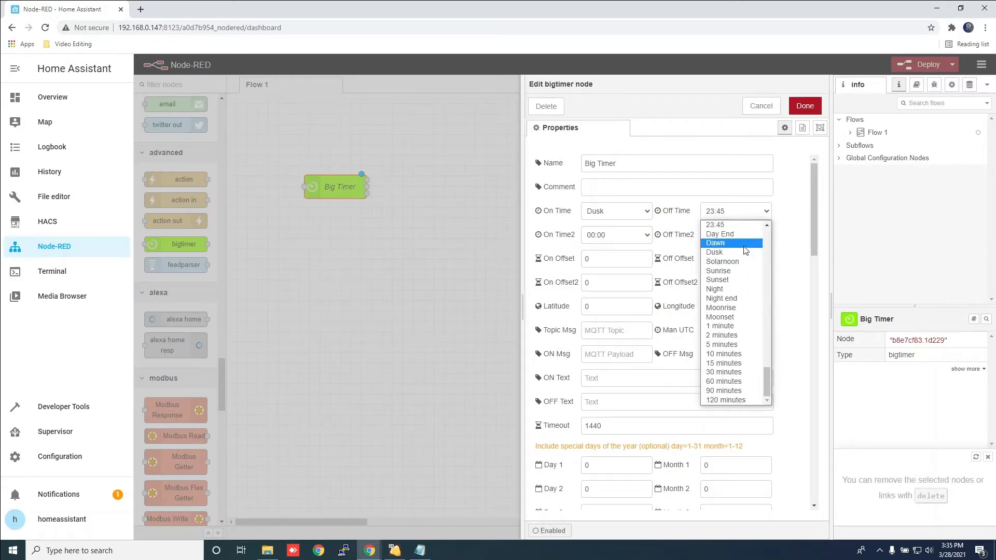
pyautogui.click(716, 242)
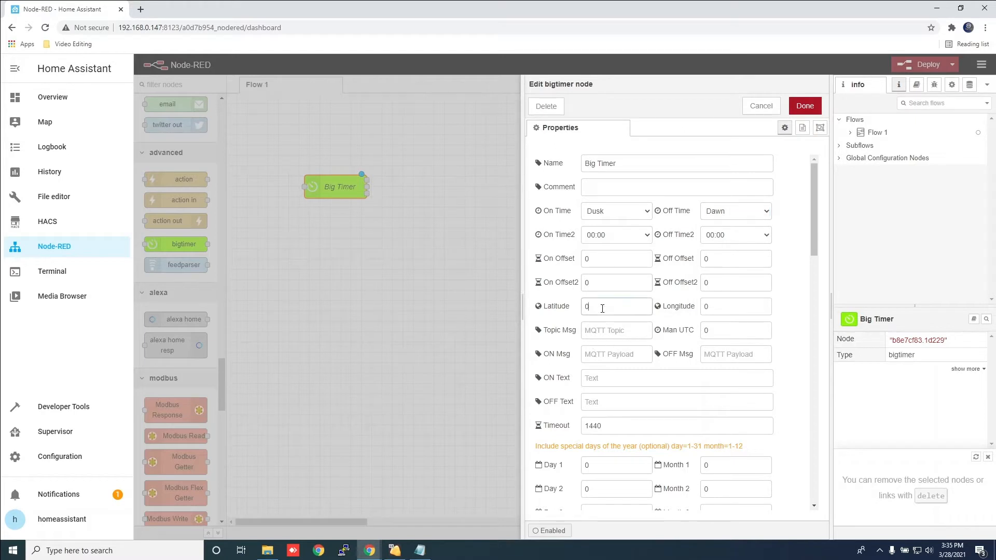
pyautogui.click(613, 306)
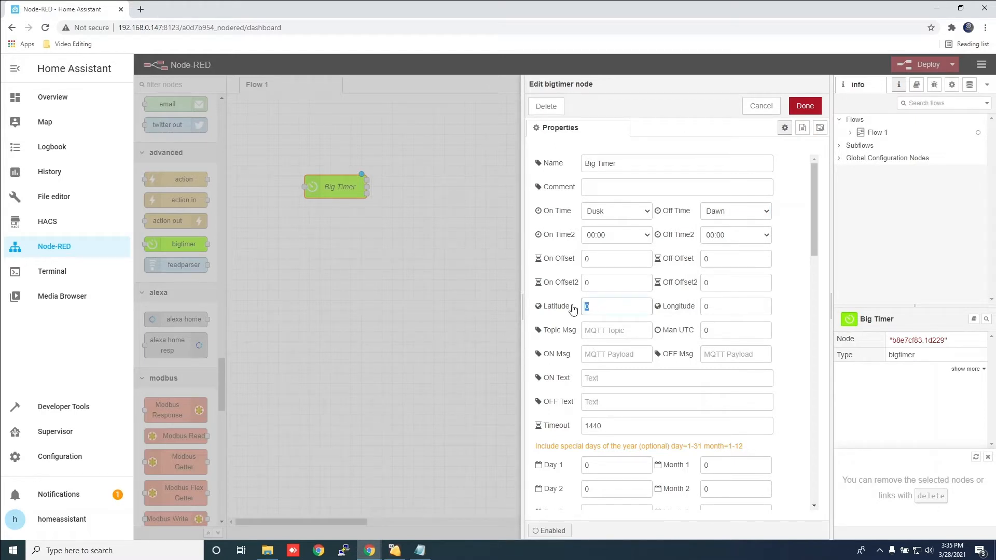
pyautogui.write('34.203320')
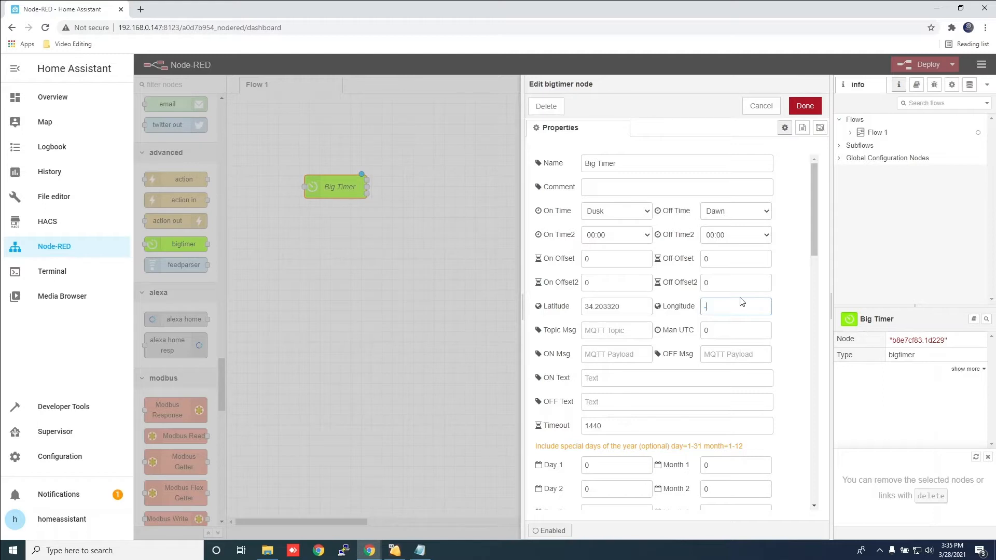
pyautogui.write('-83.457443')
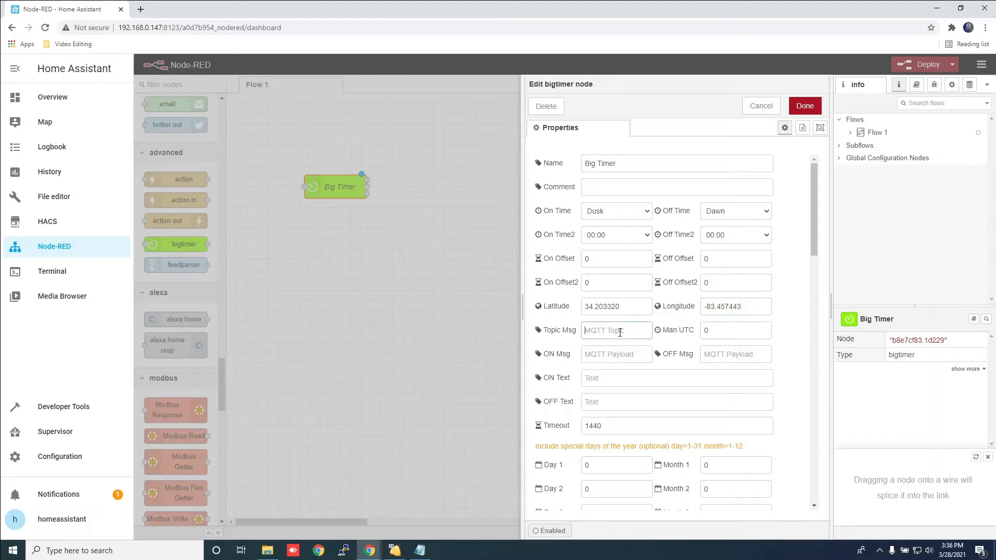
pyautogui.write('mytimer')
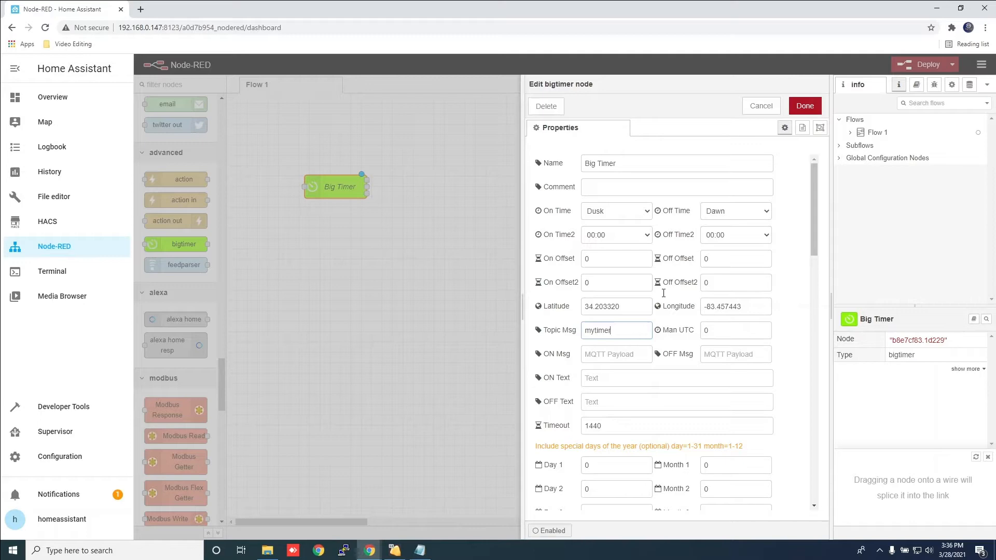
pyautogui.click(804, 106)
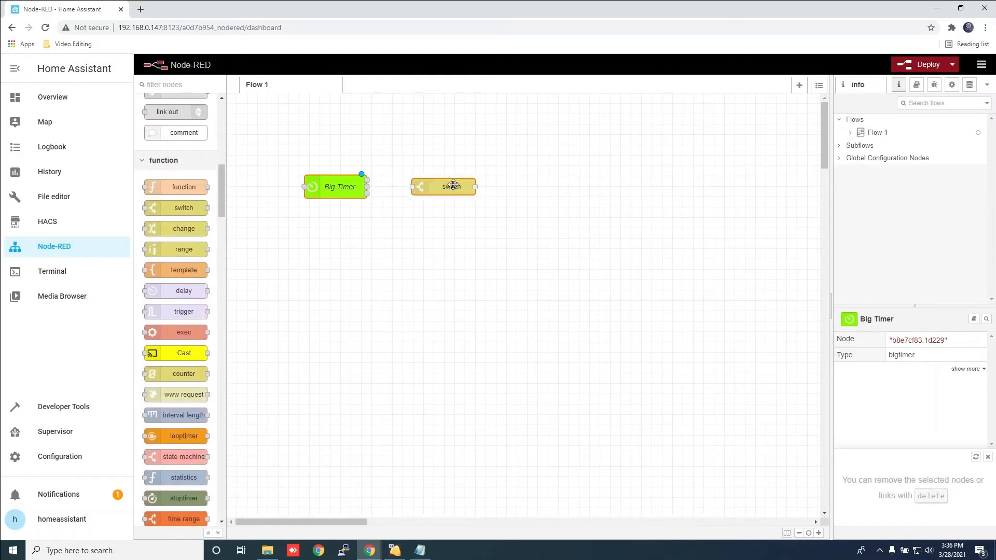
# Step: Name the switch node on/off? with rules == on and == off, then add a call service node
pyautogui.doubleClick(443, 185)
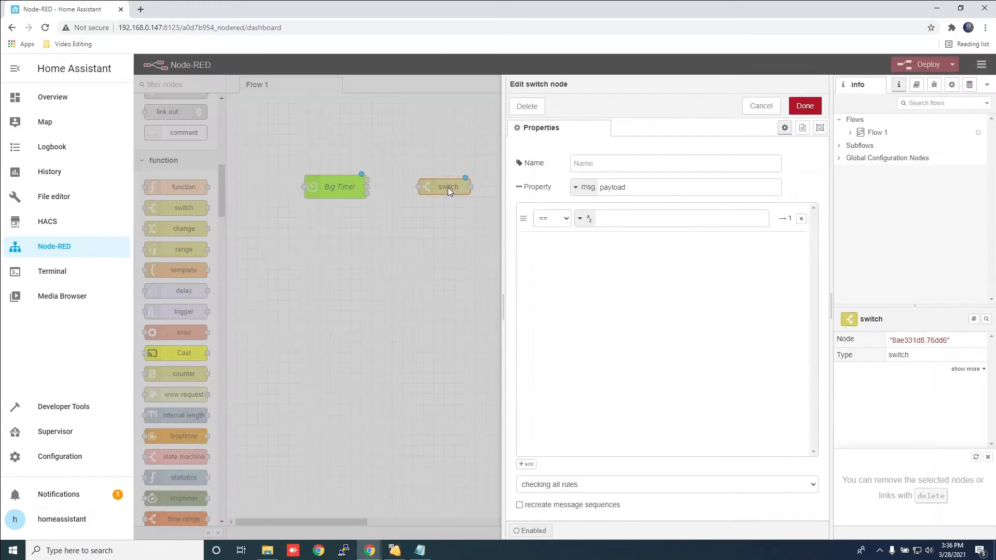
pyautogui.write('o')
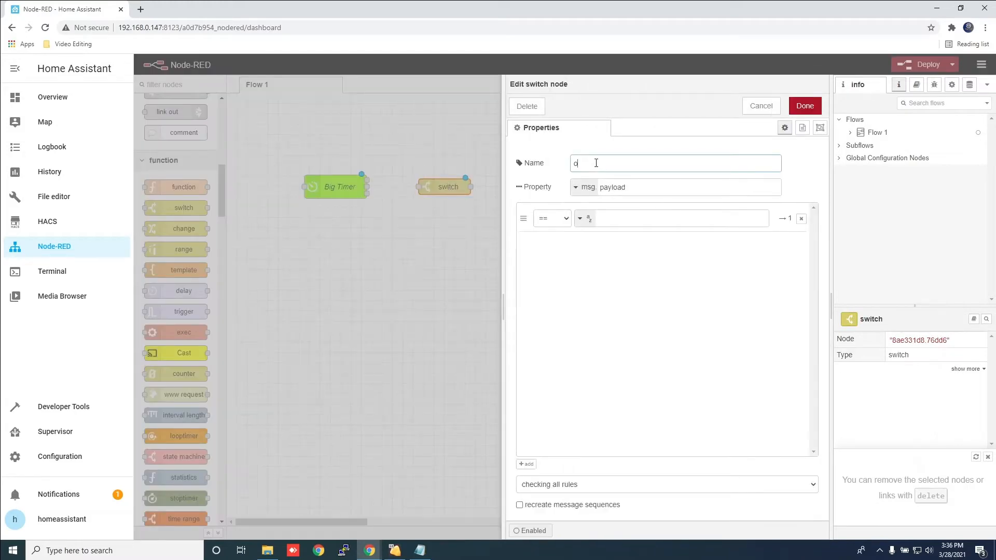
pyautogui.write('n/off')
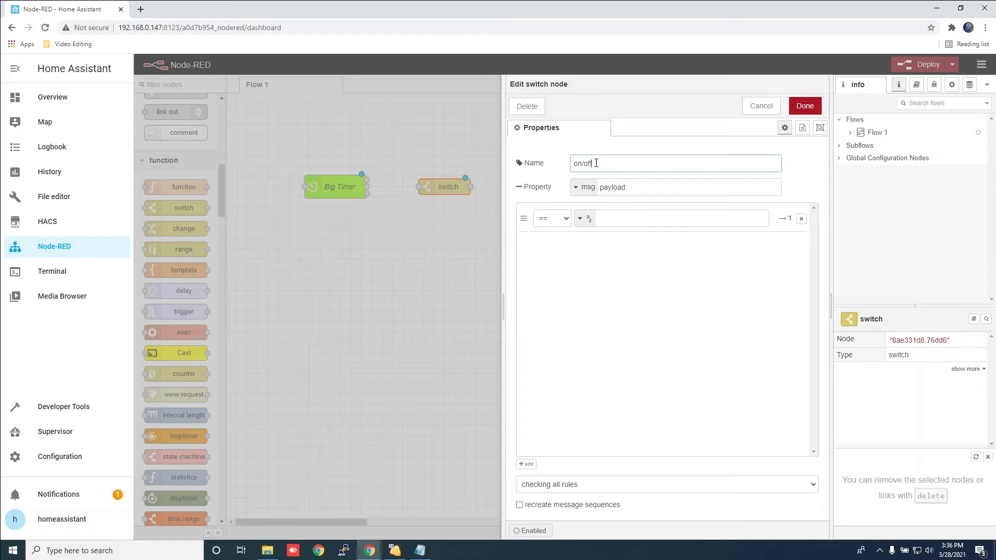
pyautogui.write('?')
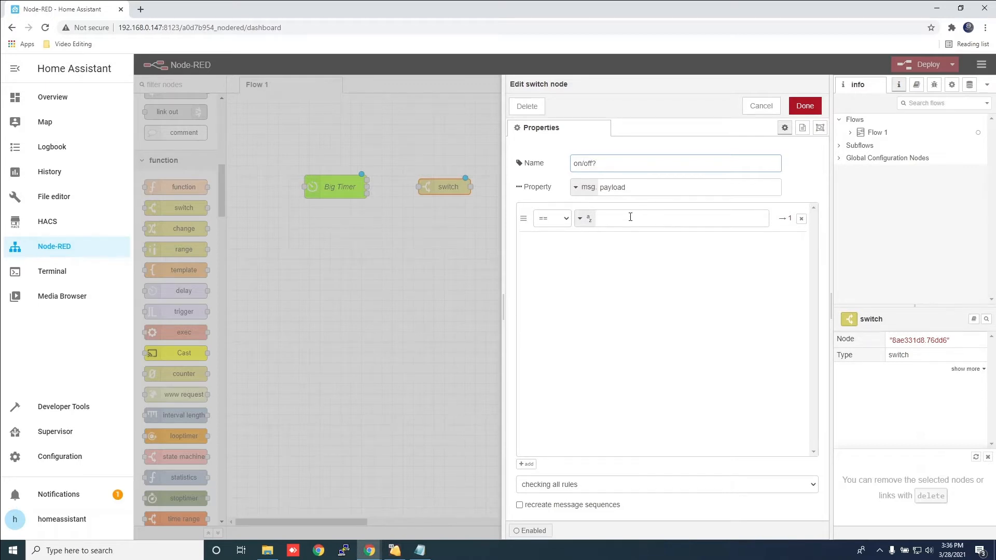
pyautogui.write('on')
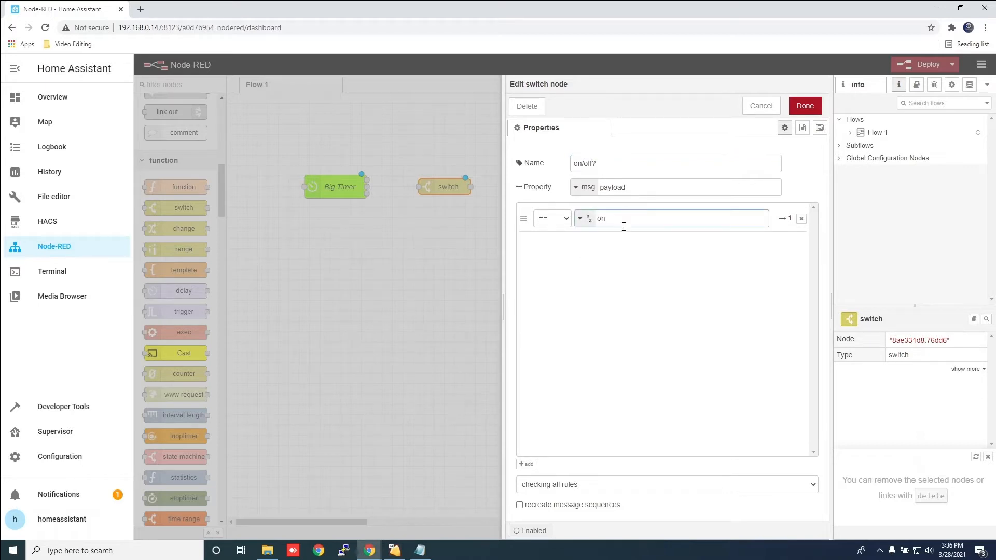
pyautogui.click(525, 464)
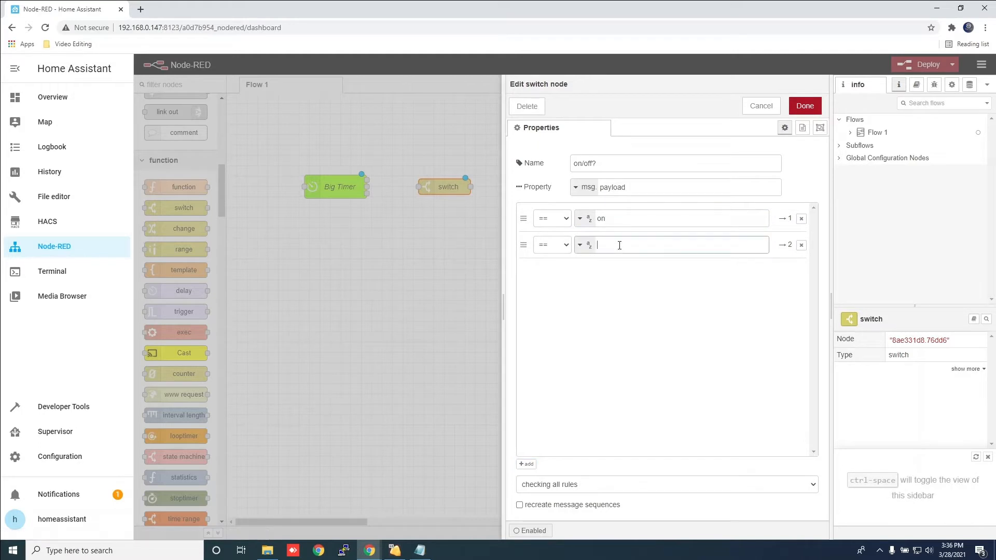
pyautogui.write('off')
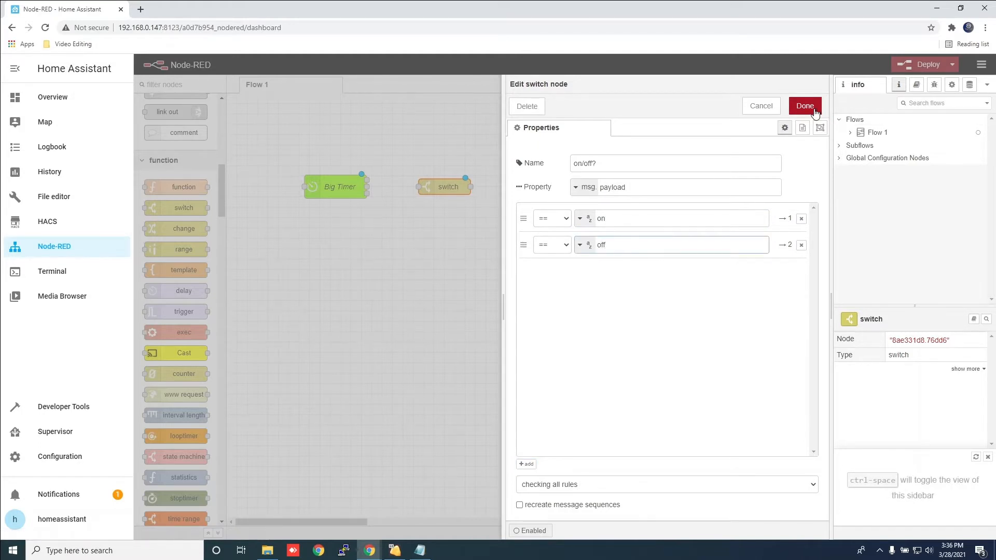
pyautogui.click(804, 106)
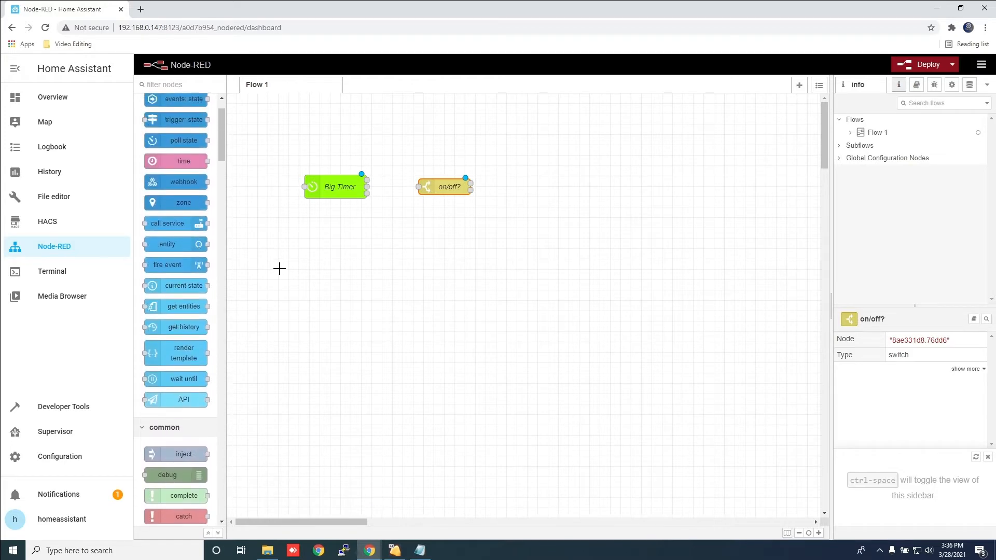
pyautogui.moveTo(169, 223); pyautogui.dragTo(561, 172)
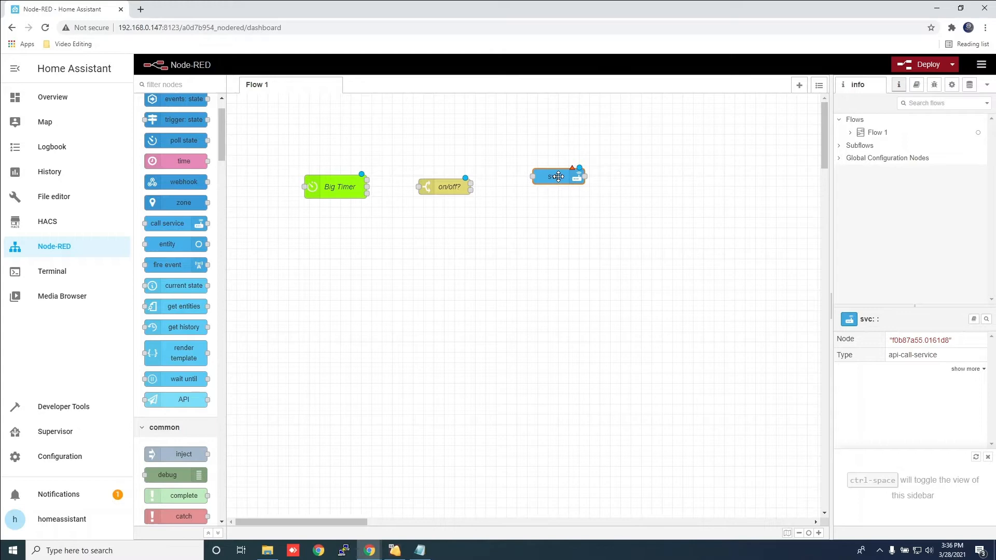
# Step: Name the call service node on with domain switch and service turn_on
pyautogui.doubleClick(558, 176)
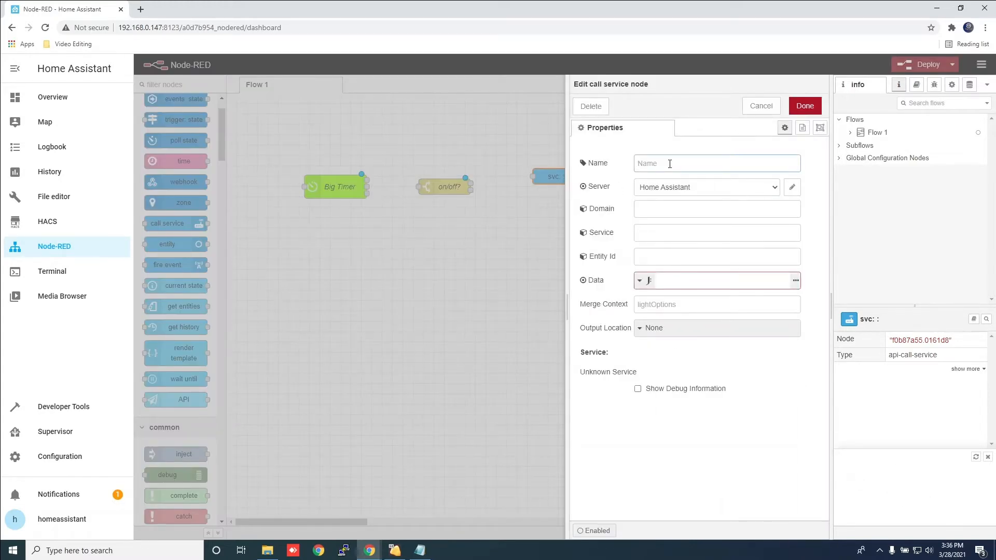
pyautogui.write('on')
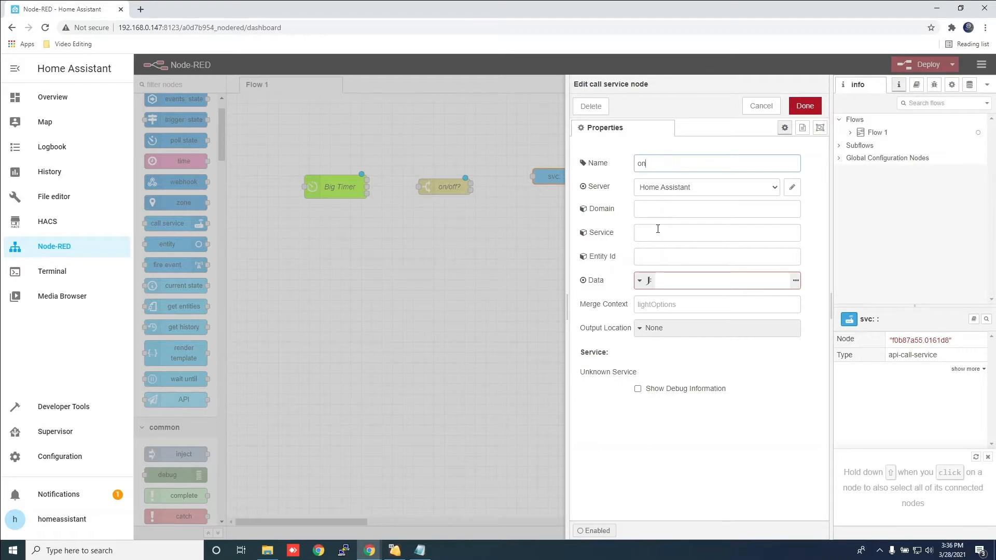
pyautogui.click(717, 209)
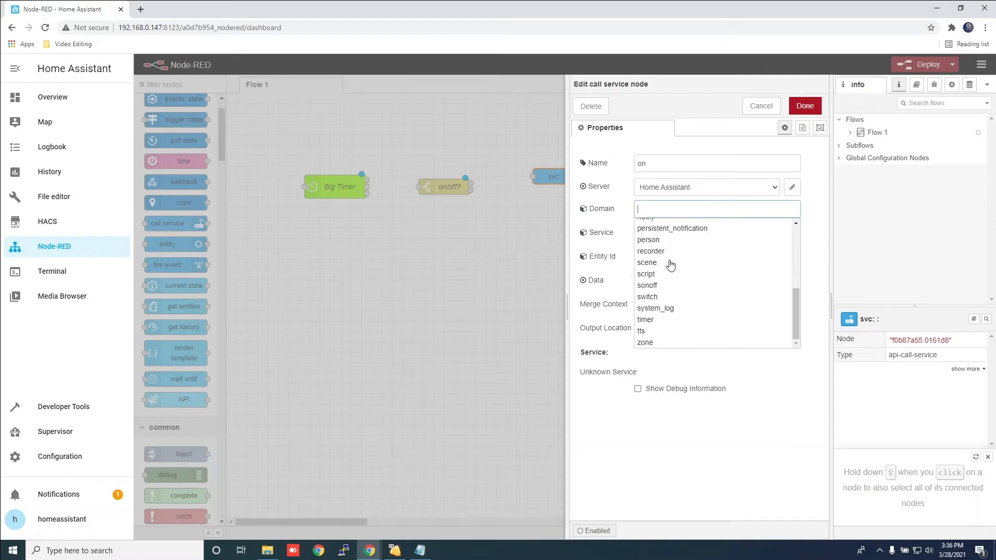
pyautogui.click(648, 297)
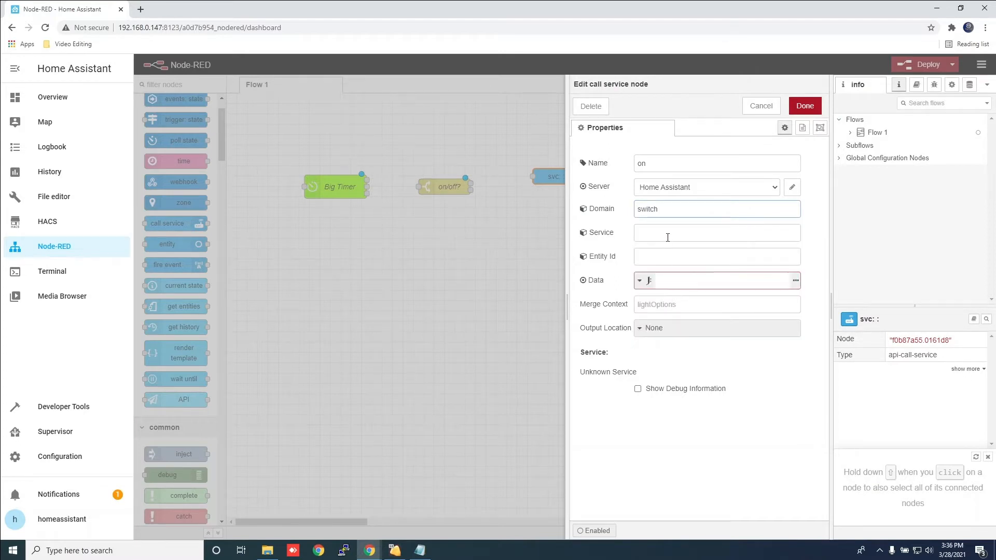
pyautogui.click(717, 233)
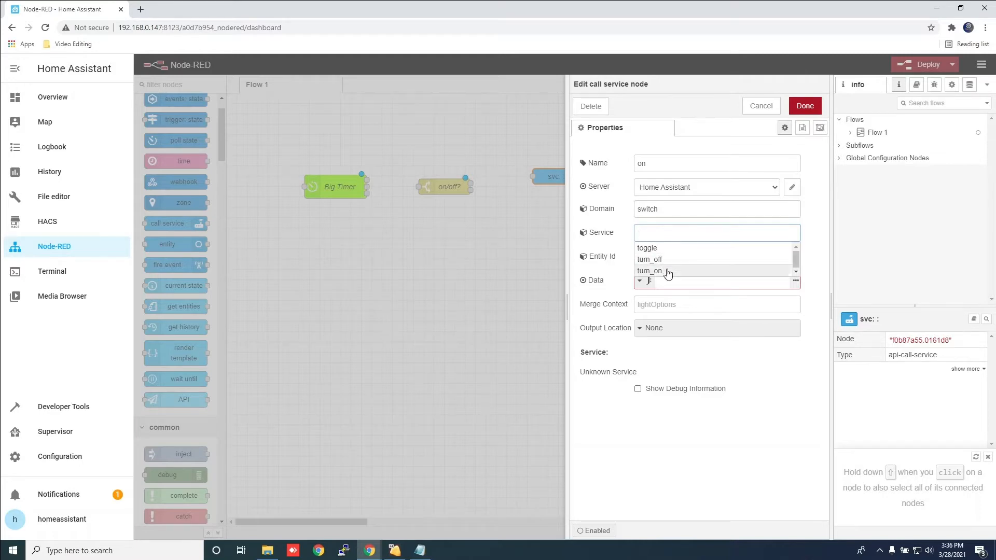
pyautogui.click(650, 270)
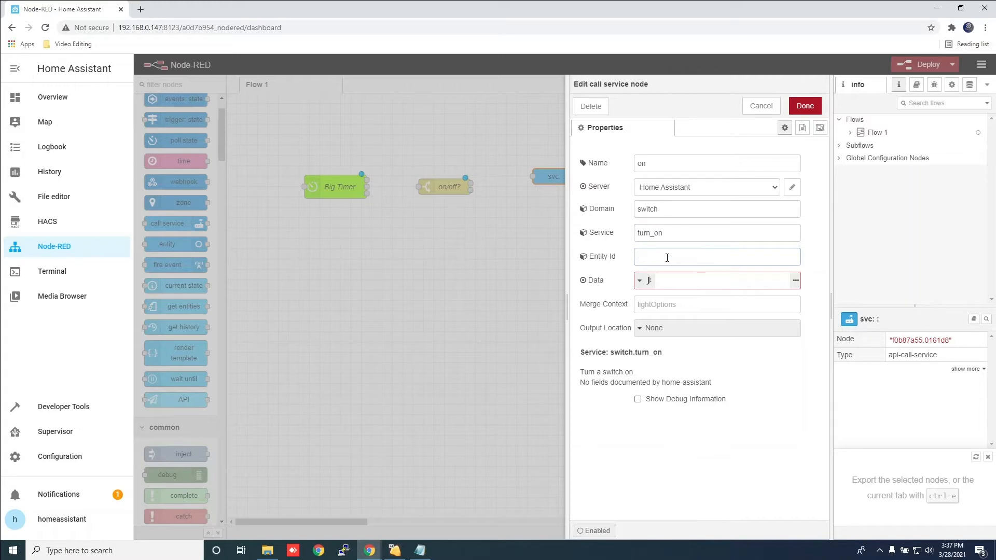
# Step: Target entity switch.sonoff_1000cade97_1 and confirm the on node
pyautogui.write('swit')
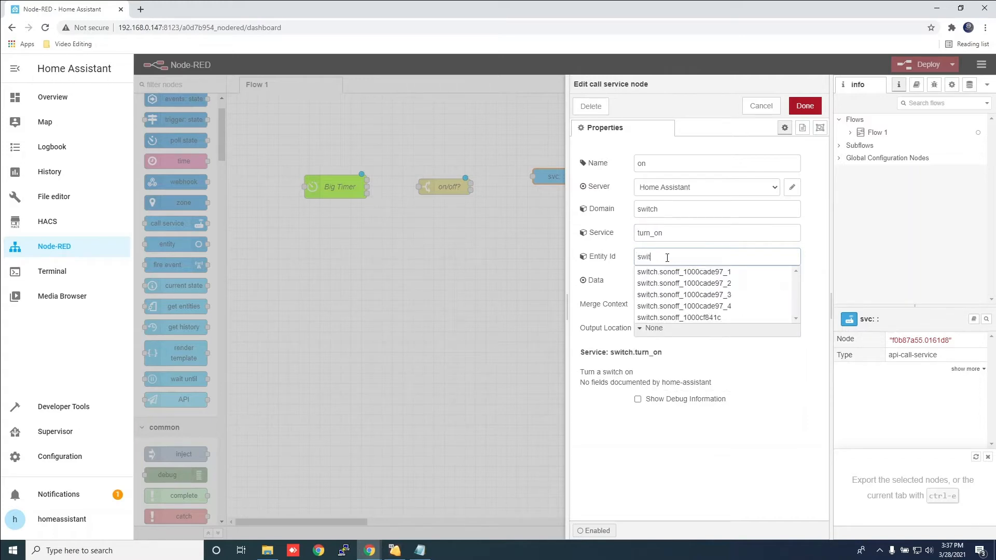
pyautogui.write('c')
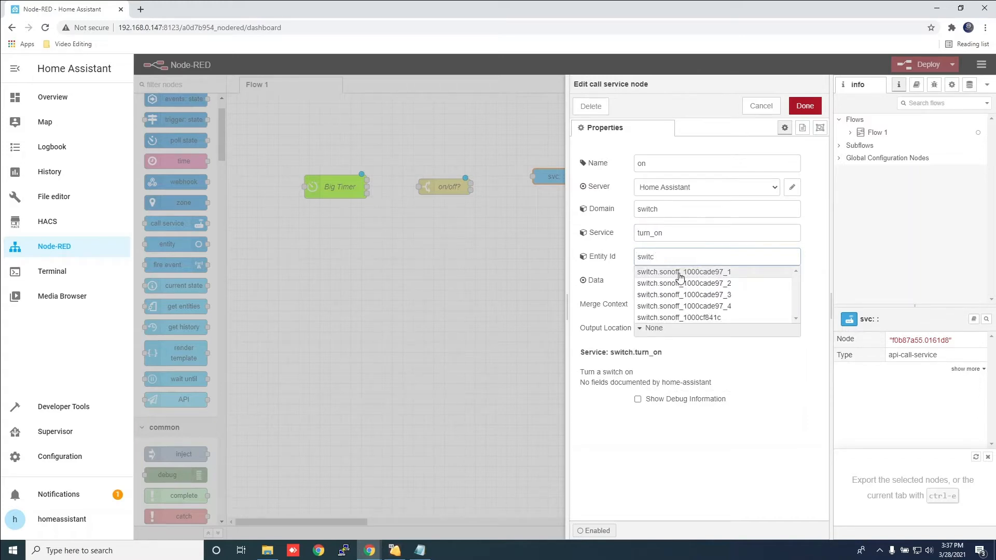
pyautogui.click(682, 272)
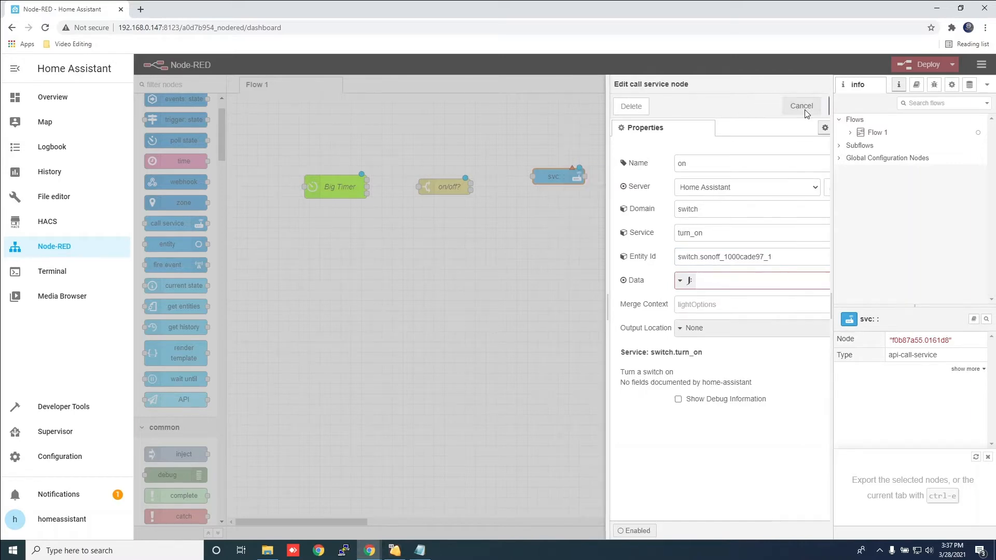
pyautogui.click(800, 106)
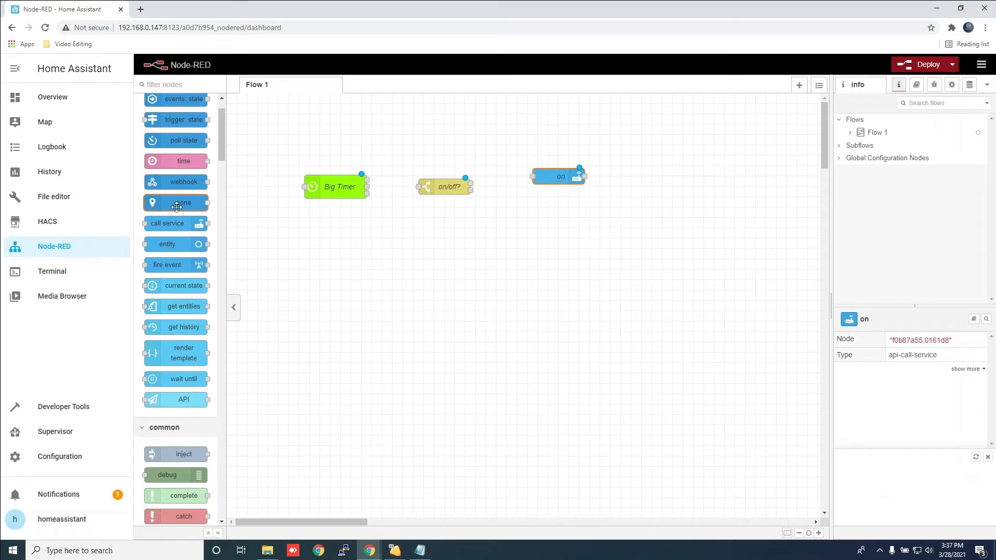
# Step: Add a second call service node named off with domain switch and service turn_off
pyautogui.moveTo(176, 223); pyautogui.dragTo(565, 214)
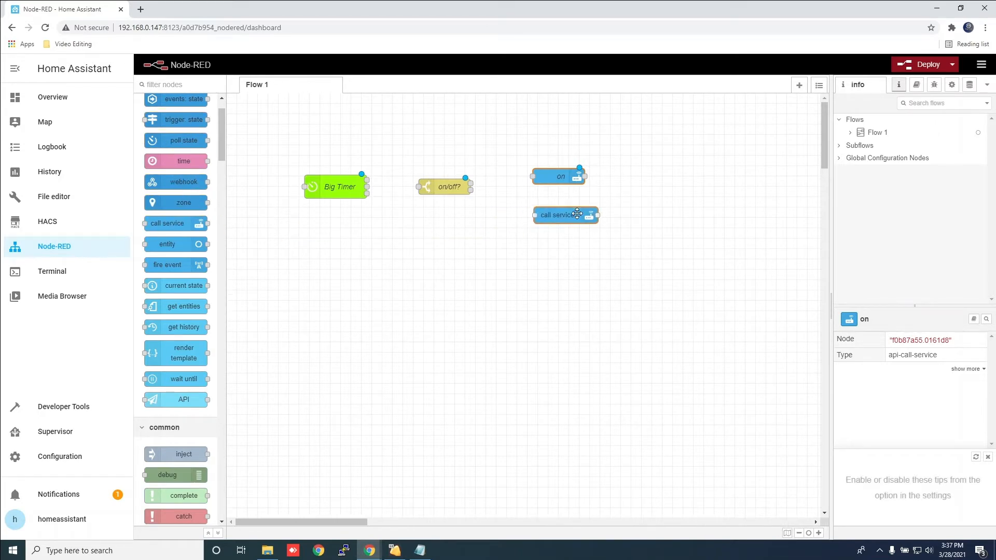
pyautogui.doubleClick(562, 214)
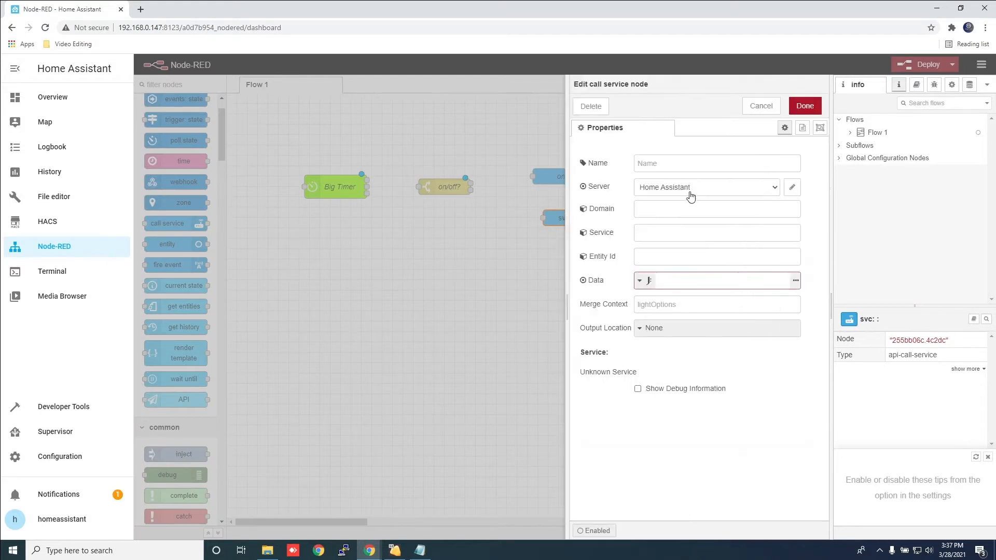
pyautogui.write('of')
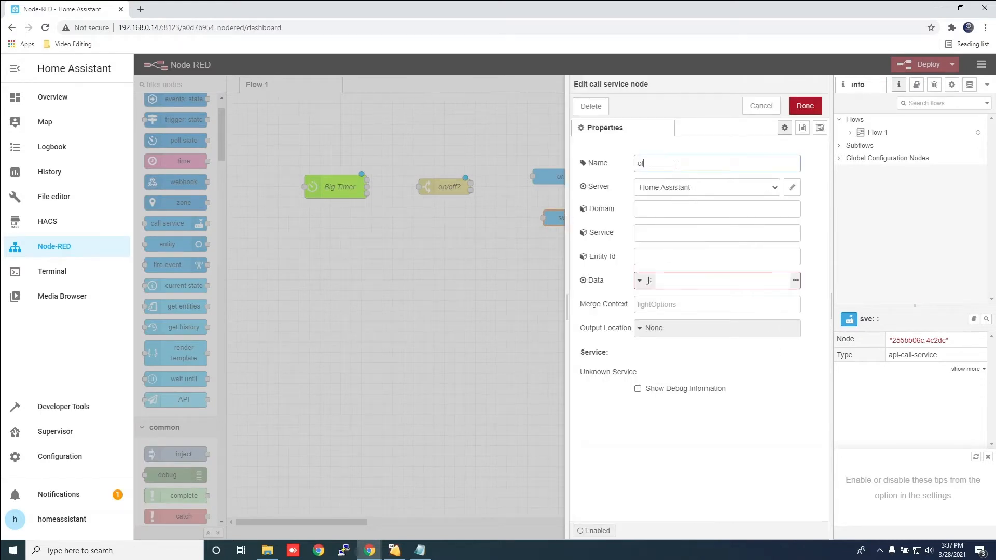
pyautogui.click(717, 209)
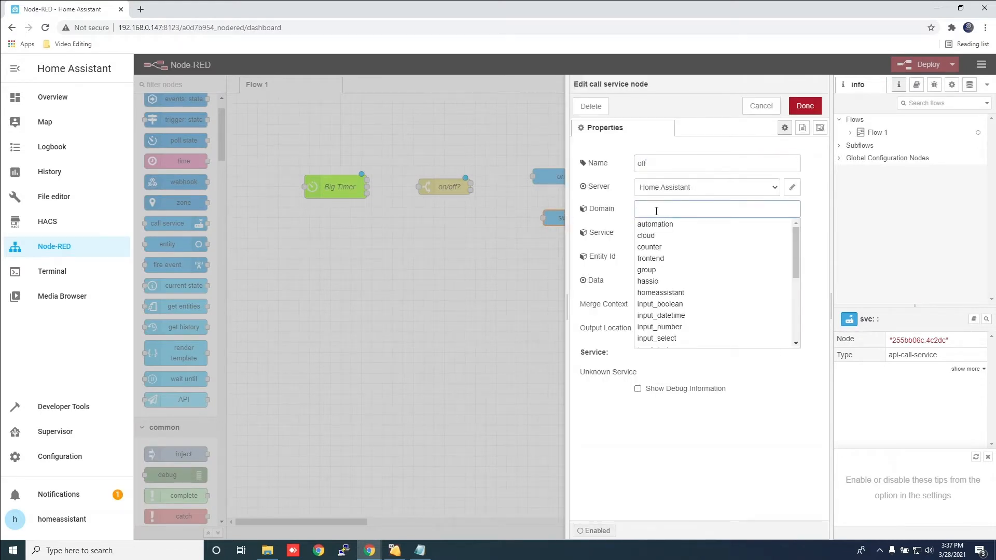
pyautogui.write('s')
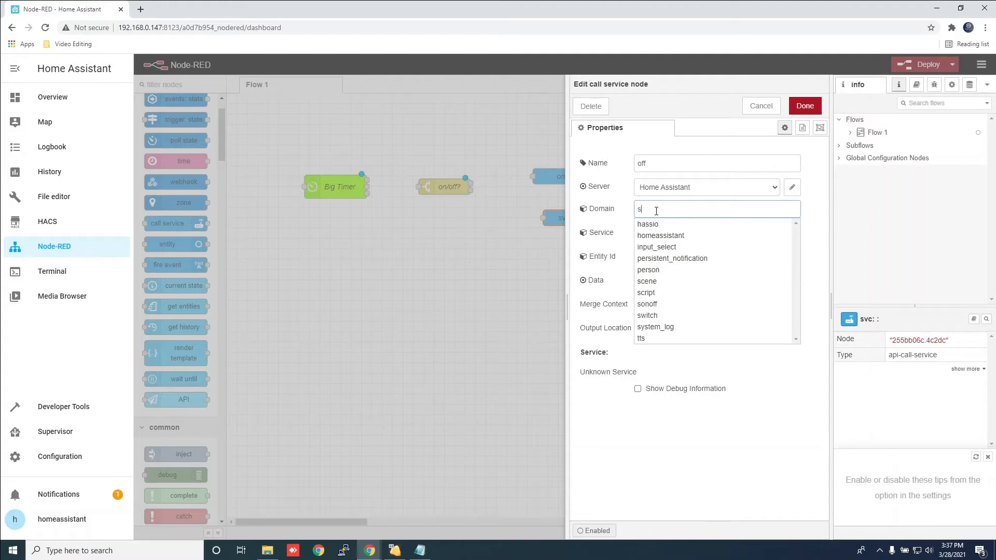
pyautogui.click(648, 316)
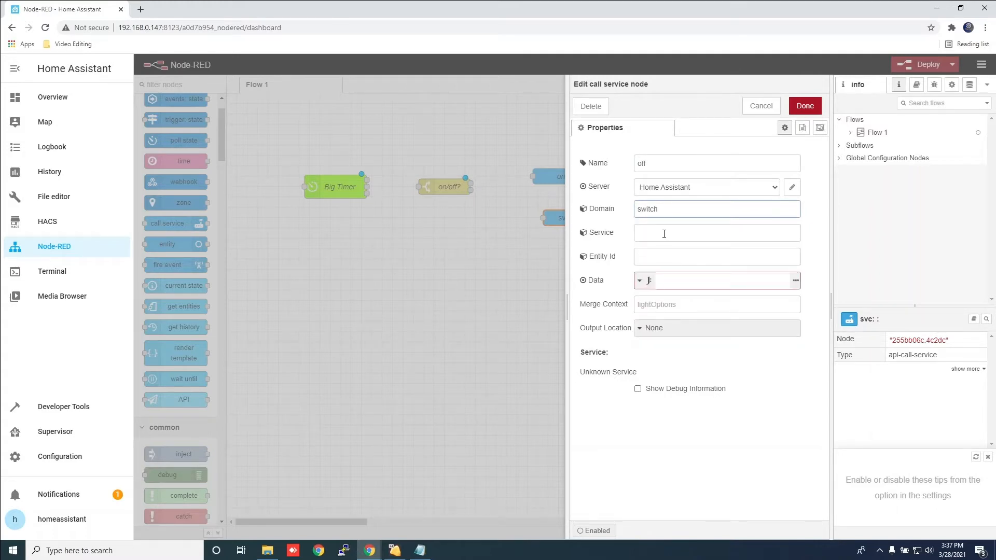
pyautogui.click(716, 232)
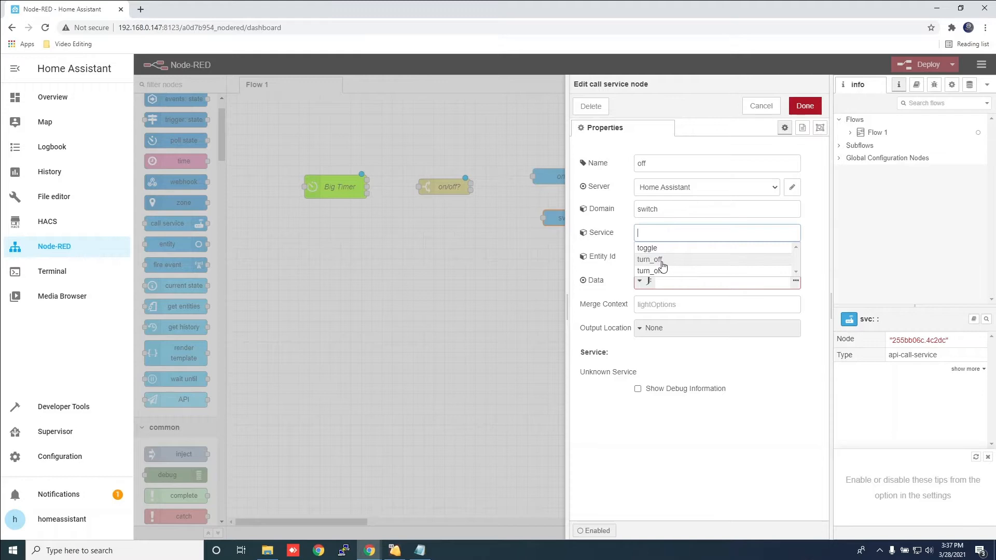
pyautogui.click(649, 260)
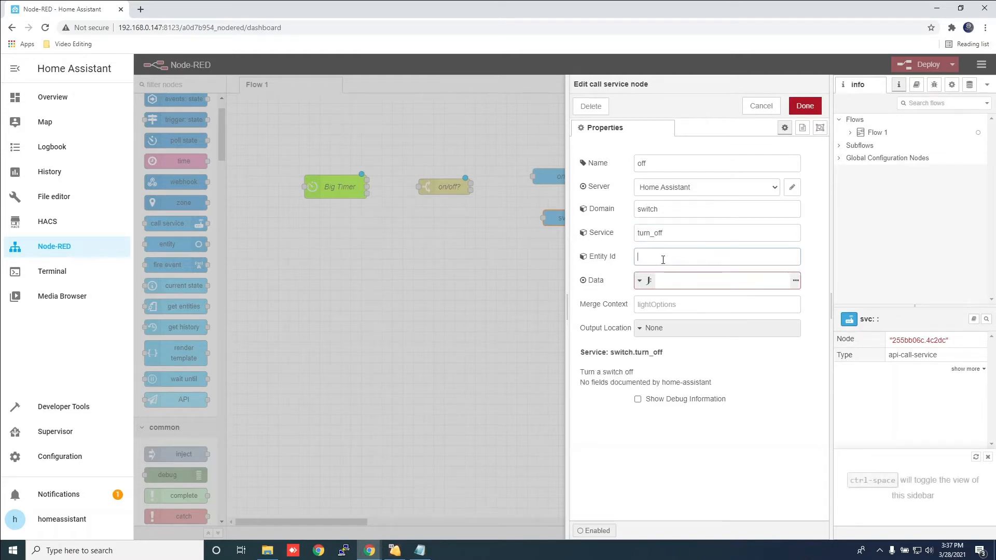
# Step: Target entity switch.sonoff_1000cade97_1 and confirm the off node
pyautogui.write('sw')
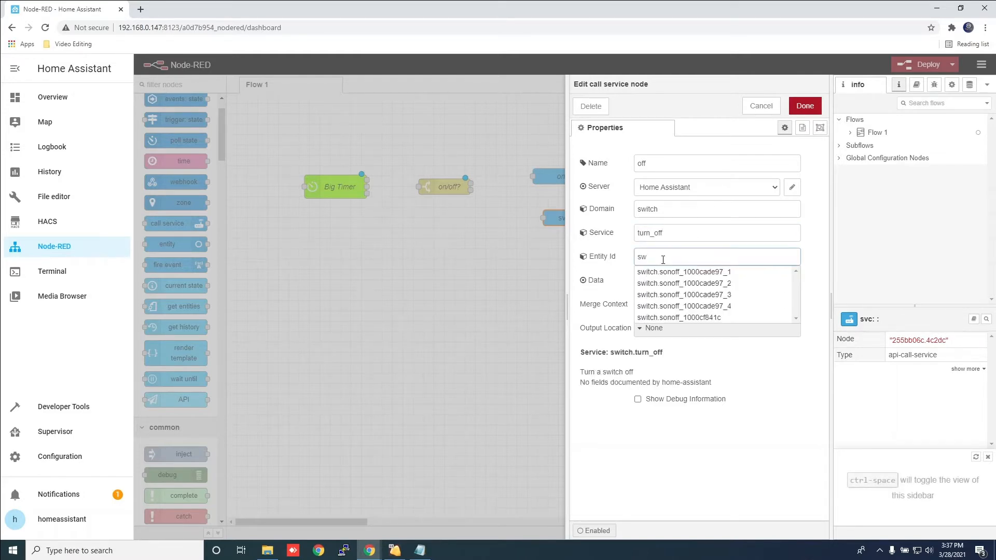
pyautogui.click(682, 271)
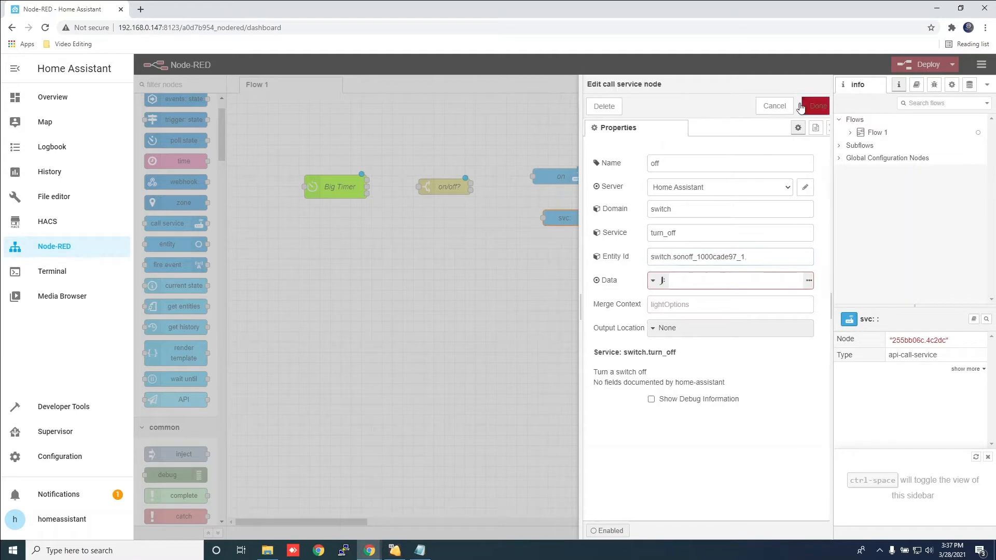
pyautogui.click(817, 106)
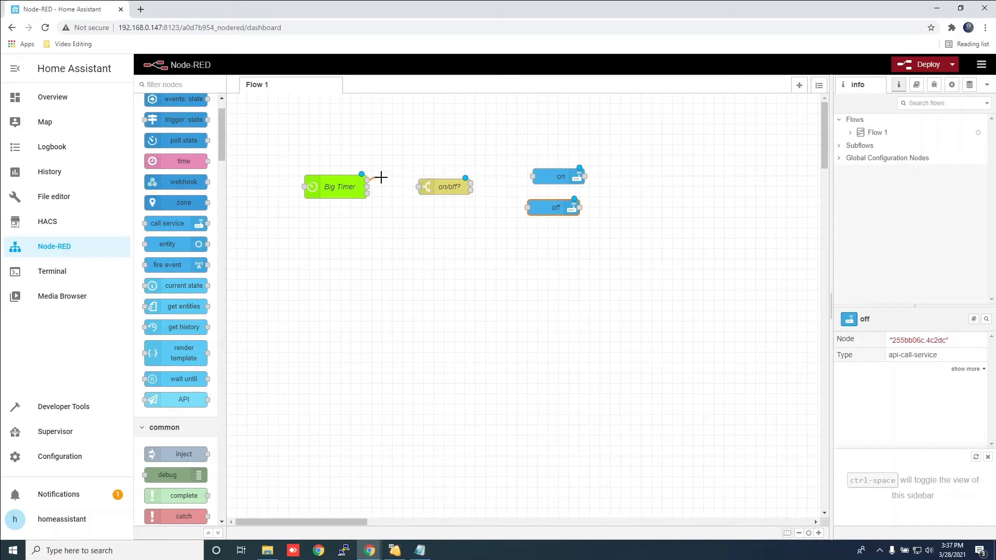
# Step: Wire Big Timer's output into on/off? and deploy the flow
pyautogui.moveTo(362, 174); pyautogui.dragTo(422, 186)
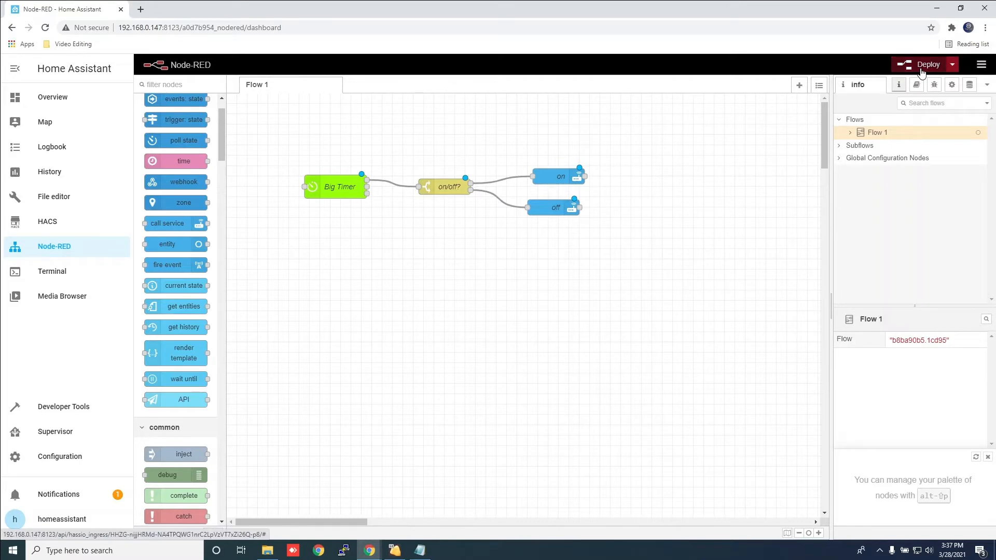
pyautogui.click(924, 64)
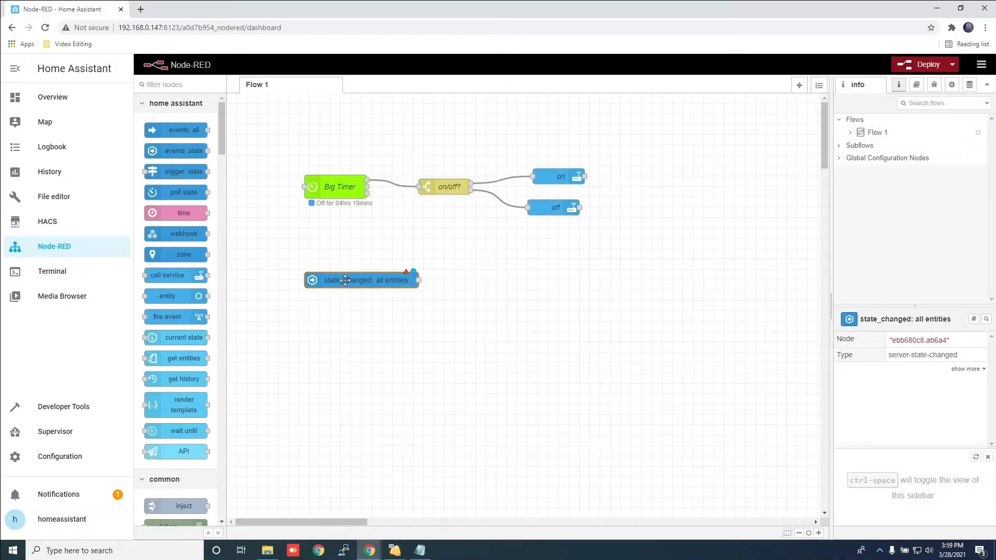
# Step: Name the state node Heater, watching the Sonoff temperature sensor for state <= 79 held for 20 minutes
pyautogui.doubleClick(361, 279)
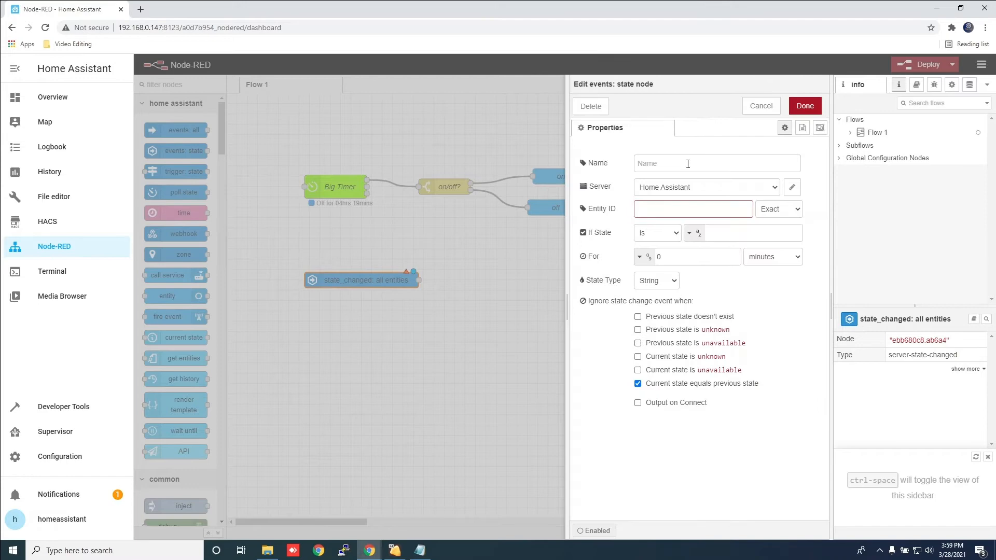
pyautogui.click(715, 163)
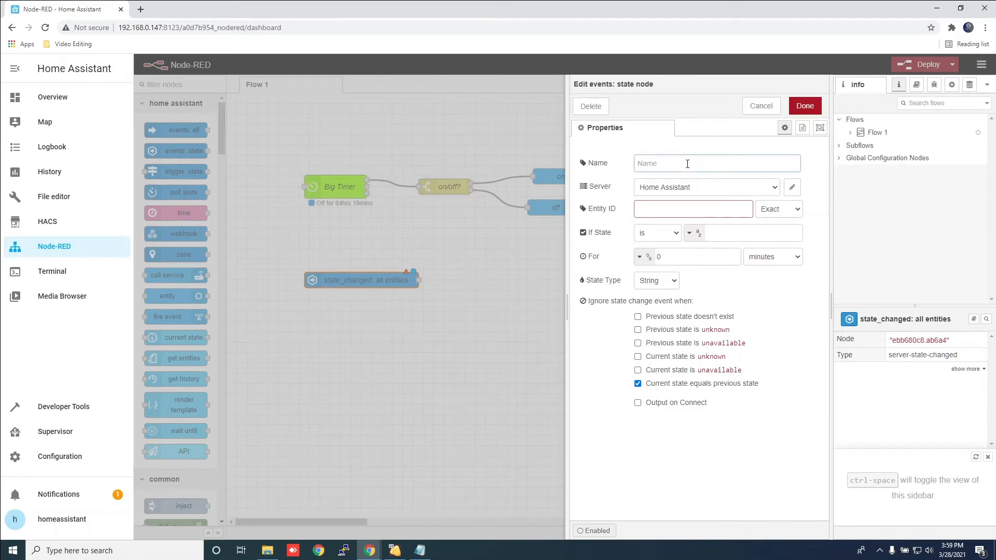
pyautogui.write('Heater')
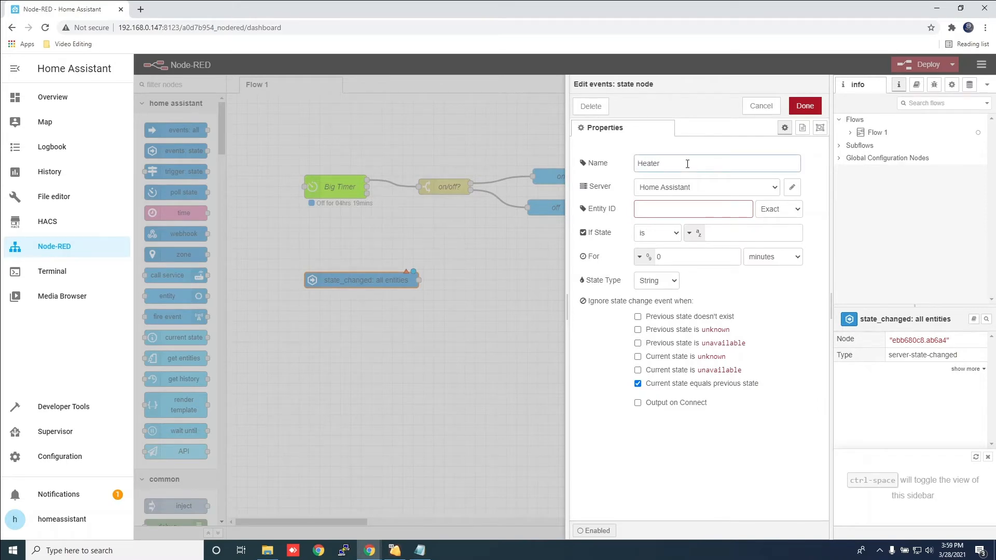
pyautogui.click(692, 209)
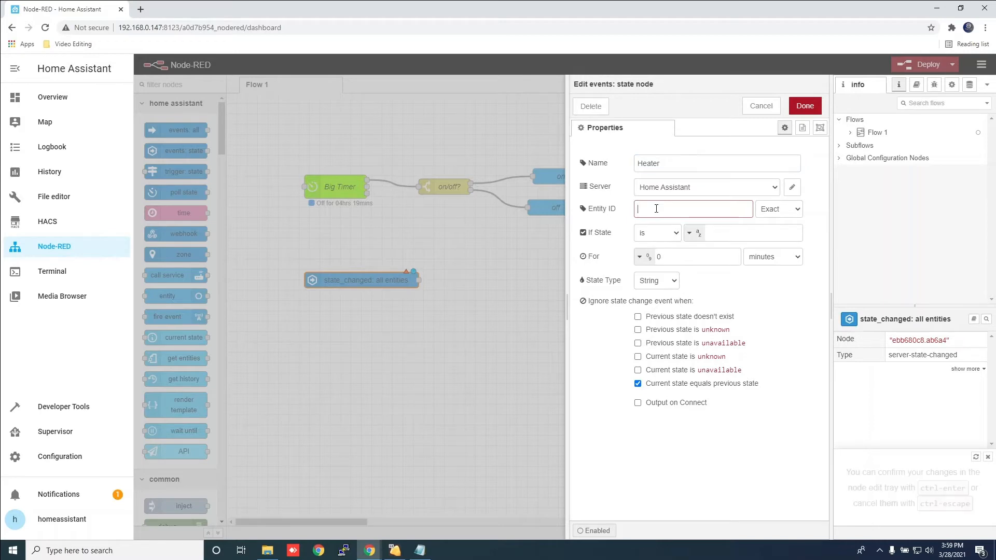
pyautogui.write('sensor.sonoff_1000cf841c_temper')
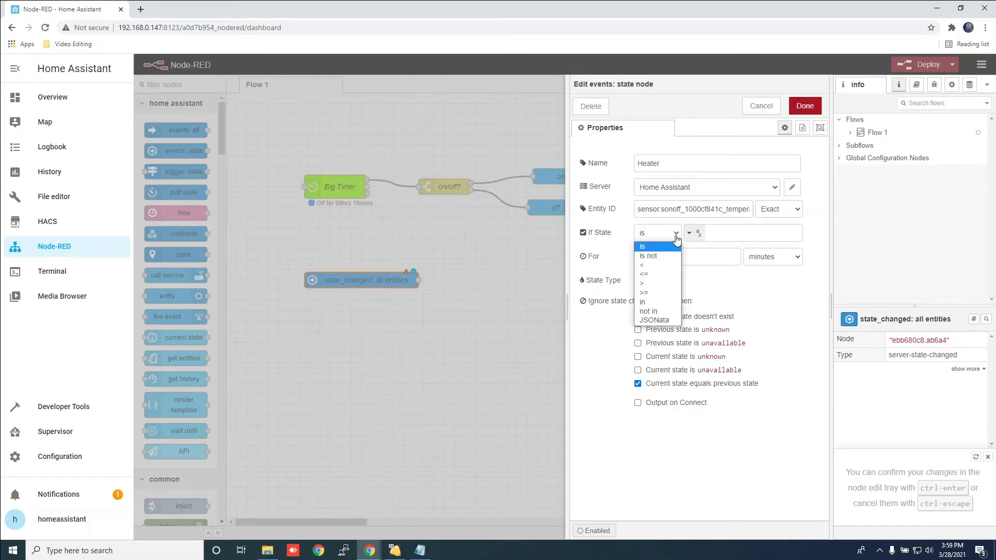
pyautogui.click(643, 274)
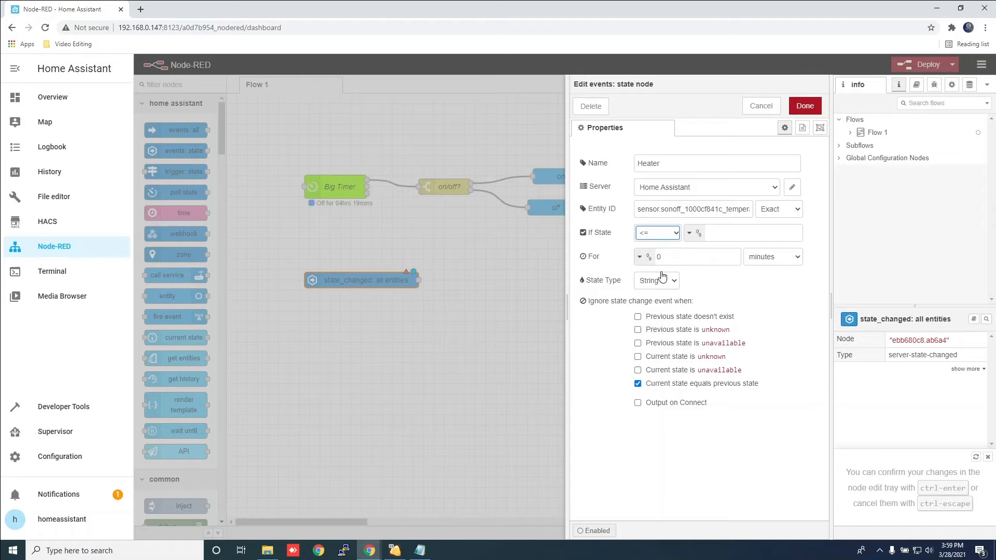
pyautogui.click(742, 233)
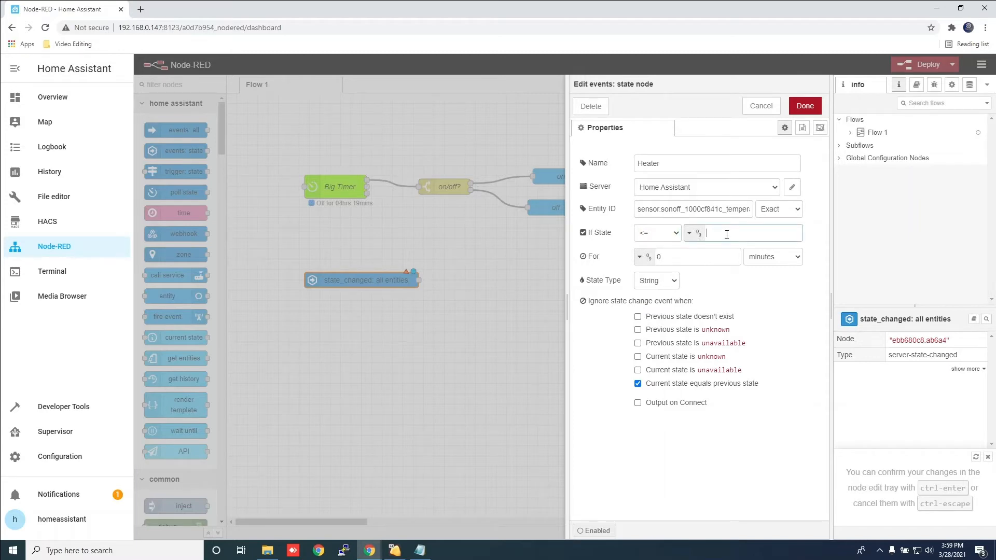
pyautogui.write('79')
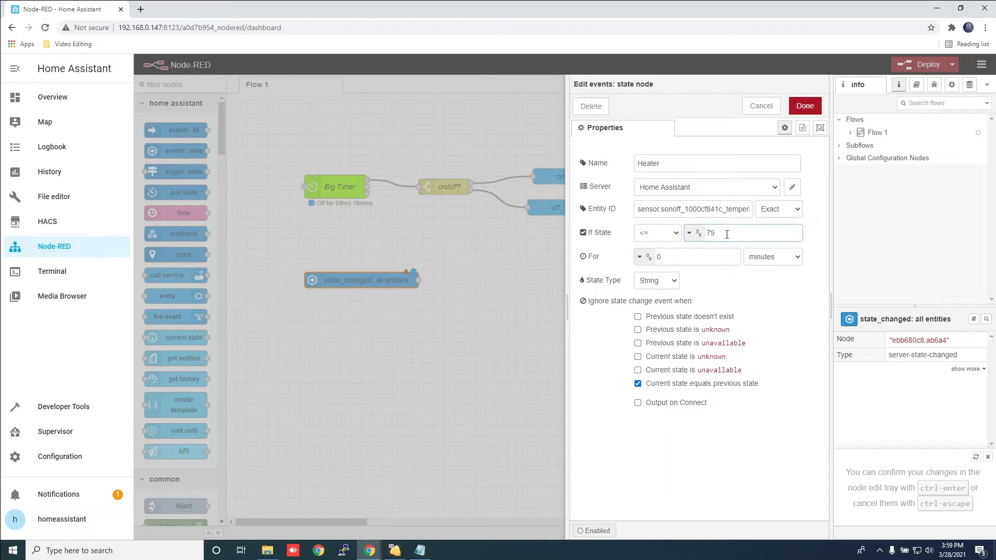
pyautogui.click(685, 256)
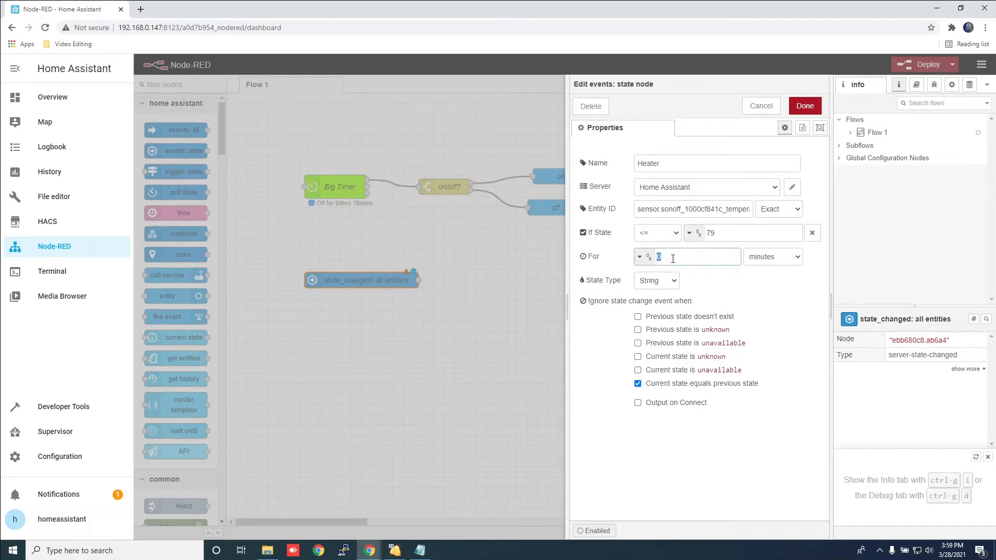
pyautogui.write('20')
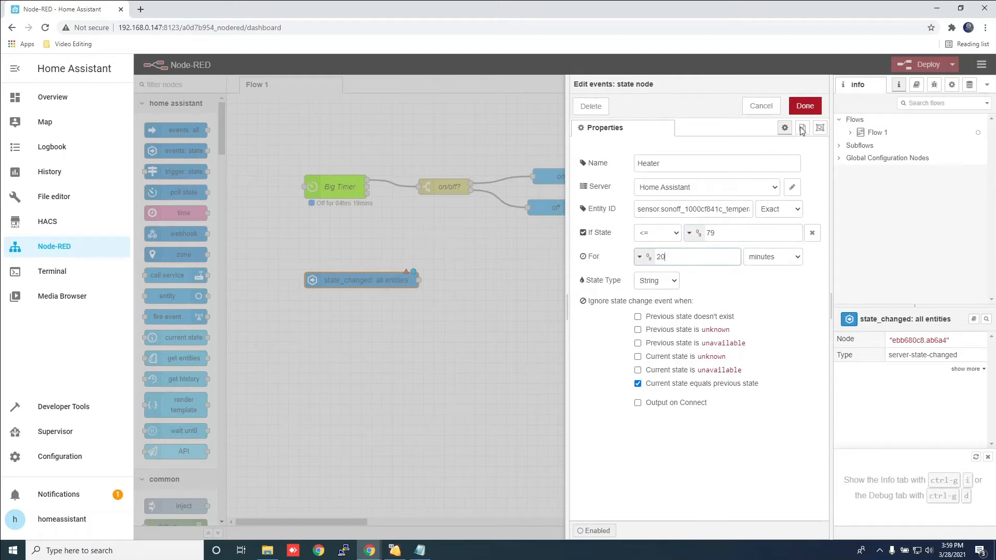
pyautogui.click(804, 105)
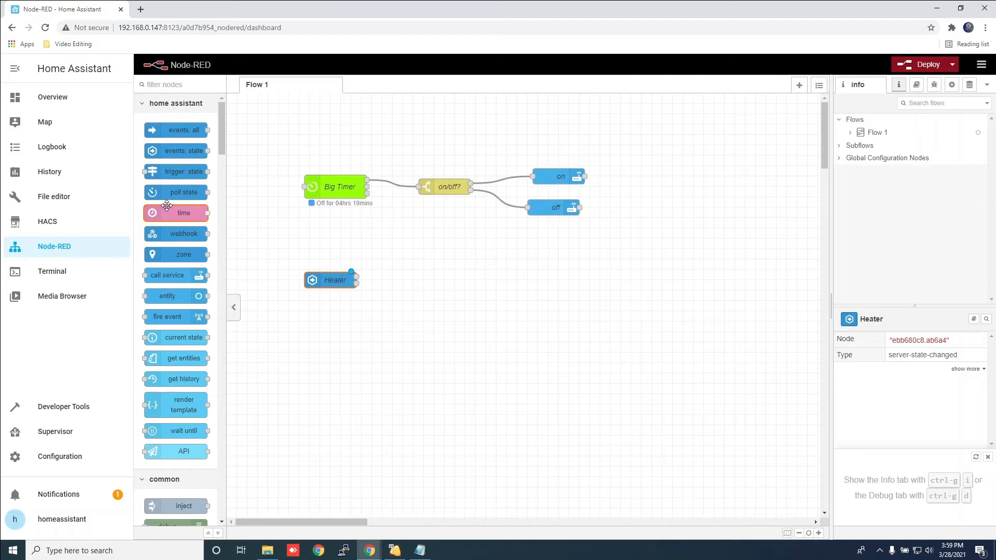
# Step: Add a call-service node named on calling homeassistant turn_on for switch.sonoff_1000cf841c
pyautogui.moveTo(176, 275); pyautogui.dragTo(463, 255)
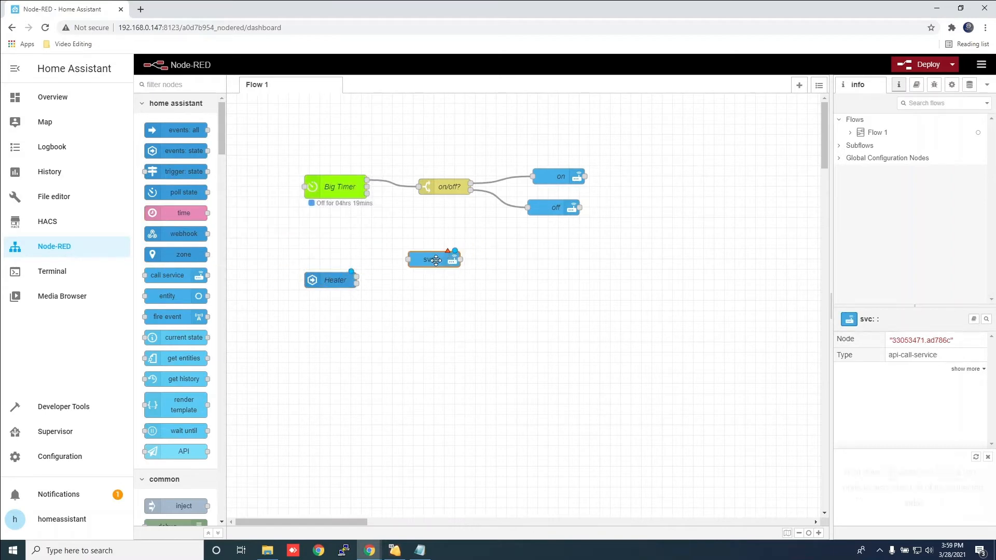
pyautogui.doubleClick(434, 260)
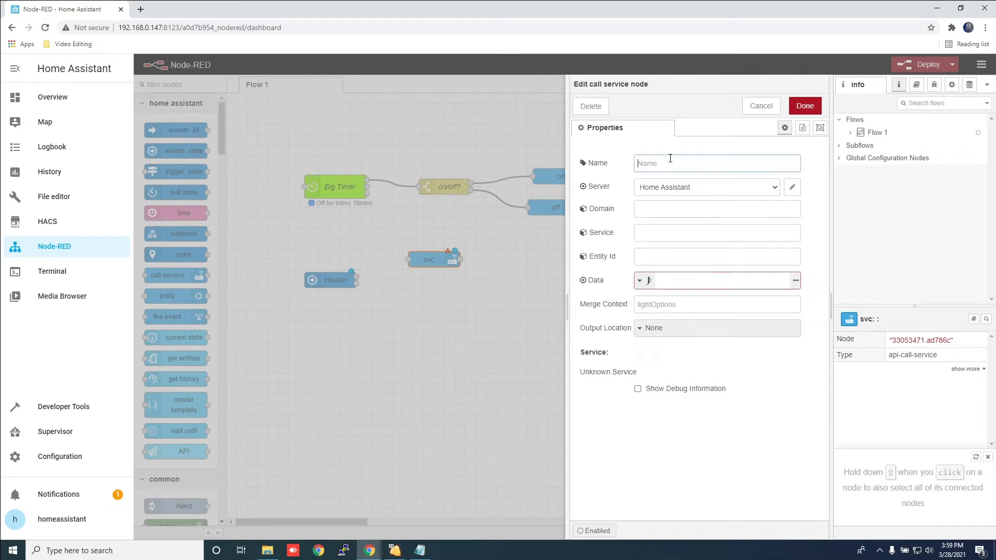
pyautogui.write('on')
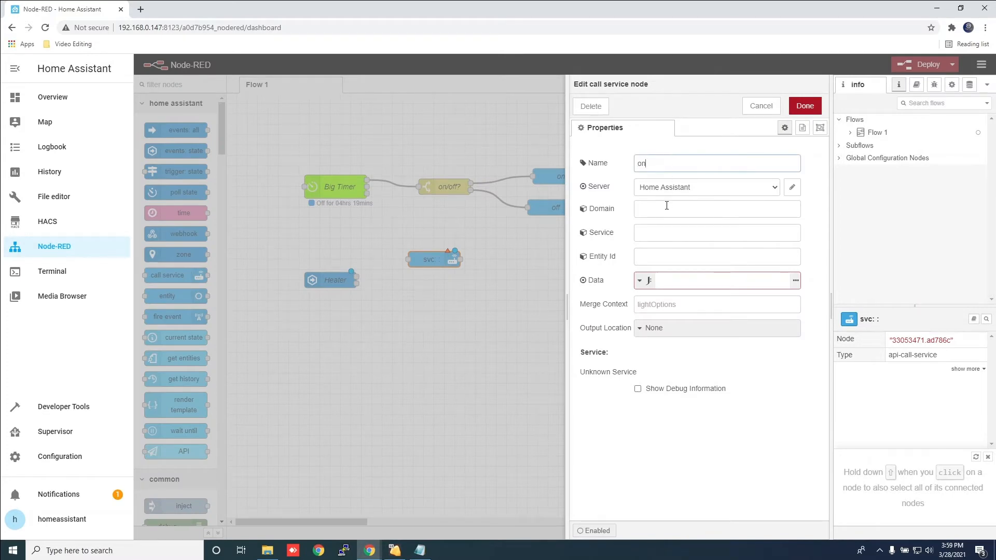
pyautogui.write('h')
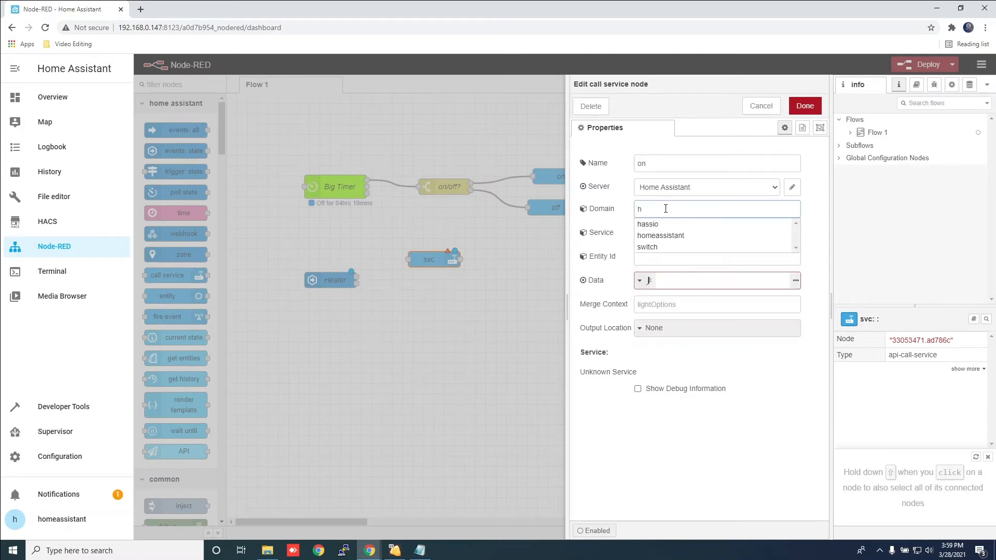
pyautogui.click(661, 235)
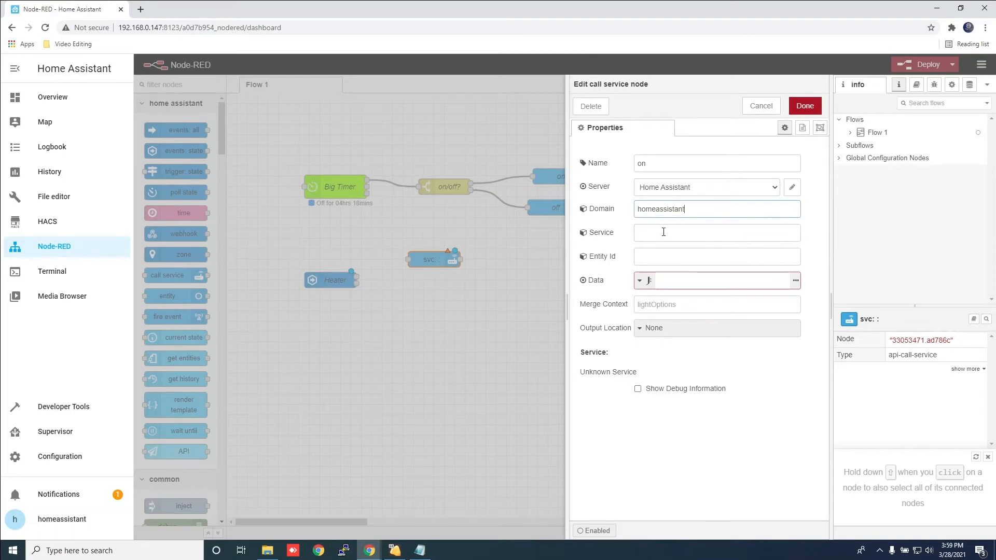
pyautogui.click(715, 232)
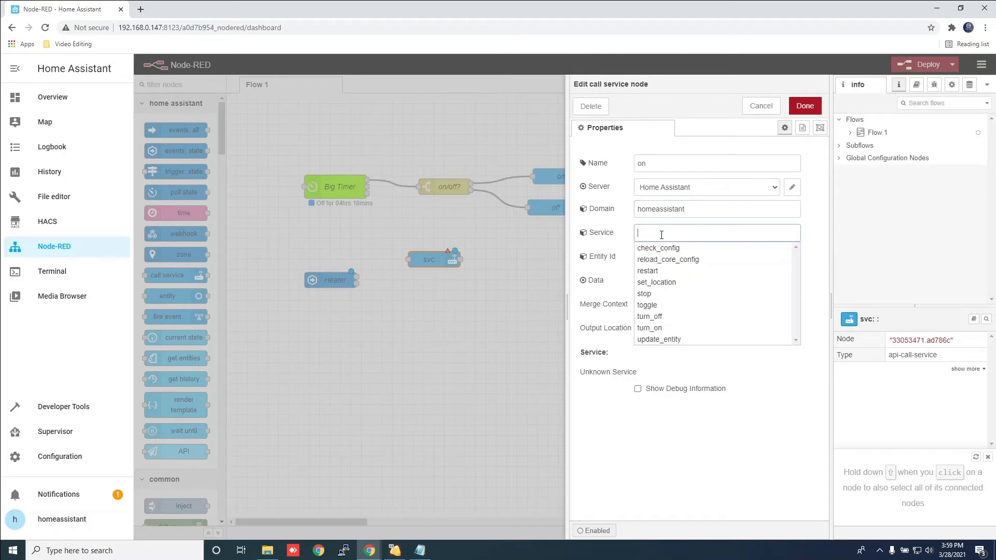
pyautogui.click(649, 328)
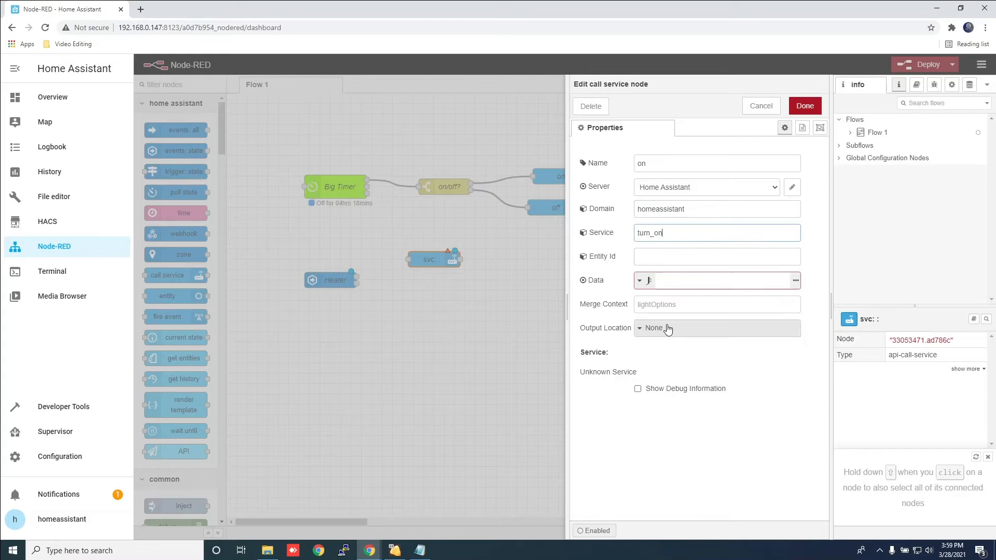
pyautogui.click(716, 256)
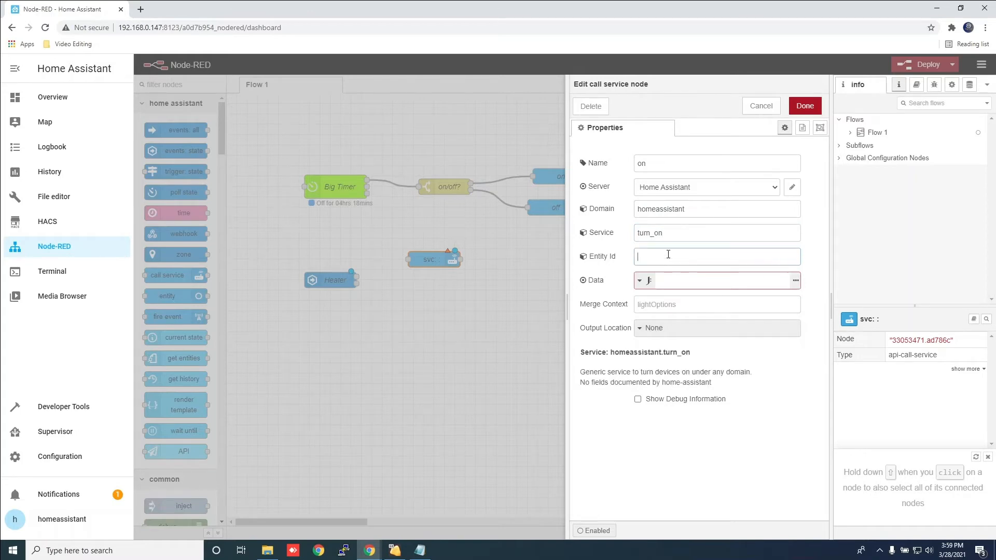
pyautogui.write('s')
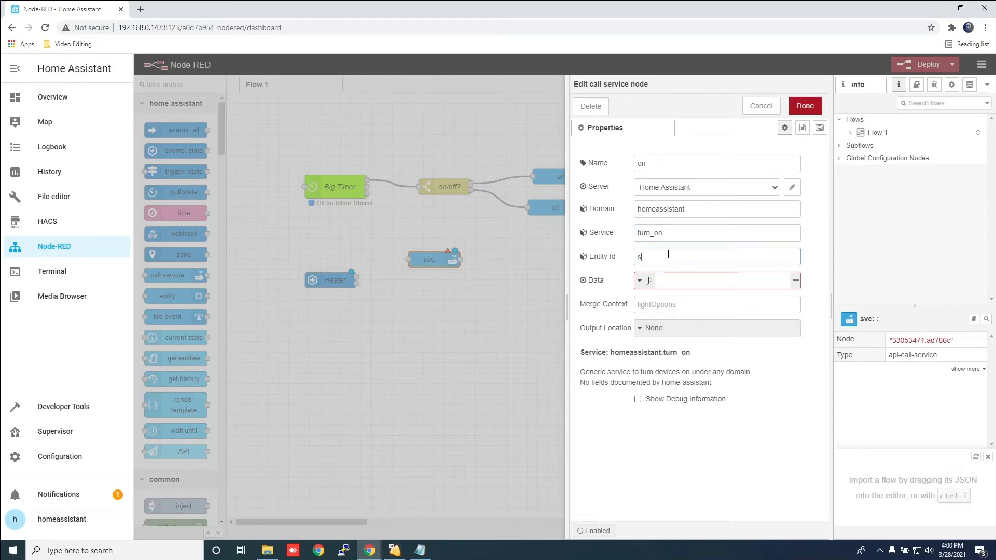
pyautogui.write('w')
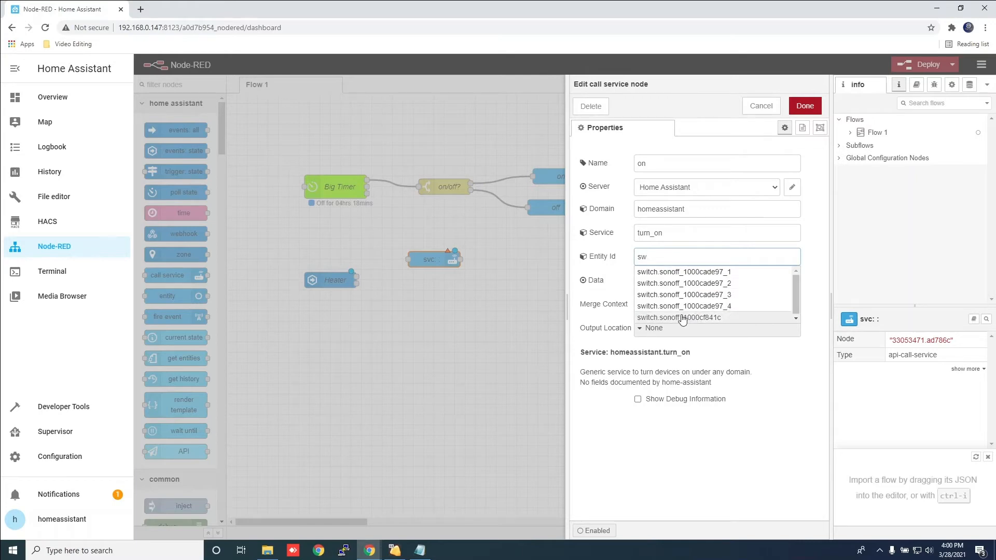
pyautogui.click(679, 317)
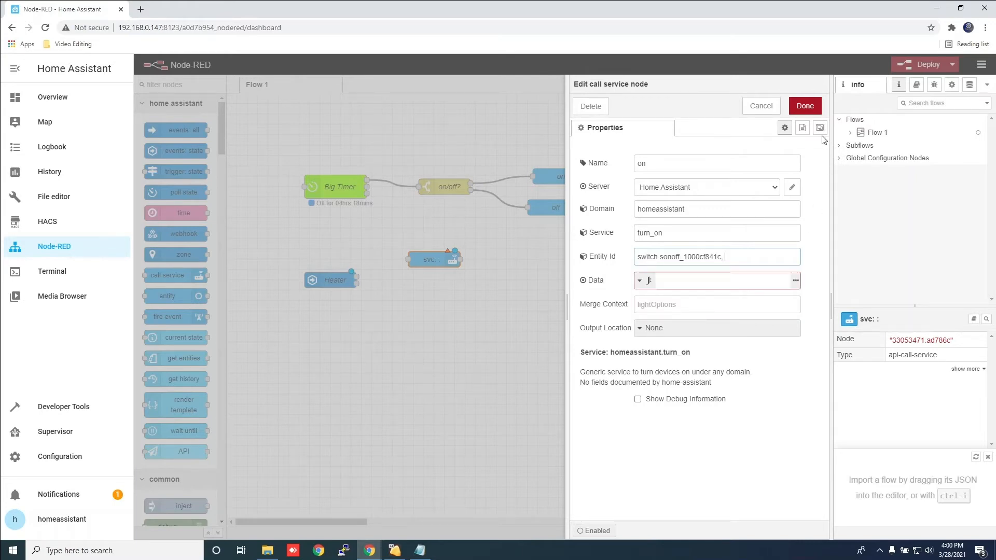
pyautogui.click(804, 106)
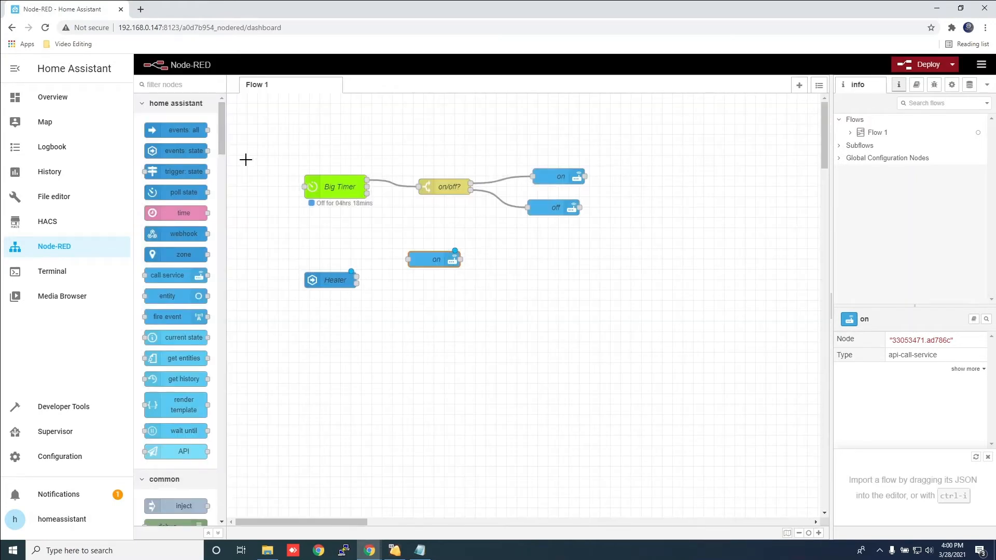
# Step: Add a call-service node named off calling homeassistant turn_off for the Sonoff switch
pyautogui.moveTo(168, 275); pyautogui.dragTo(454, 300)
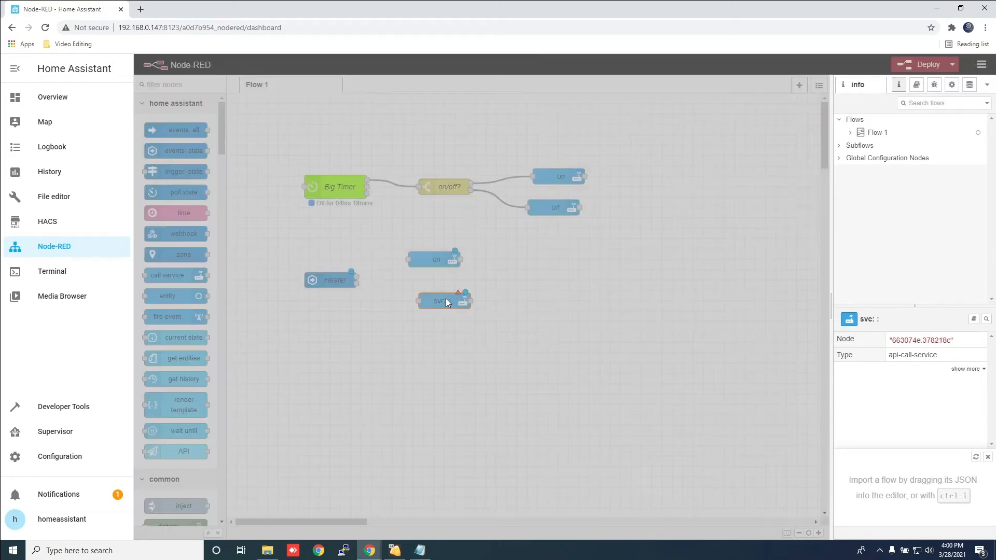
pyautogui.doubleClick(445, 301)
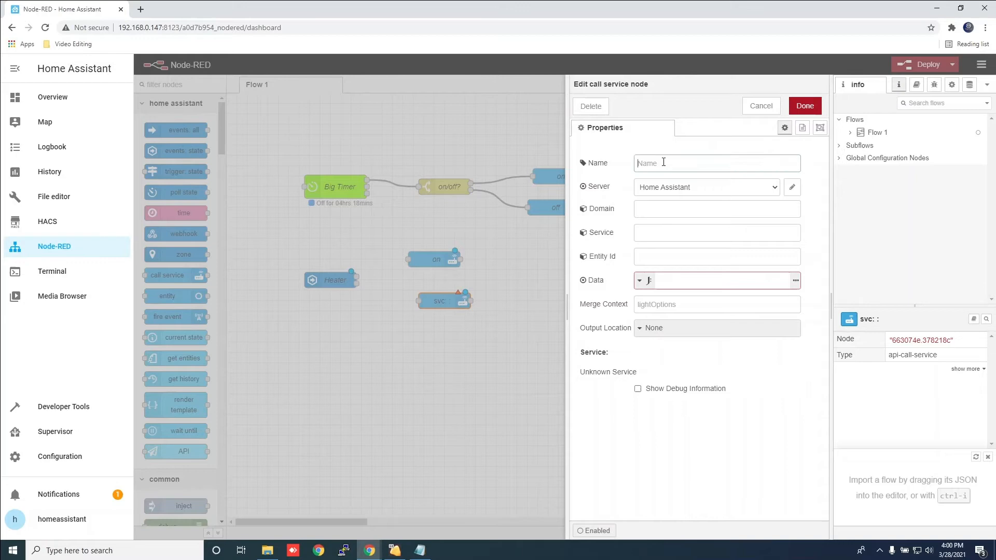
pyautogui.write('off')
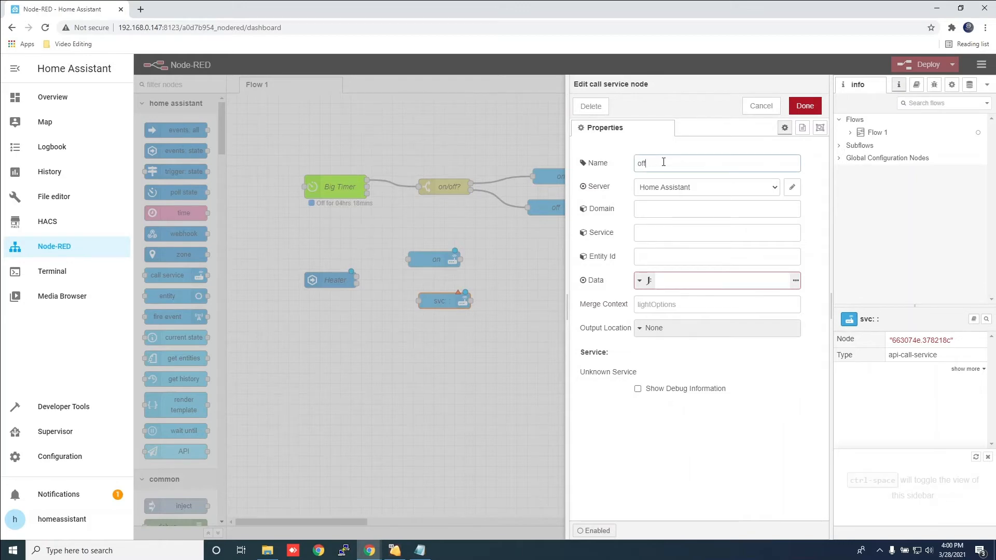
pyautogui.click(715, 208)
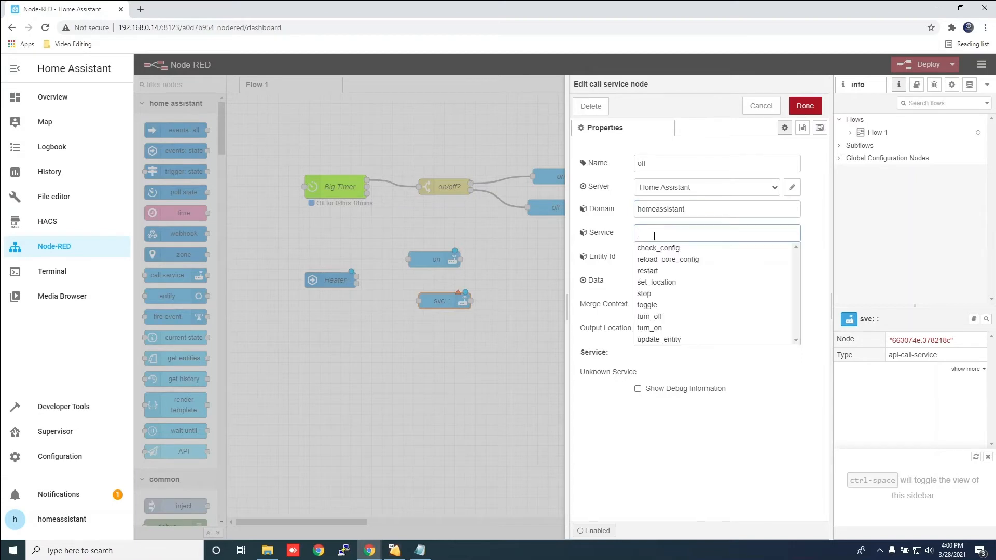
pyautogui.click(649, 317)
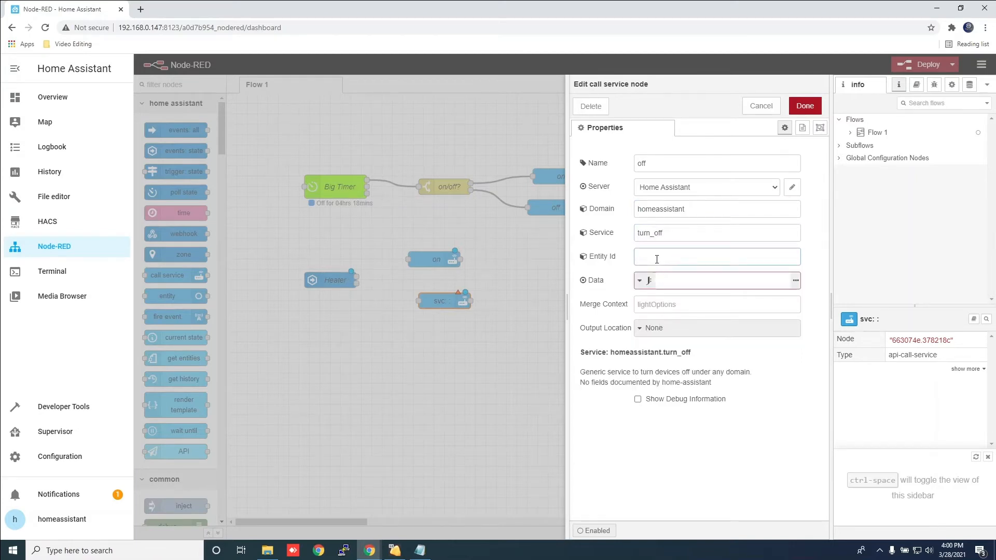
pyautogui.write('switch.sonoff_1000cf841c,')
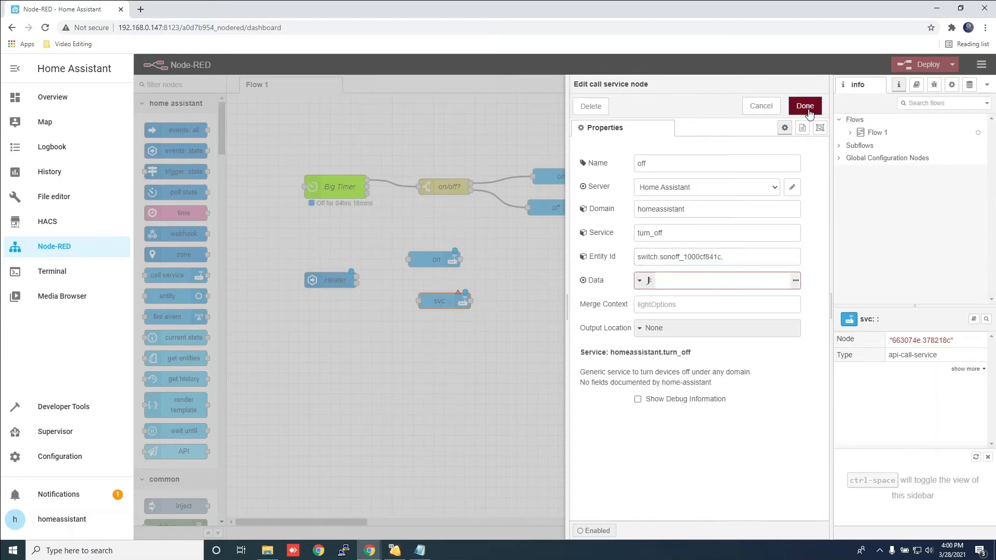
pyautogui.click(805, 106)
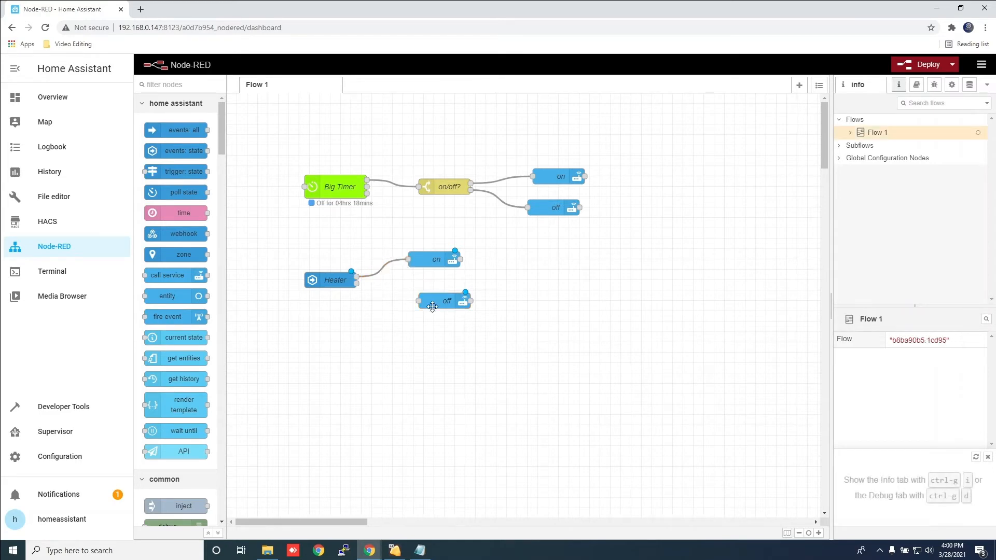
pyautogui.moveTo(352, 270); pyautogui.dragTo(422, 301)
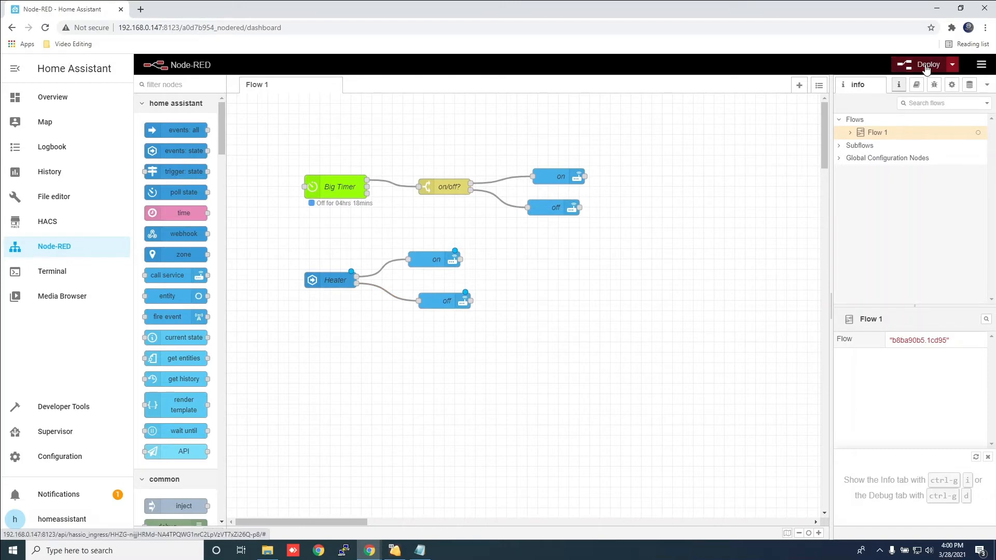
pyautogui.click(925, 65)
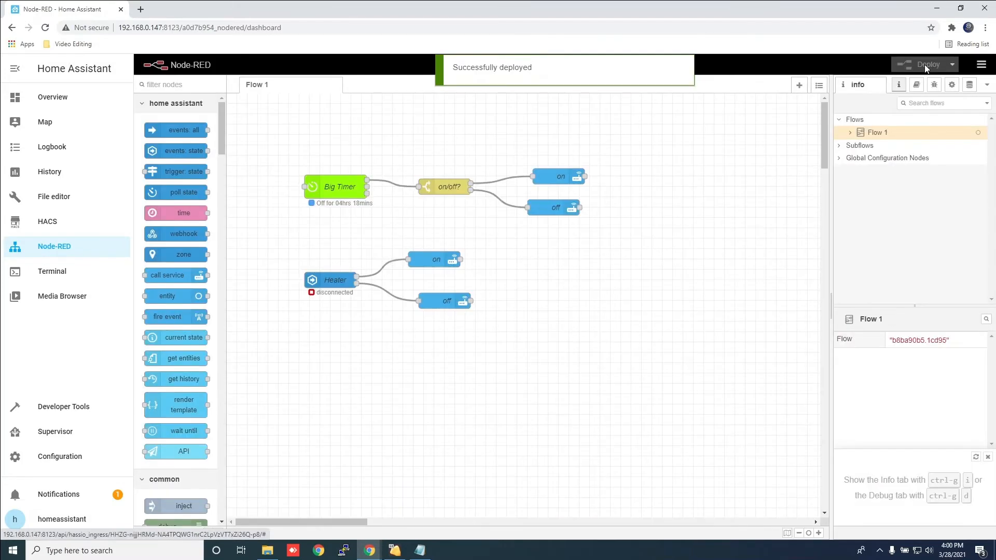
pyautogui.moveTo(866, 72)
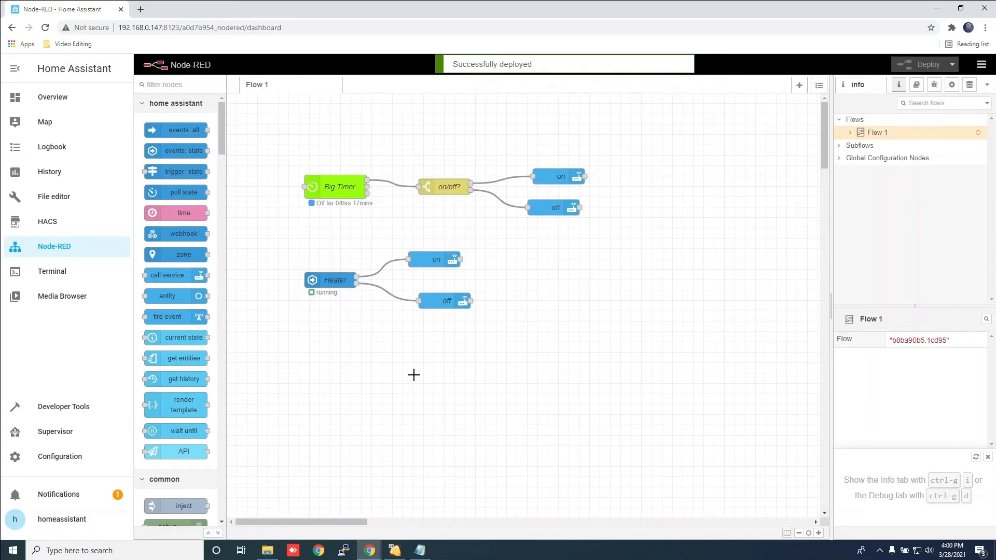
pyautogui.moveTo(407, 362)
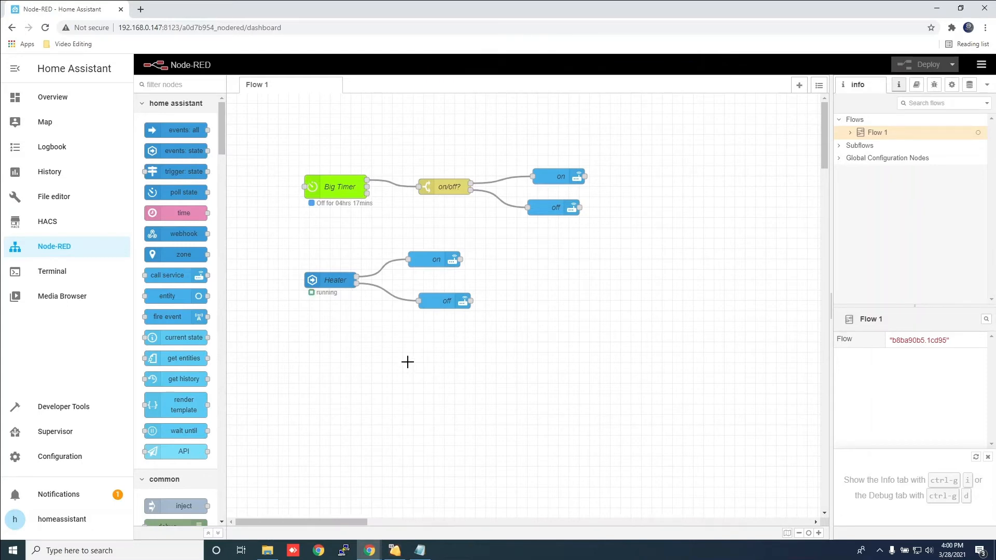
pyautogui.click(329, 280)
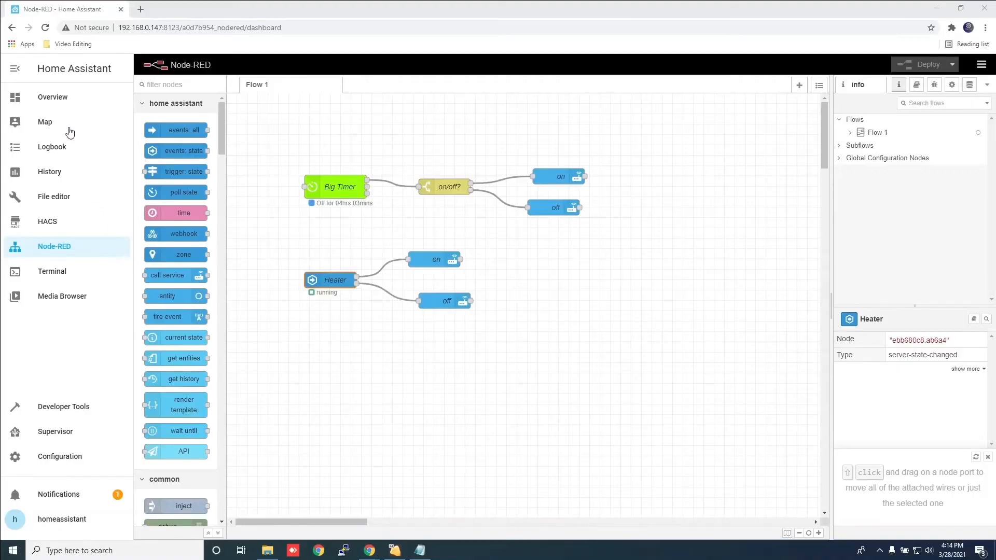
# Step: Take control of the Overview dashboard in edit mode and start adding a new view
pyautogui.click(51, 96)
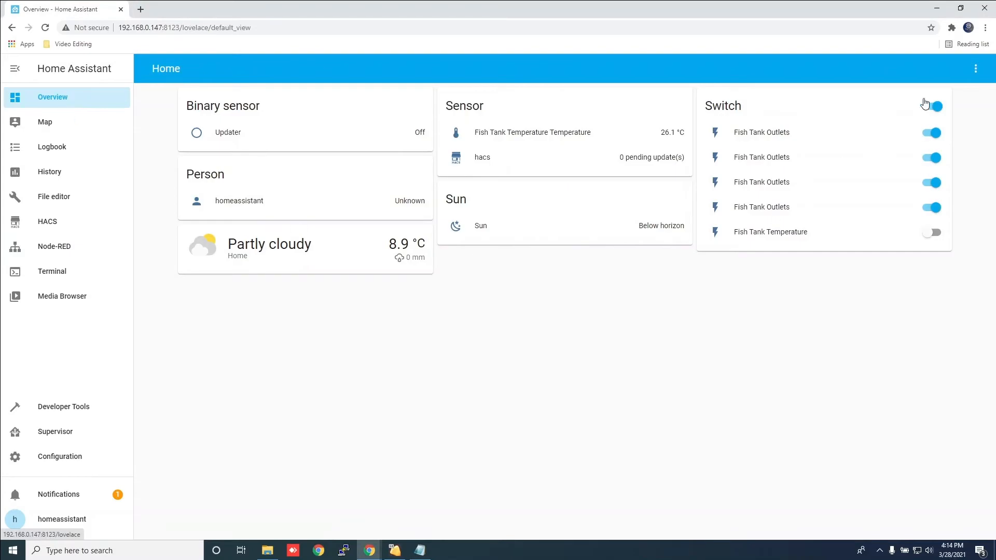
pyautogui.click(976, 68)
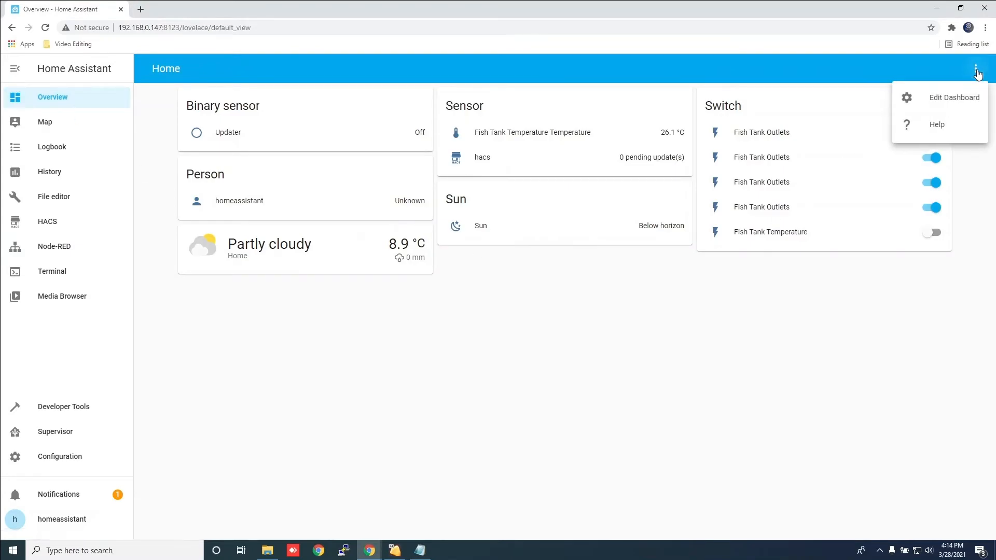
pyautogui.click(954, 98)
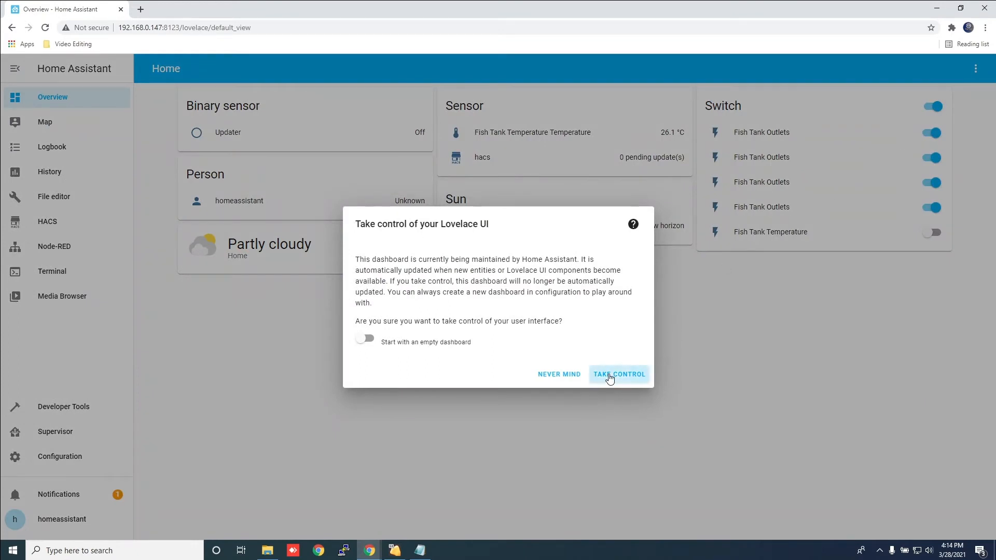
pyautogui.click(617, 375)
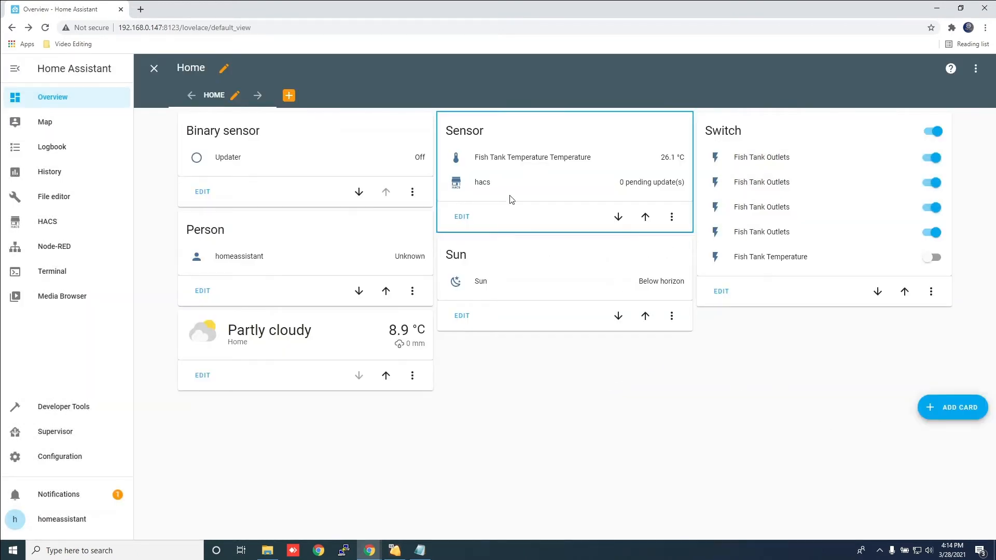
pyautogui.click(289, 96)
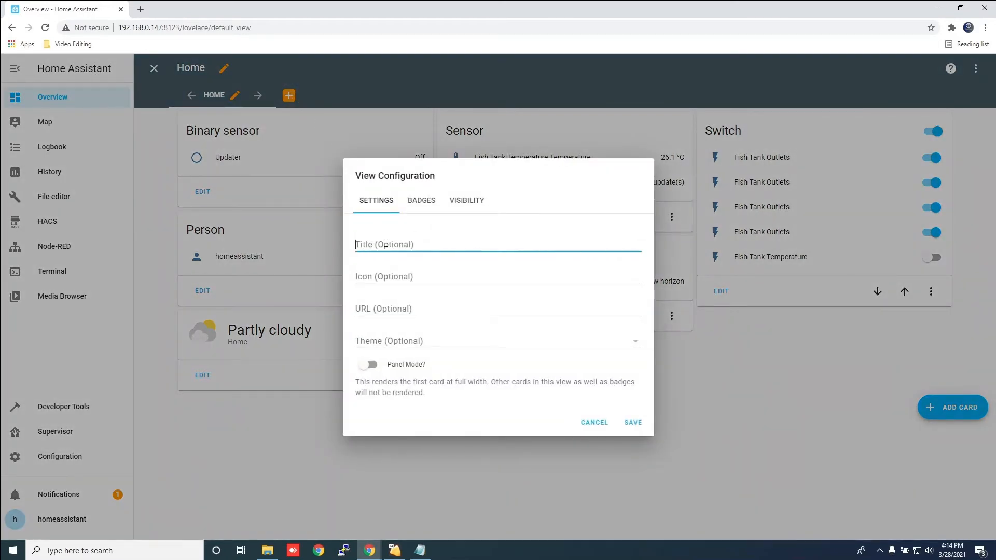
# Step: Create a Fish Tank view with path fish-tank and icon mdi:fish
pyautogui.write('Fish Tank')
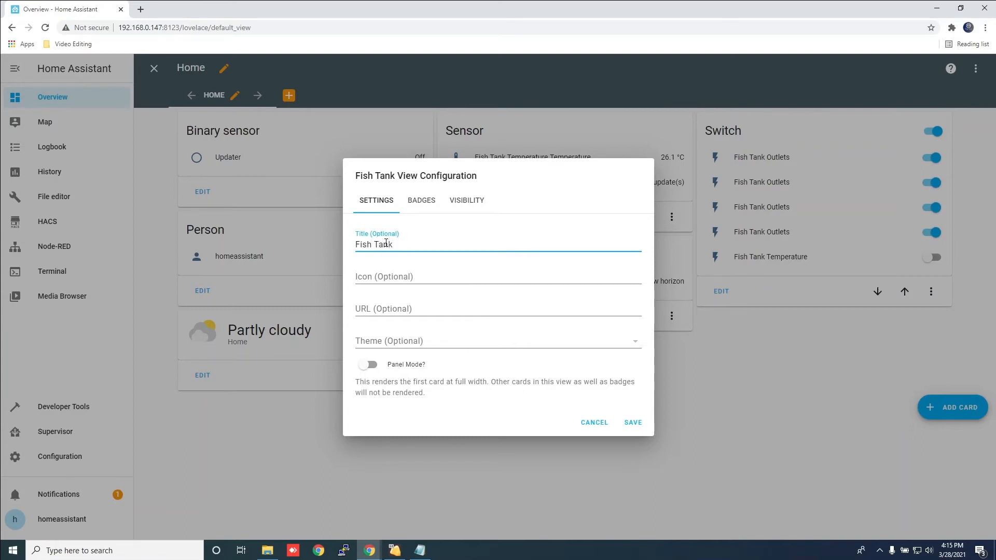
pyautogui.write('fish-tank')
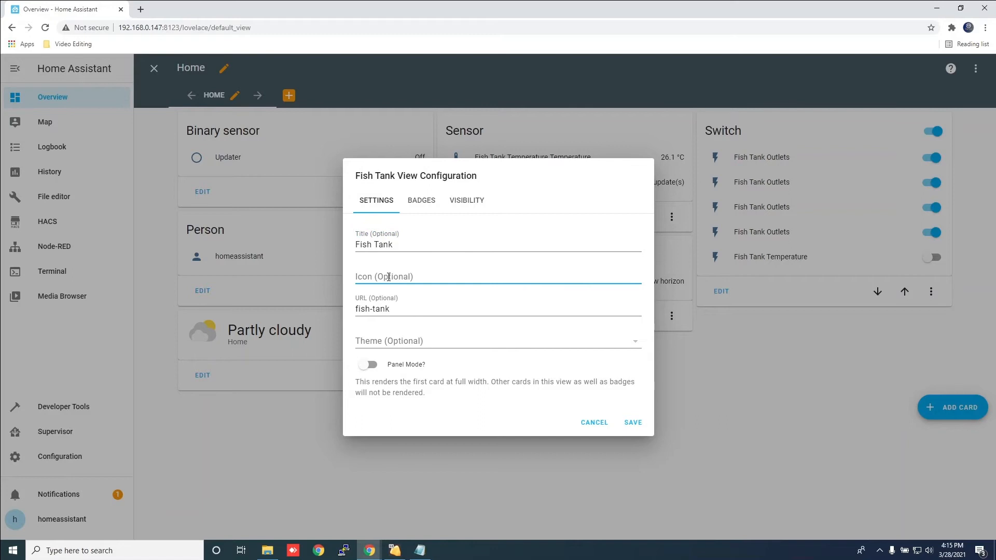
pyautogui.write('md')
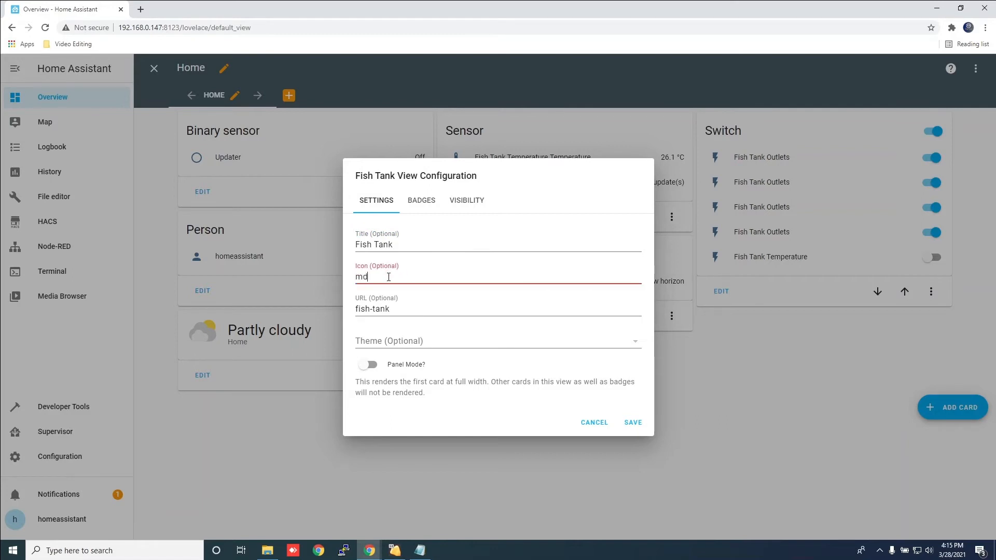
pyautogui.write('i:fis')
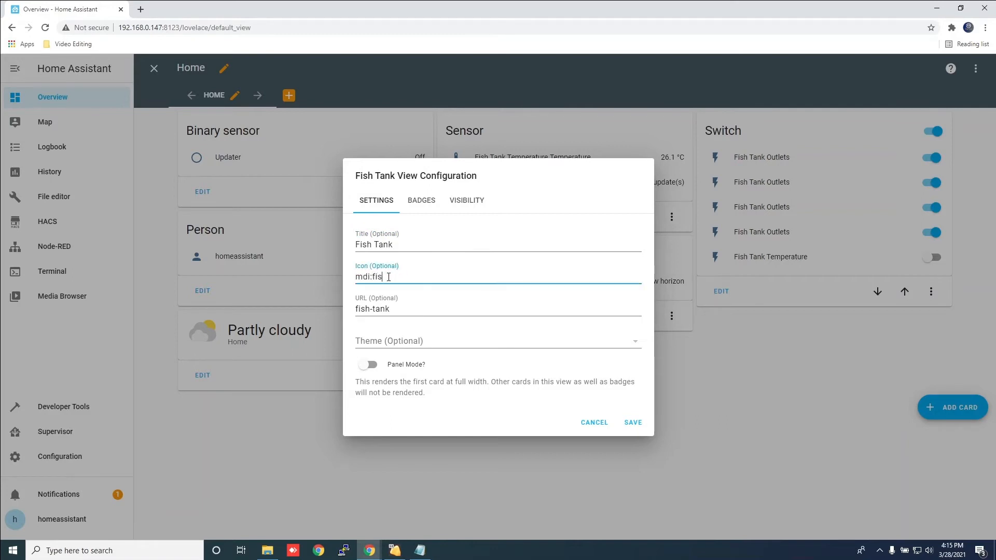
pyautogui.write('h')
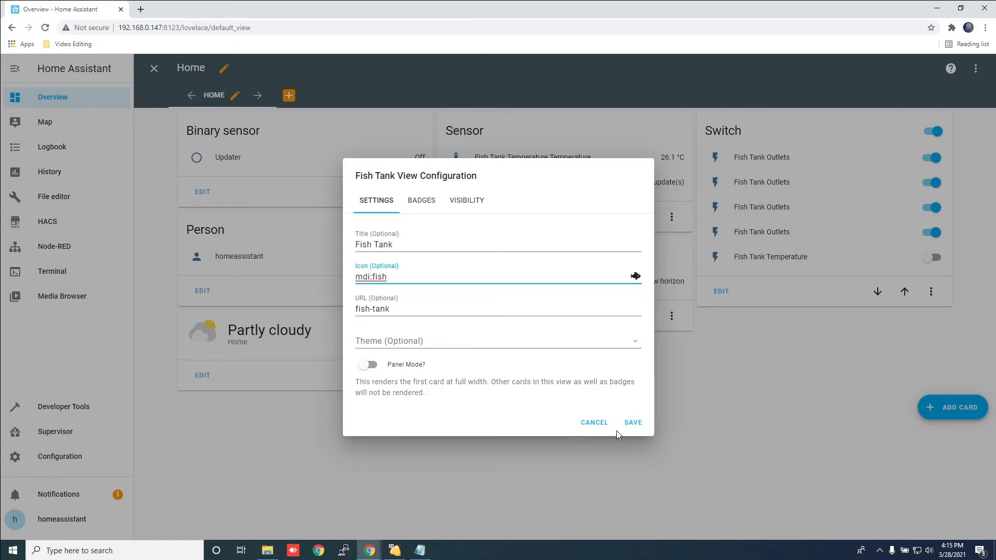
pyautogui.click(631, 423)
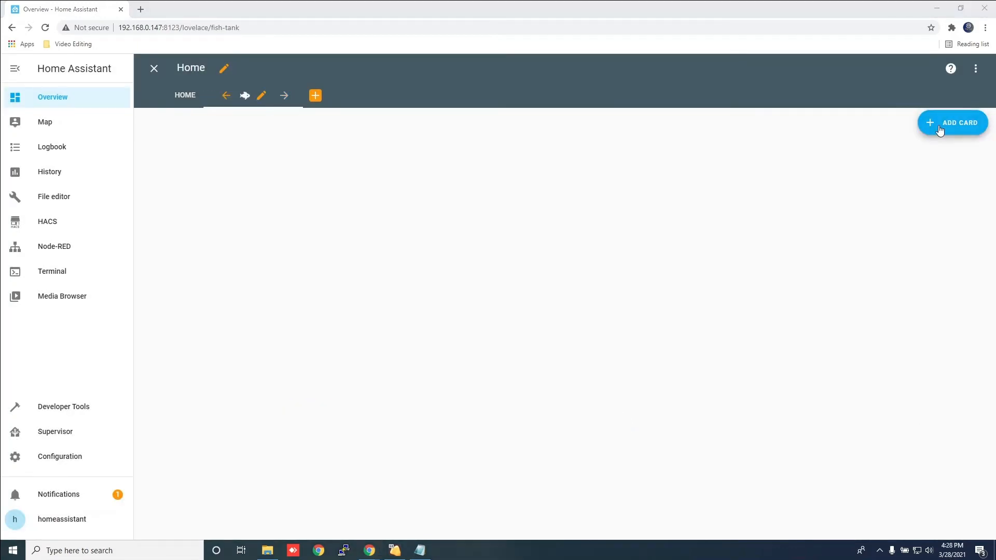
# Step: Add a Picture Glance card to the Fish Tank view
pyautogui.click(952, 123)
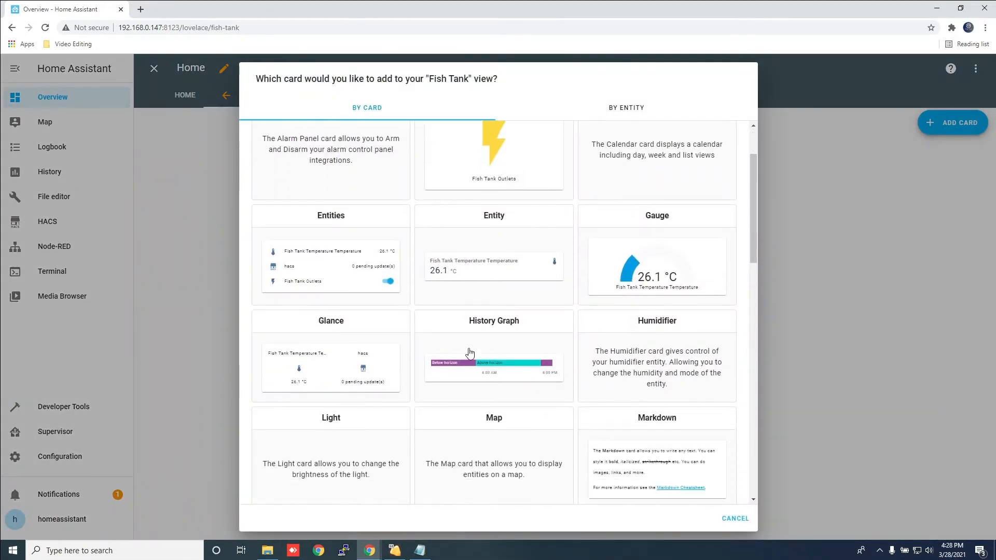
pyautogui.scroll(-3)
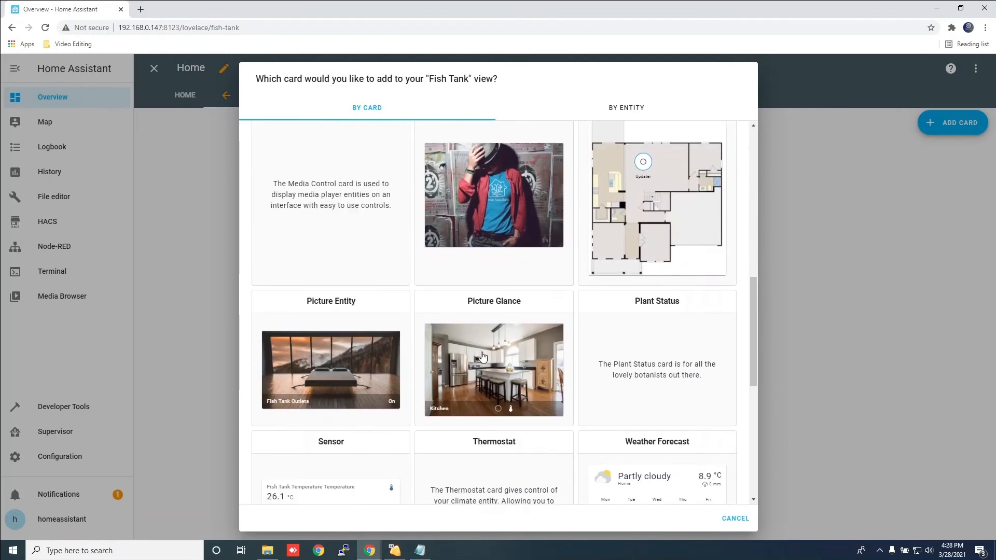
pyautogui.click(493, 368)
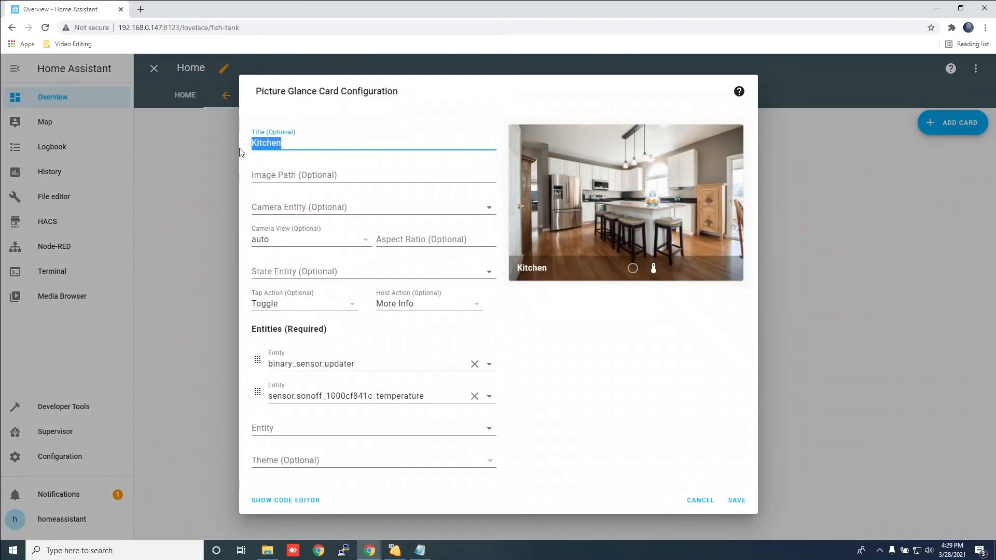
# Step: Clear the Kitchen title, add the second Fish Tank Outlets and Fish Tank Temperature switches, and show the card as code
pyautogui.press('Delete')
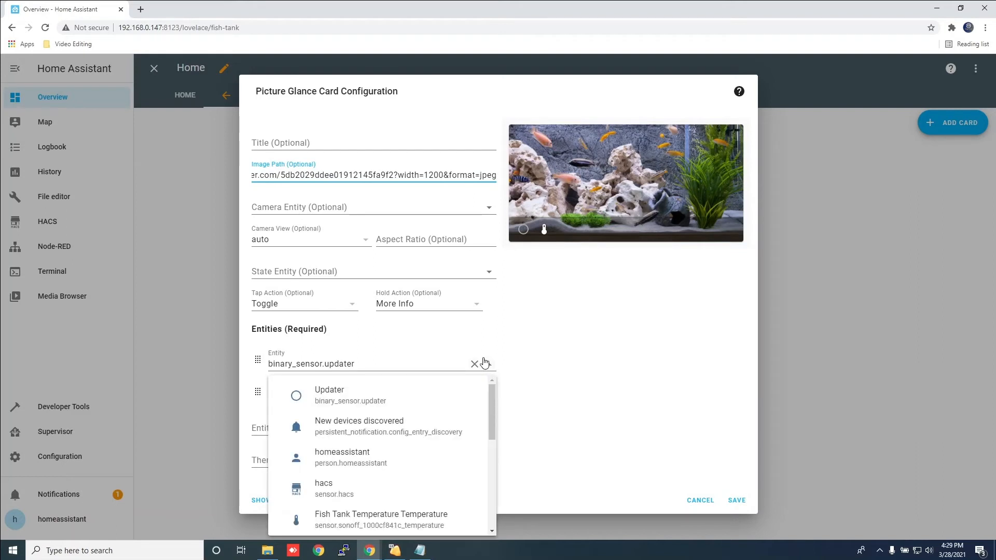
pyautogui.scroll(-3)
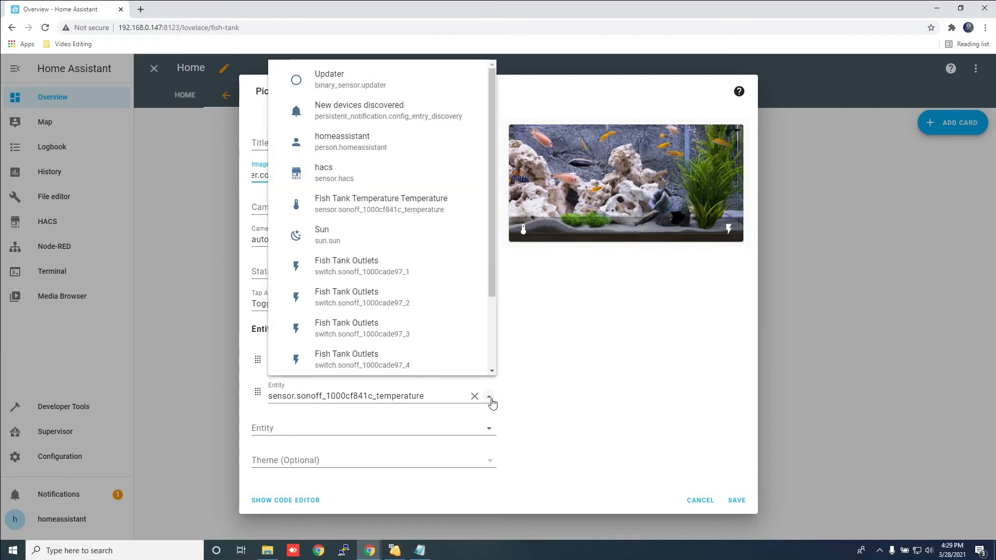
pyautogui.moveTo(432, 345)
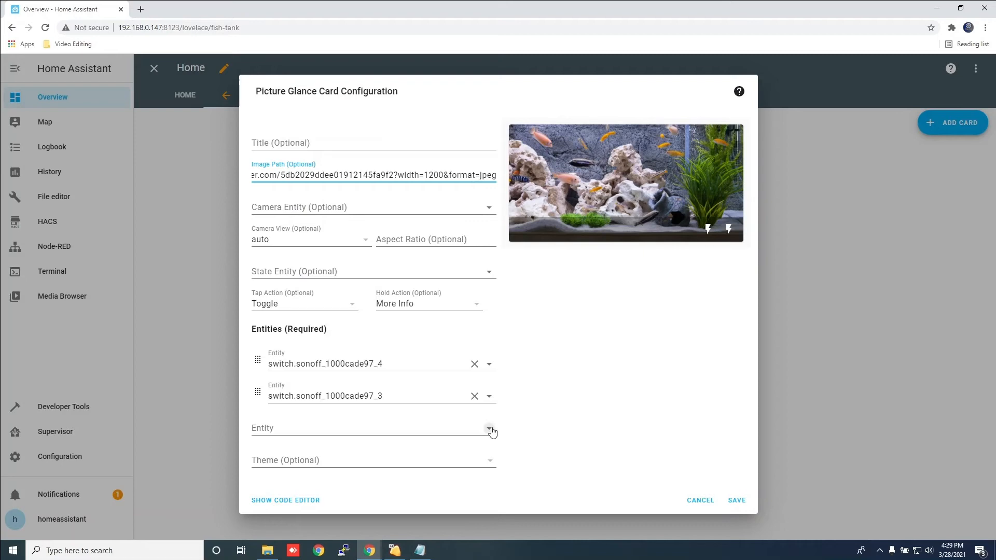
pyautogui.click(490, 431)
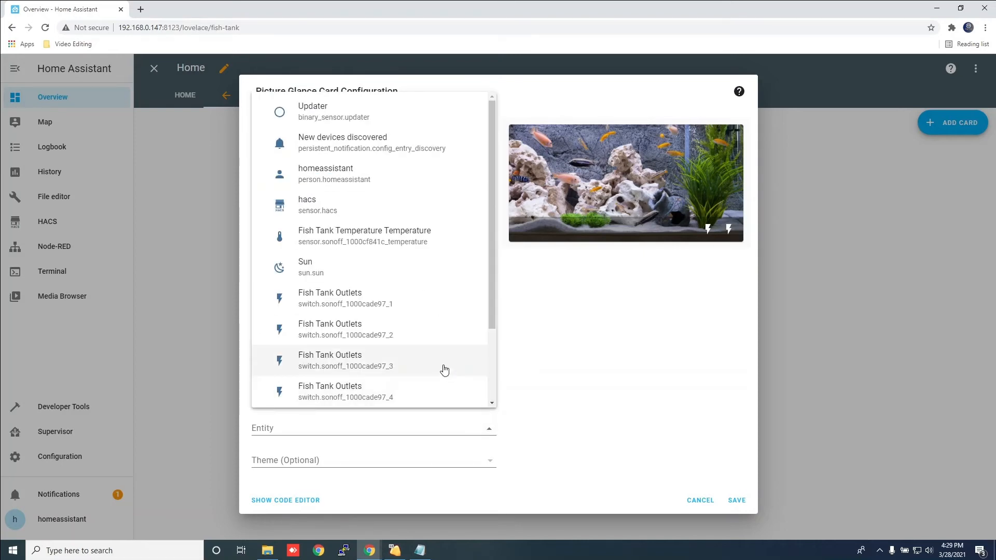
pyautogui.moveTo(377, 341)
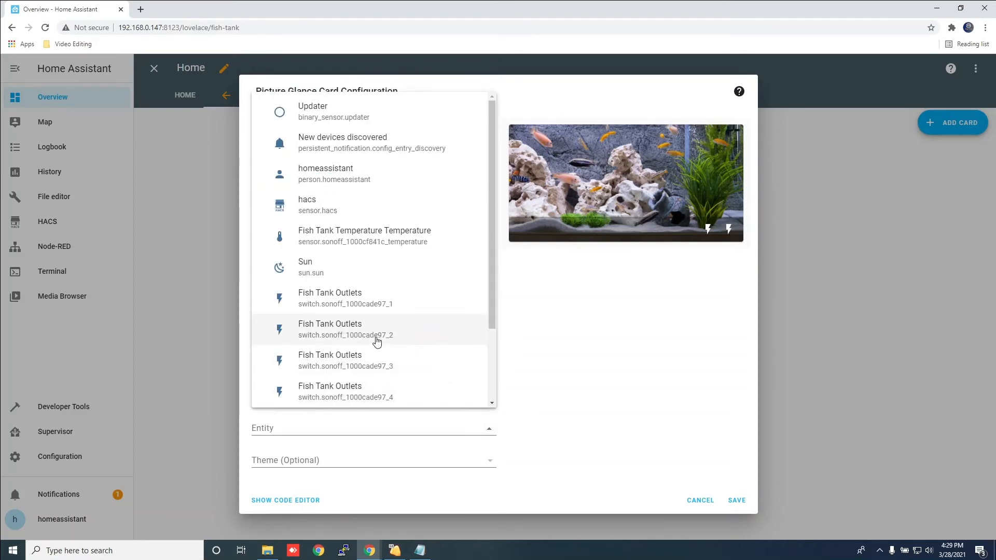
pyautogui.click(330, 328)
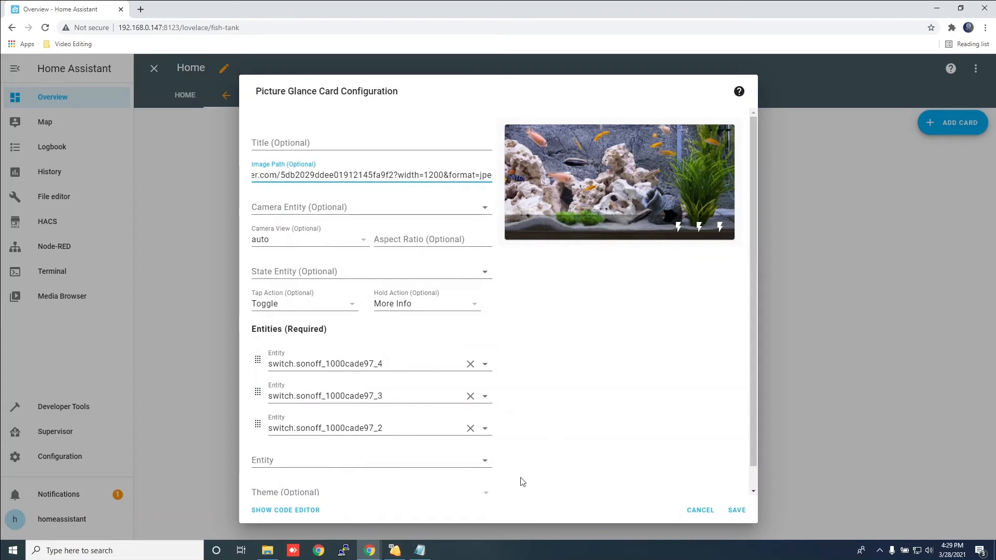
pyautogui.click(372, 460)
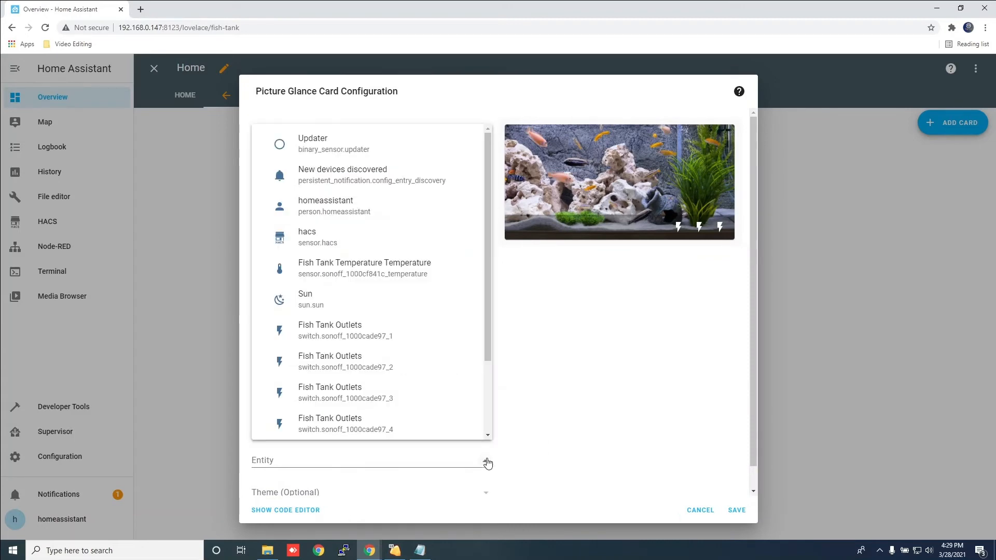
pyautogui.scroll(-3)
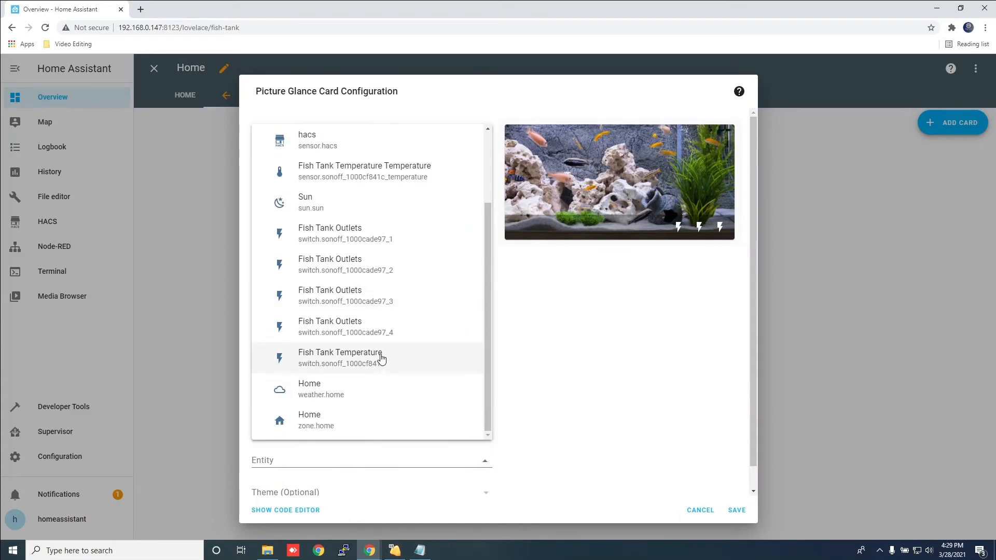
pyautogui.click(341, 358)
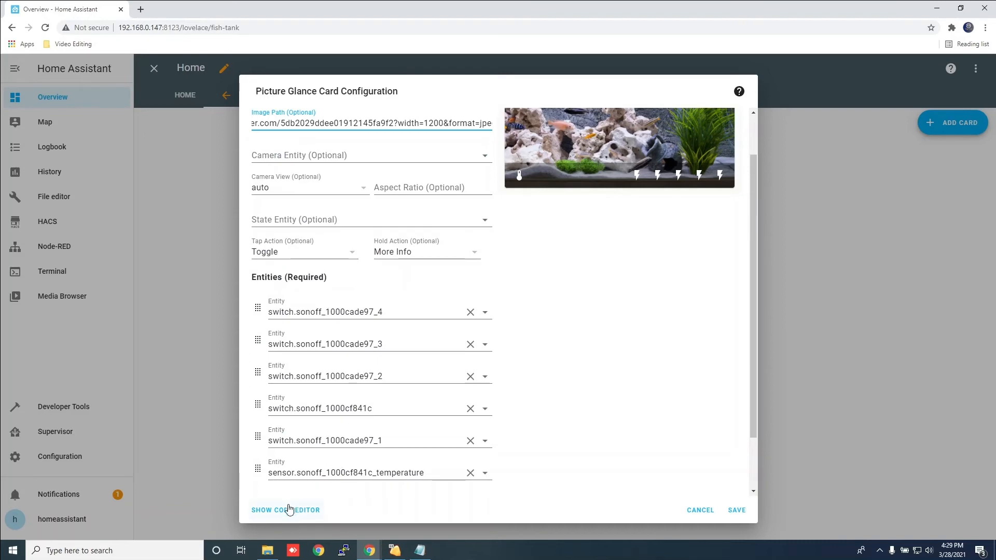
pyautogui.click(285, 509)
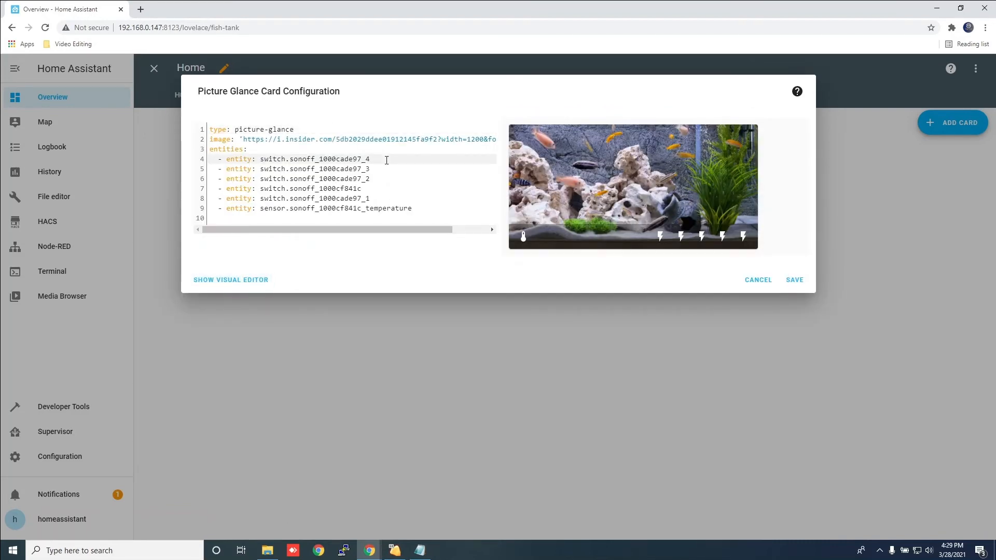
# Step: Give the first outlet icon mdi:weather-windy and the _3 outlet icon mdi:chart-bubble in the YAML
pyautogui.press('enter')
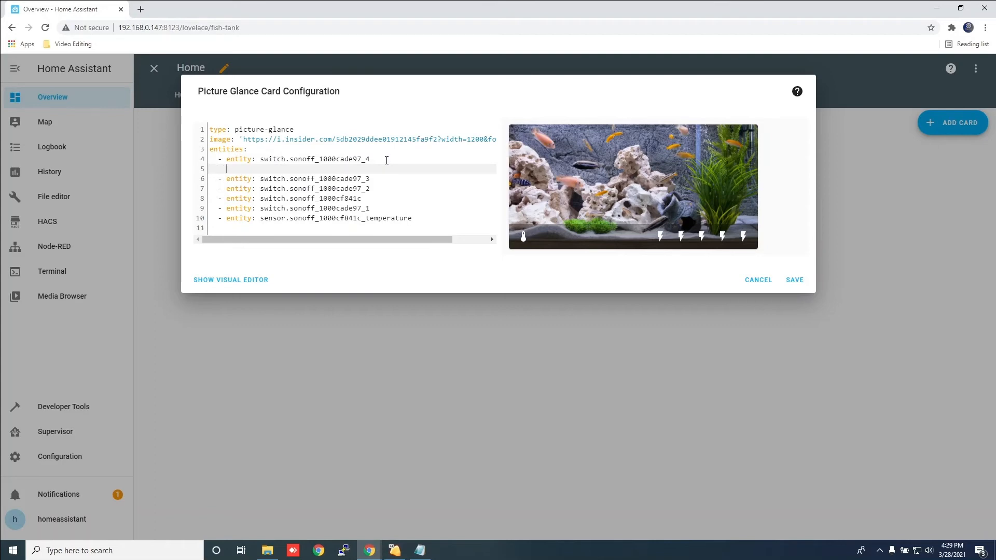
pyautogui.write('icon')
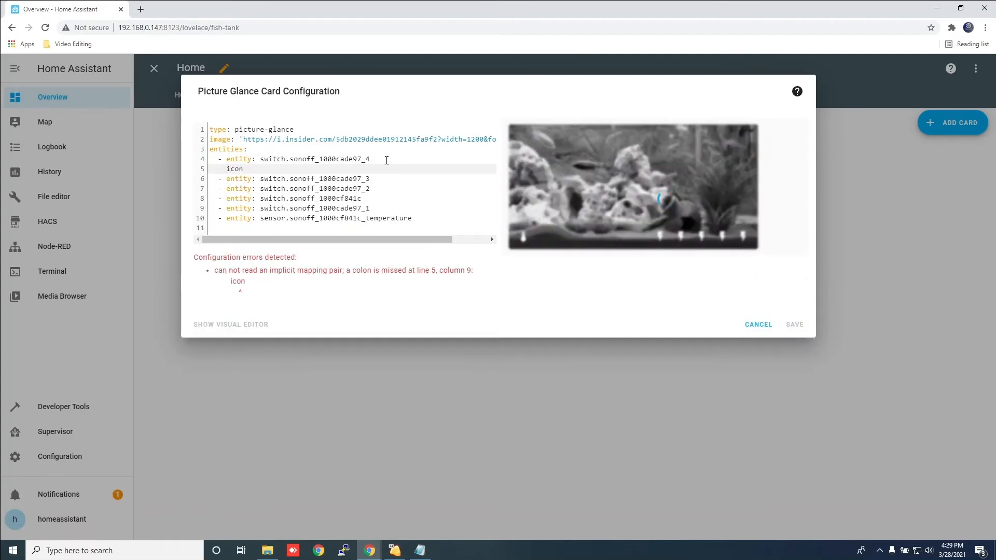
pyautogui.write(': m')
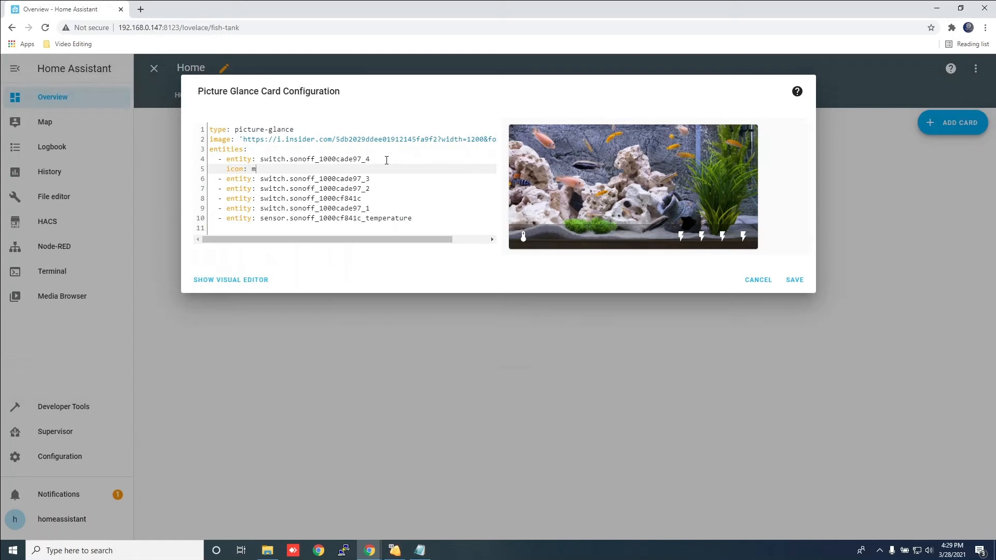
pyautogui.write('di')
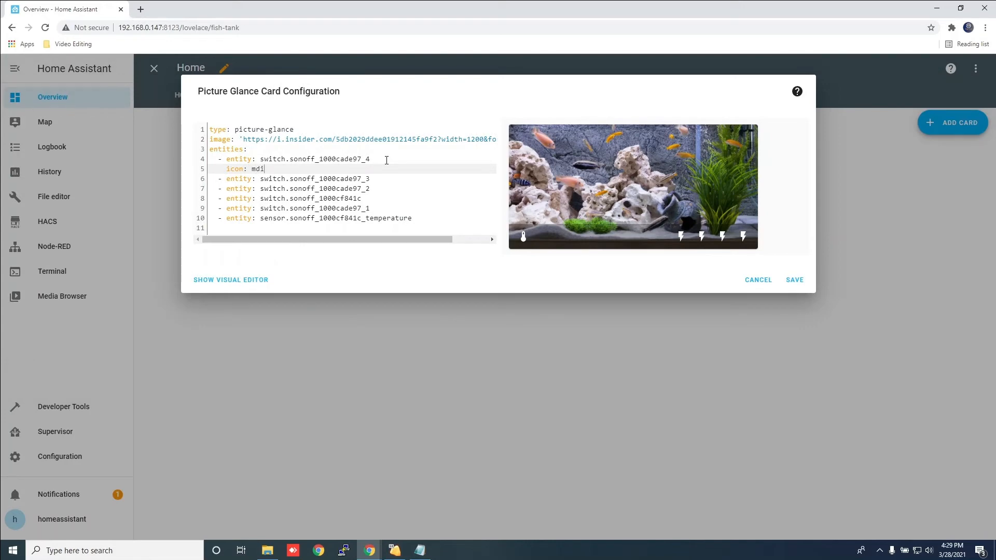
pyautogui.write(':weath')
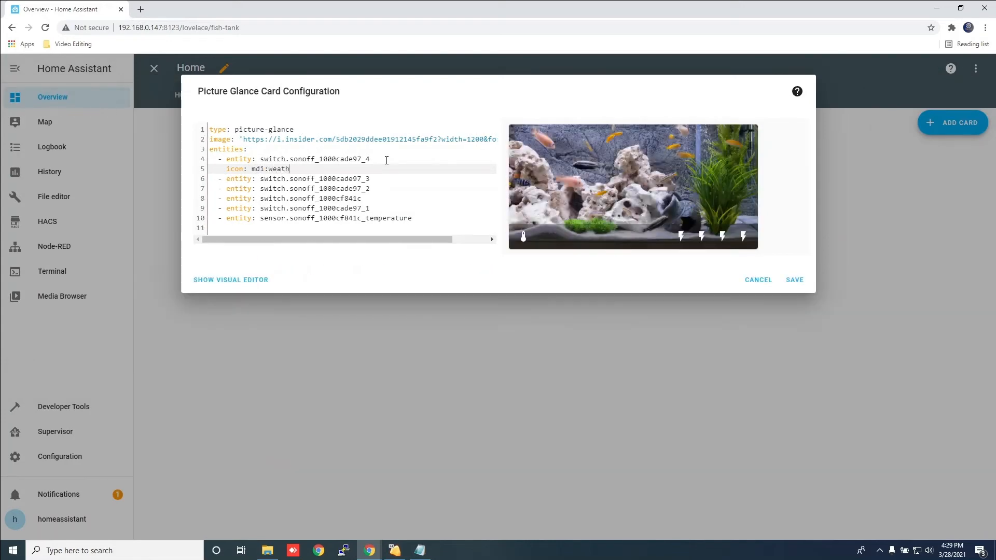
pyautogui.write('er-win')
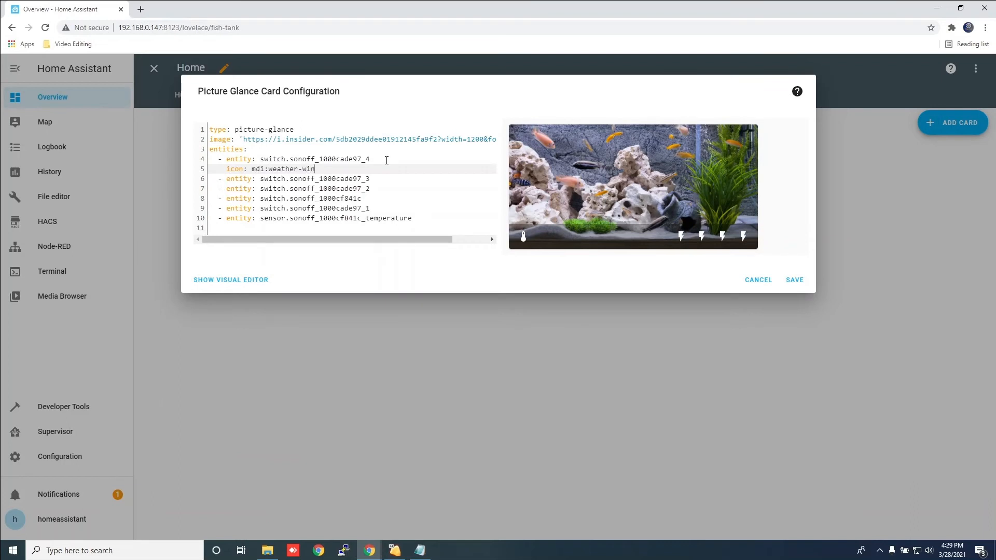
pyautogui.write('dy')
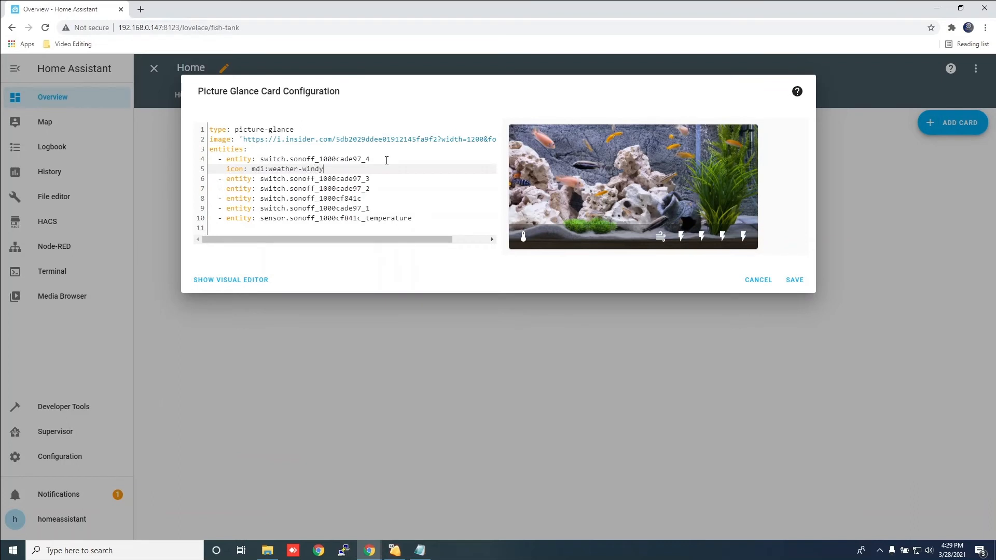
pyautogui.click(369, 178)
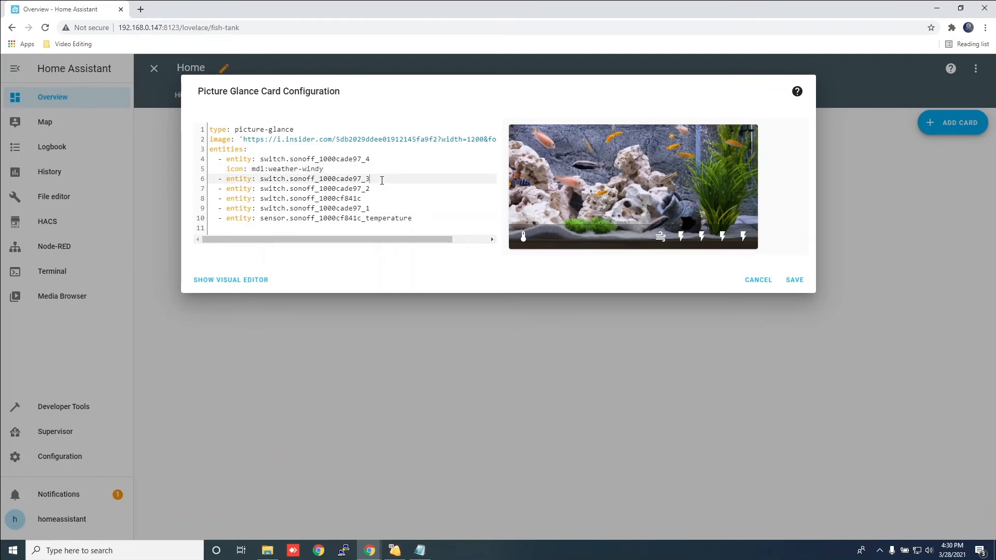
pyautogui.press('Enter')
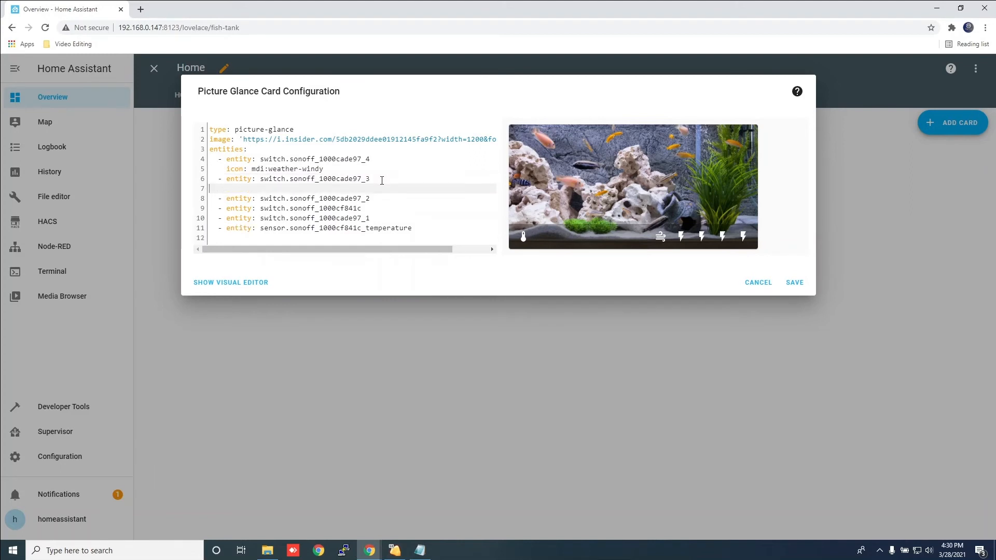
pyautogui.write('i')
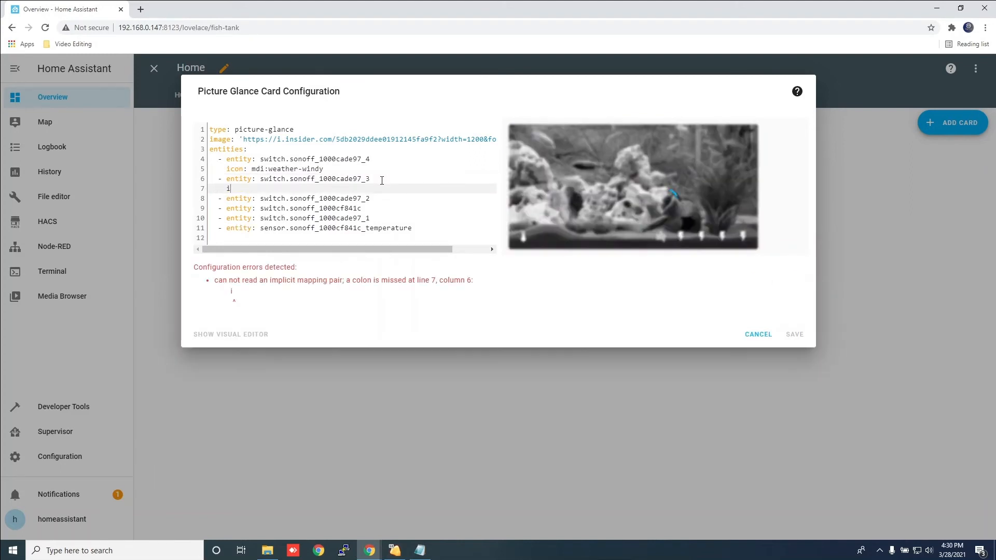
pyautogui.write('con')
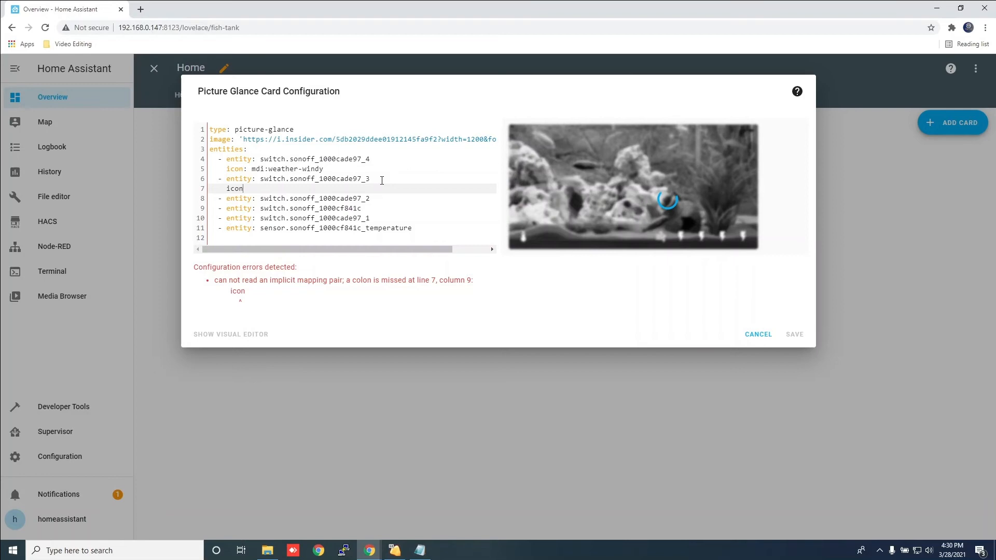
pyautogui.write(':')
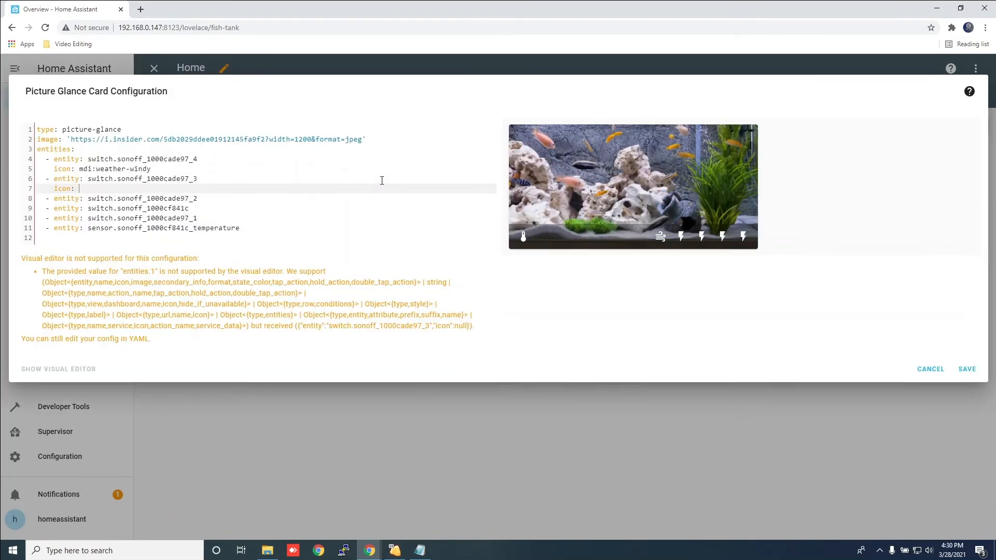
pyautogui.write('mdi:')
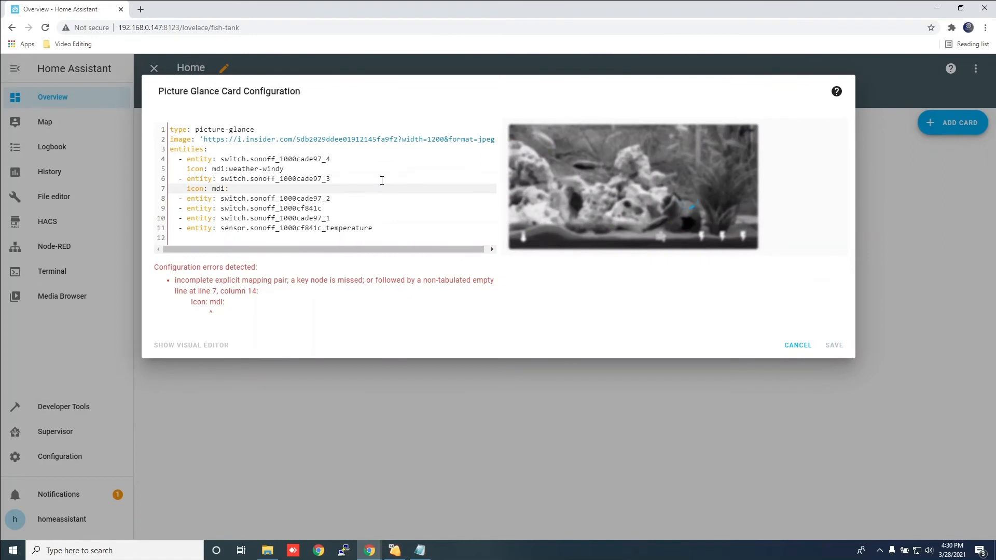
pyautogui.write('chart')
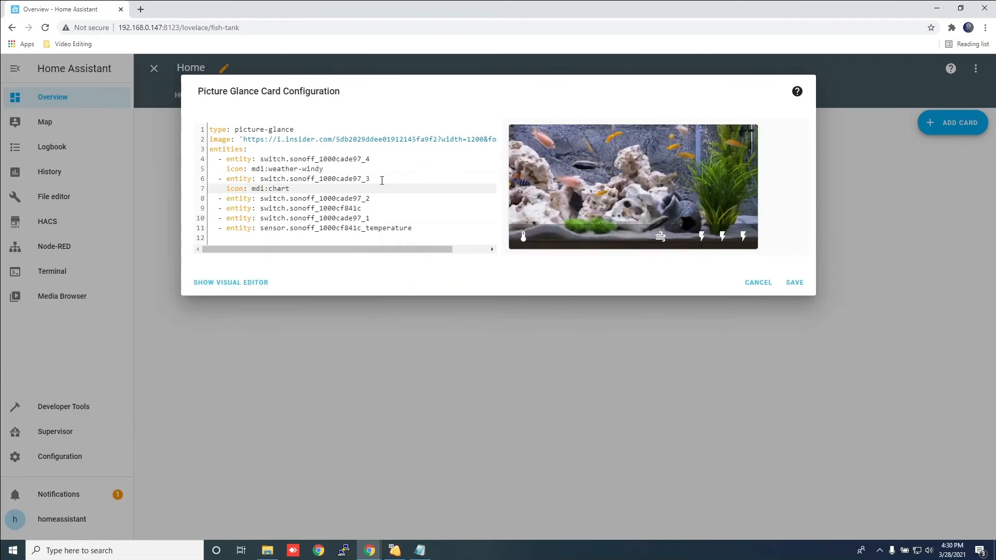
pyautogui.write('-bubb')
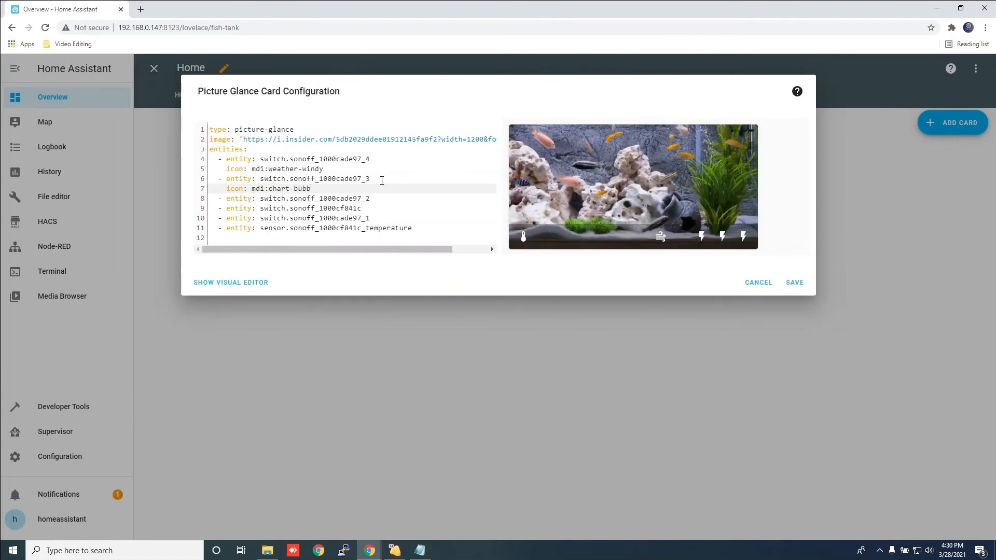
pyautogui.write('le')
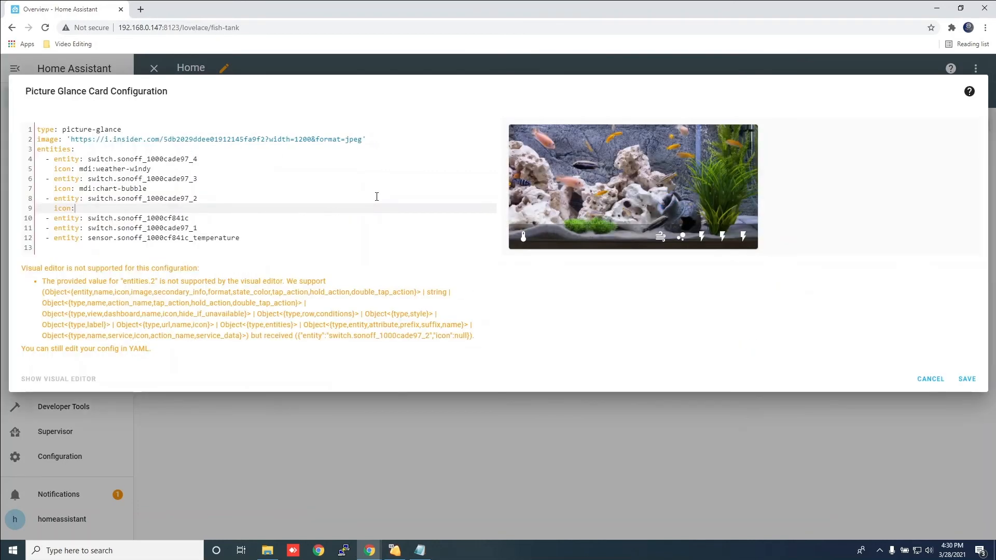
# Step: Add mdi:filter, mdi:thermometer and mdi:lightbulb icons to the remaining entities and save the card
pyautogui.write('md')
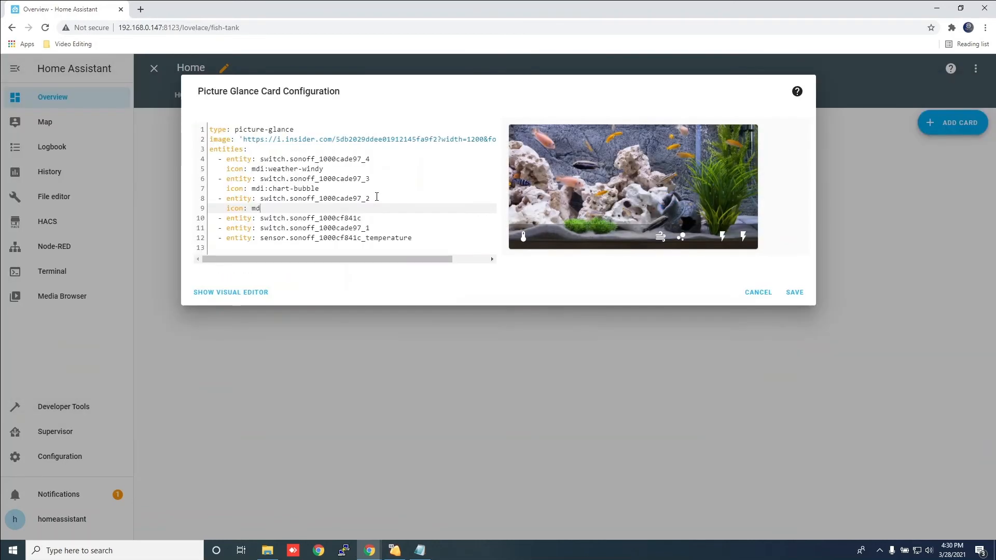
pyautogui.write('i')
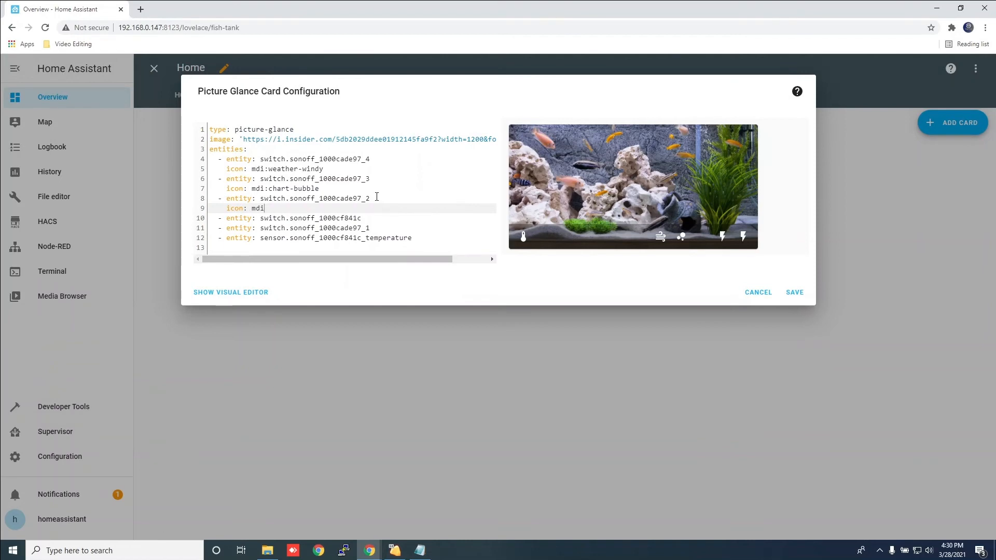
pyautogui.write('filter')
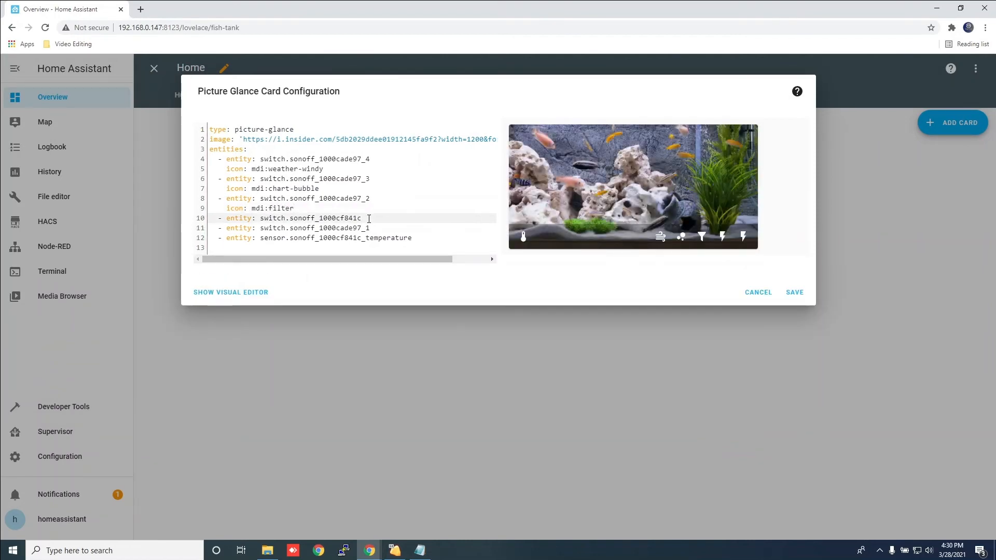
pyautogui.press('Enter')
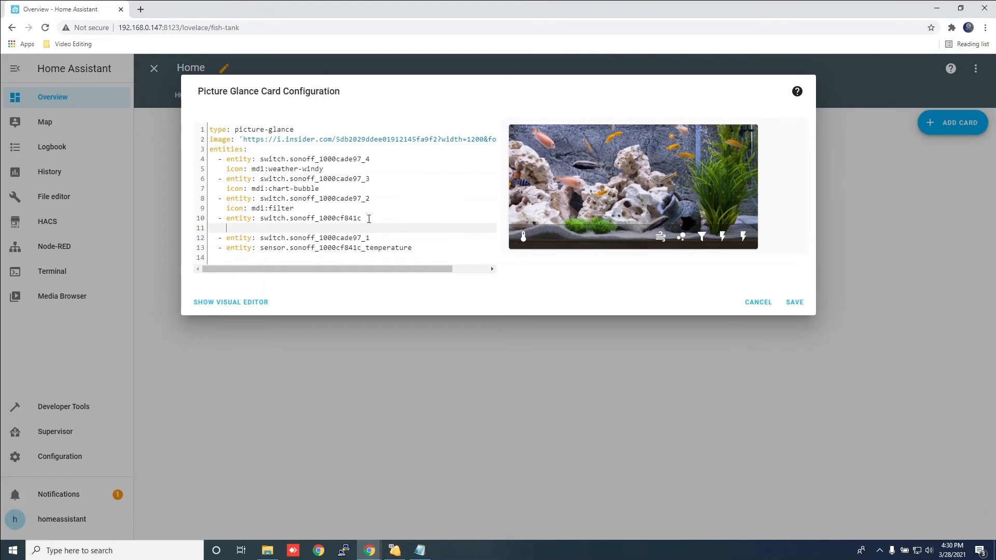
pyautogui.write('icon:')
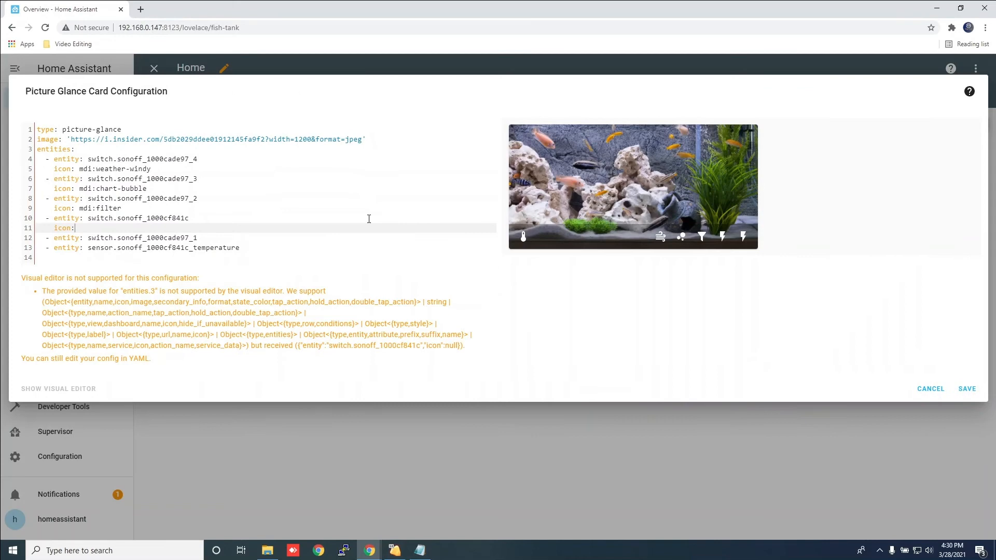
pyautogui.write('mdi:ther')
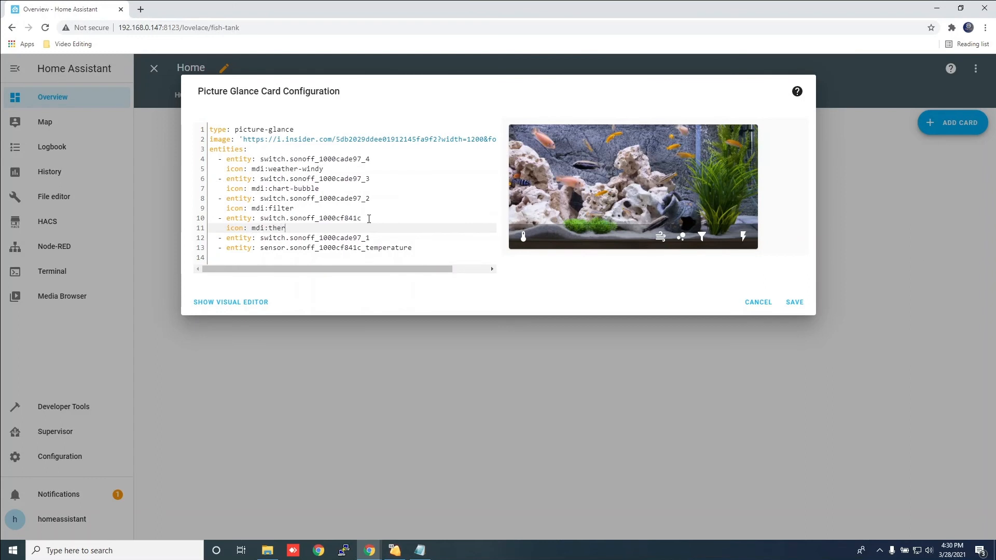
pyautogui.write('mom')
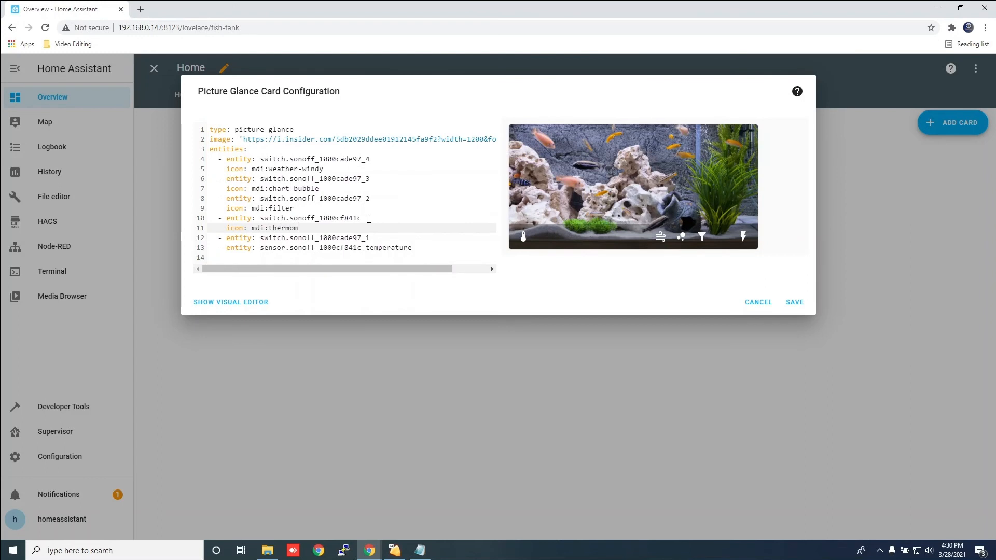
pyautogui.write('eter')
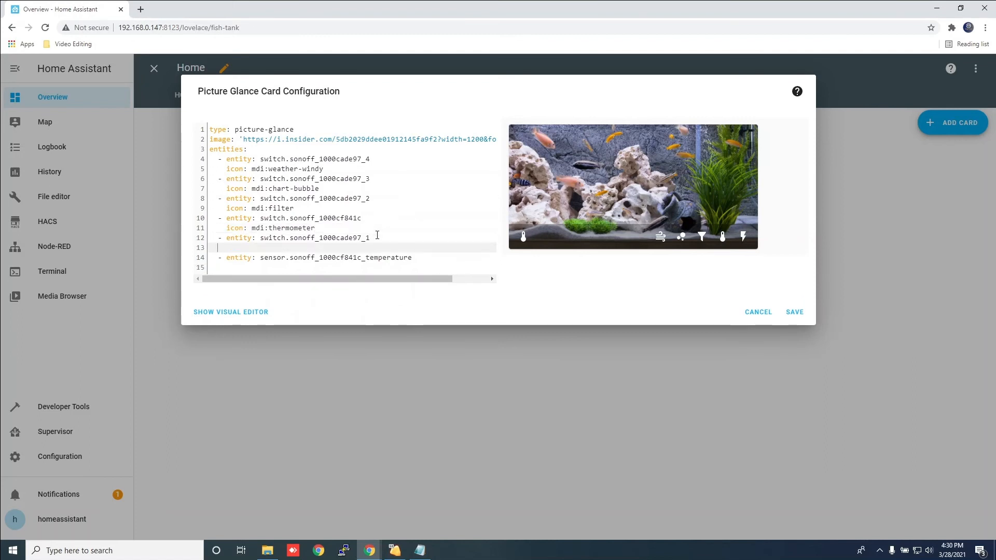
pyautogui.write('icon: mdi')
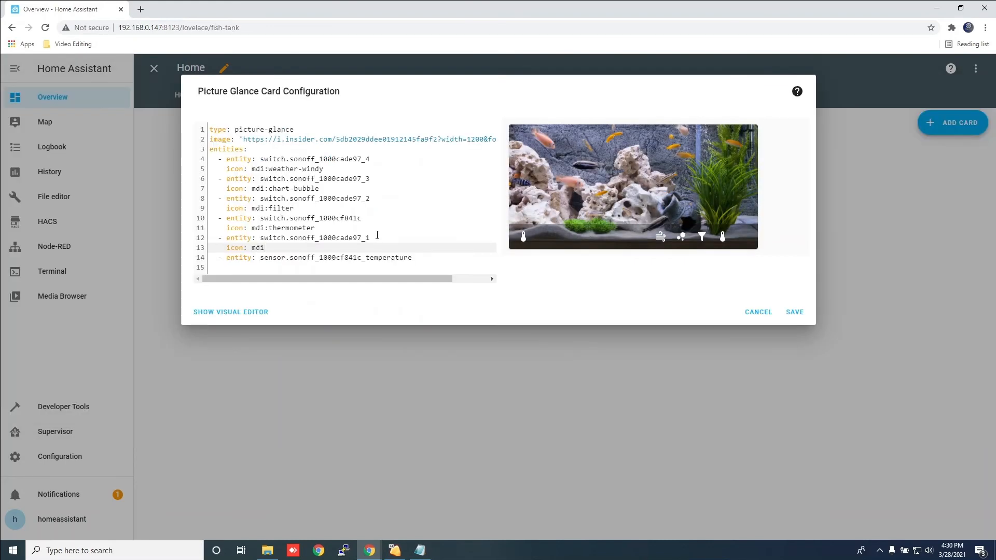
pyautogui.write('light')
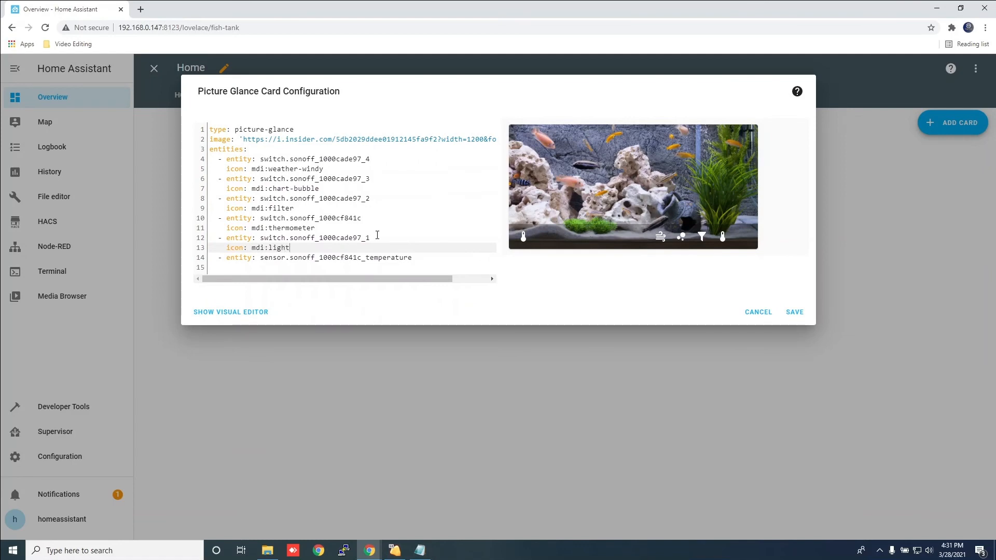
pyautogui.write('bulb')
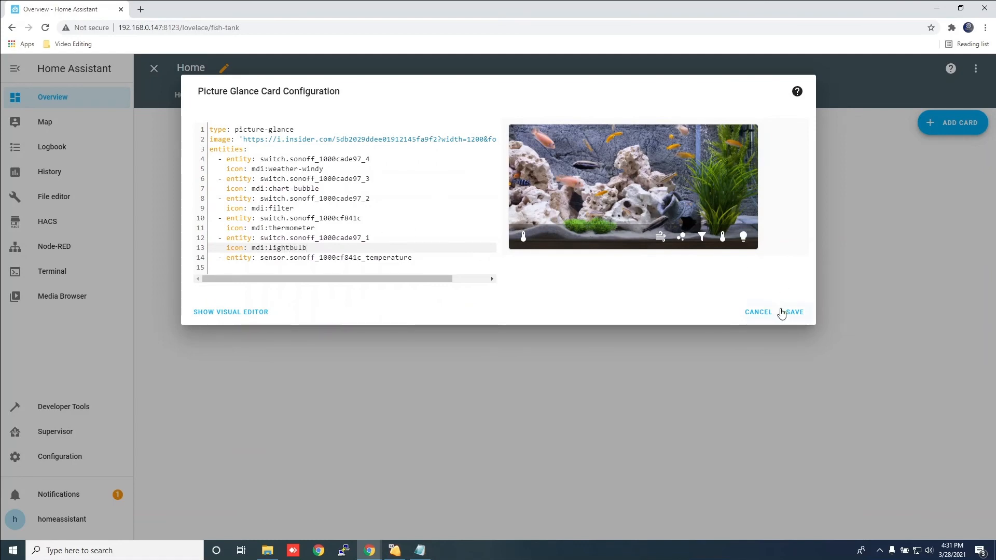
pyautogui.click(791, 312)
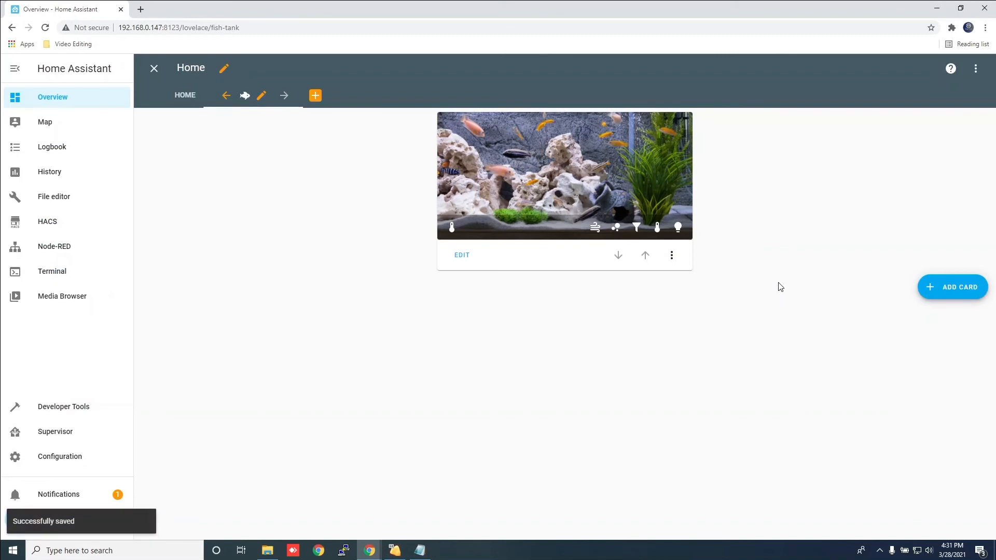
# Step: Exit dashboard edit mode so the Fish Tank view shows the aquarium card normally
pyautogui.click(978, 68)
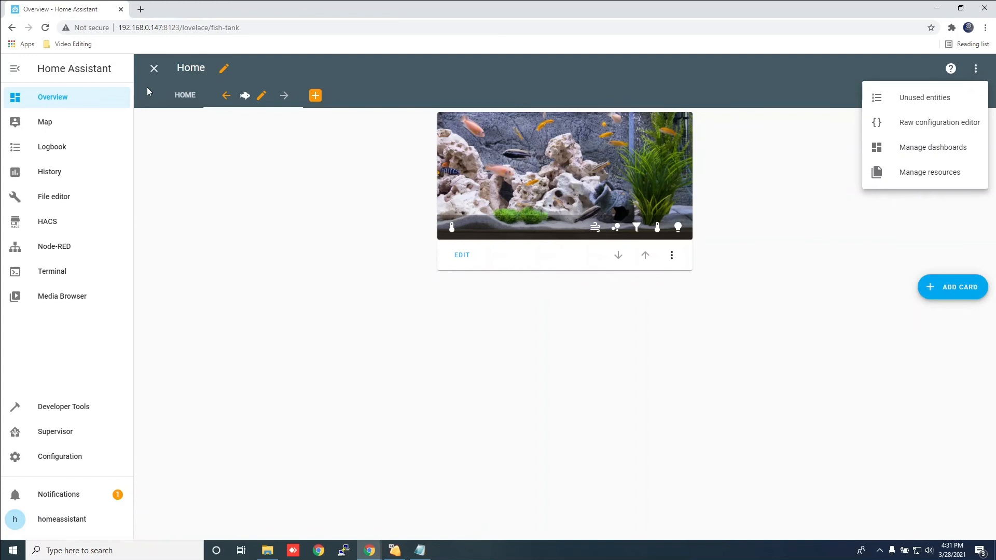
pyautogui.click(154, 68)
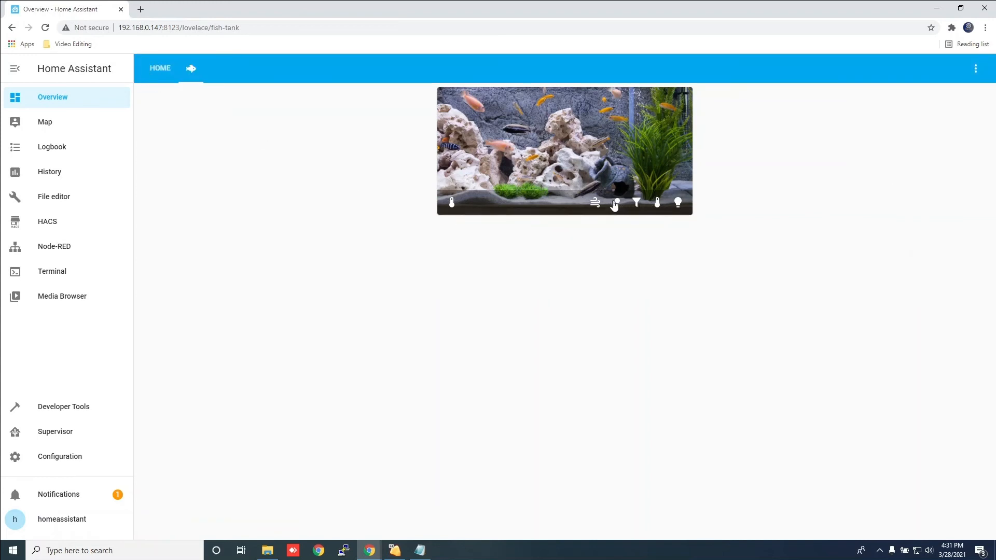
pyautogui.click(451, 202)
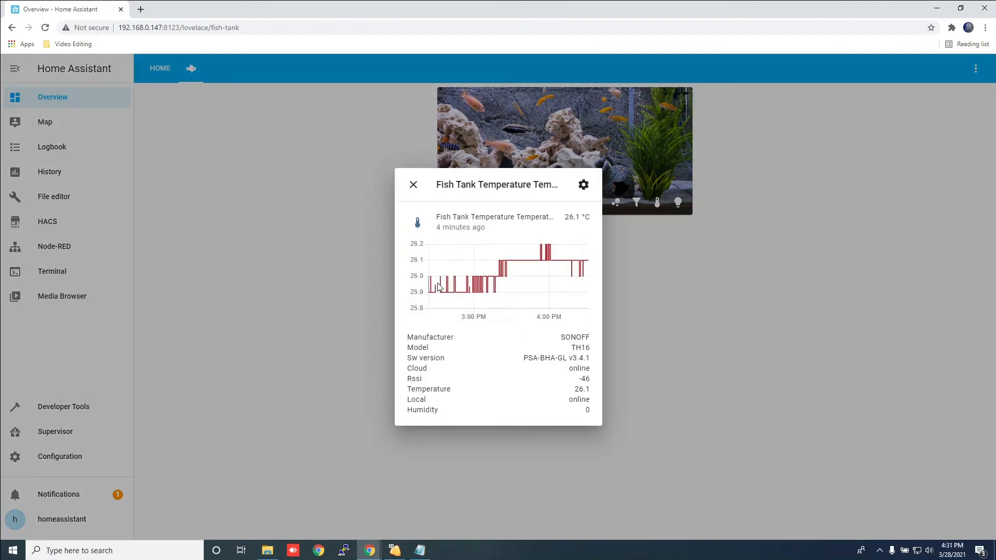
pyautogui.moveTo(543, 248)
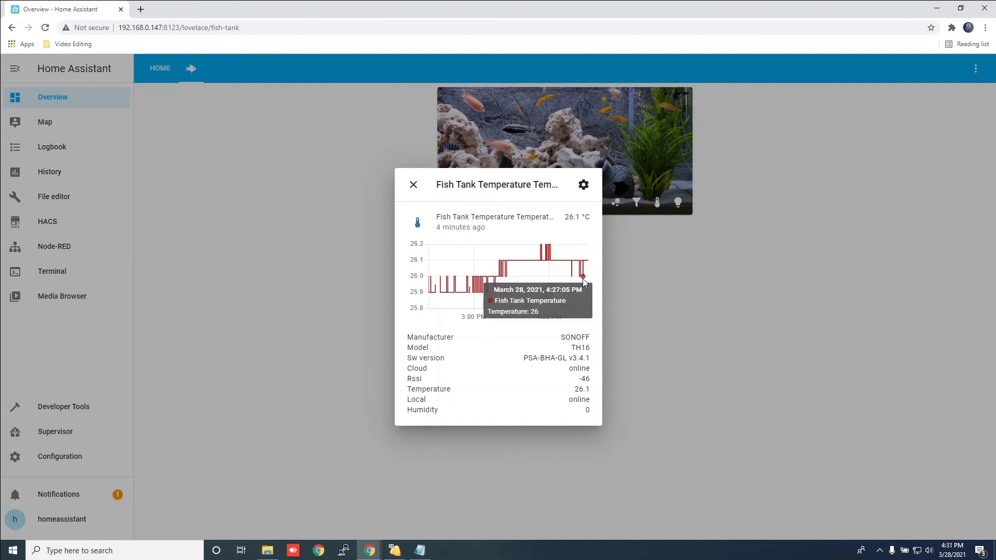
pyautogui.click(414, 185)
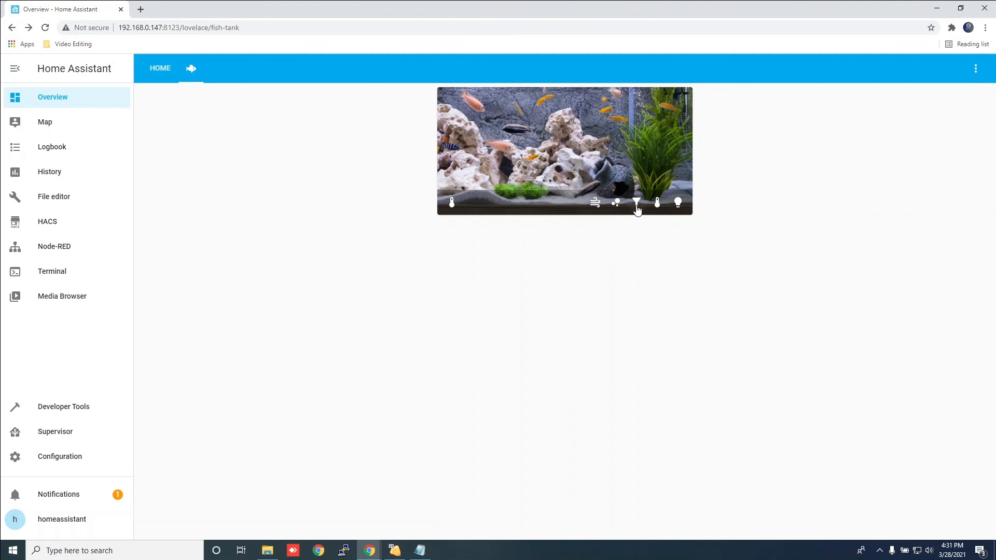
pyautogui.click(677, 203)
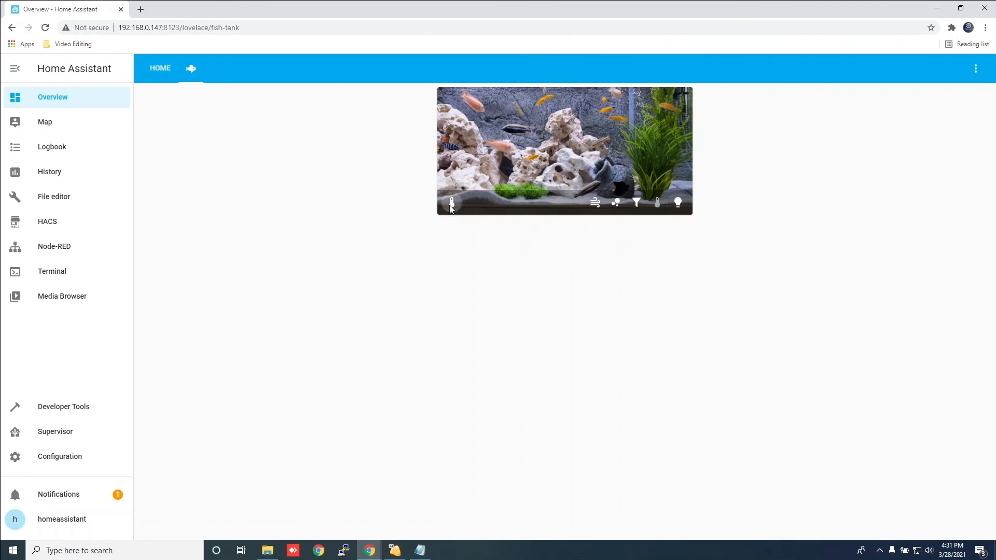
pyautogui.click(452, 202)
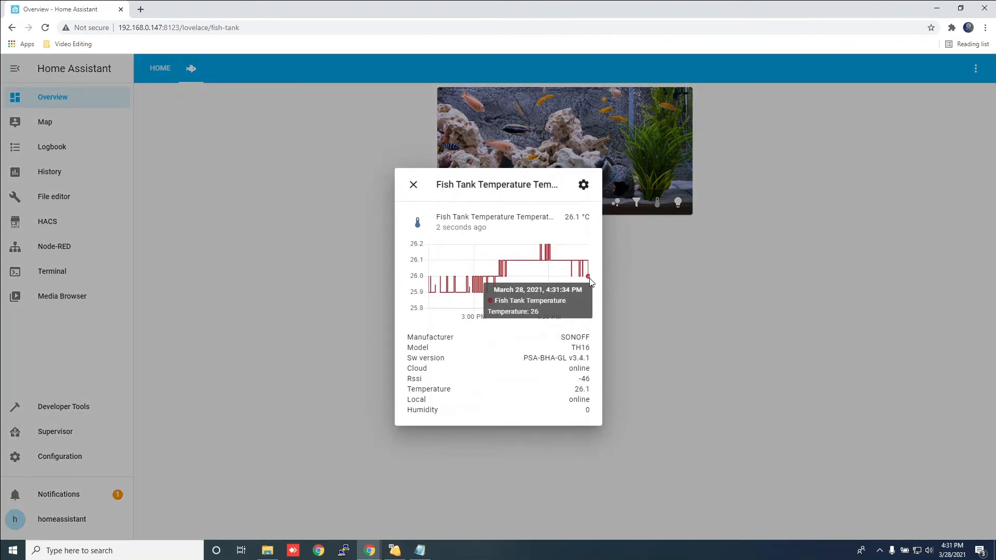
pyautogui.moveTo(632, 226)
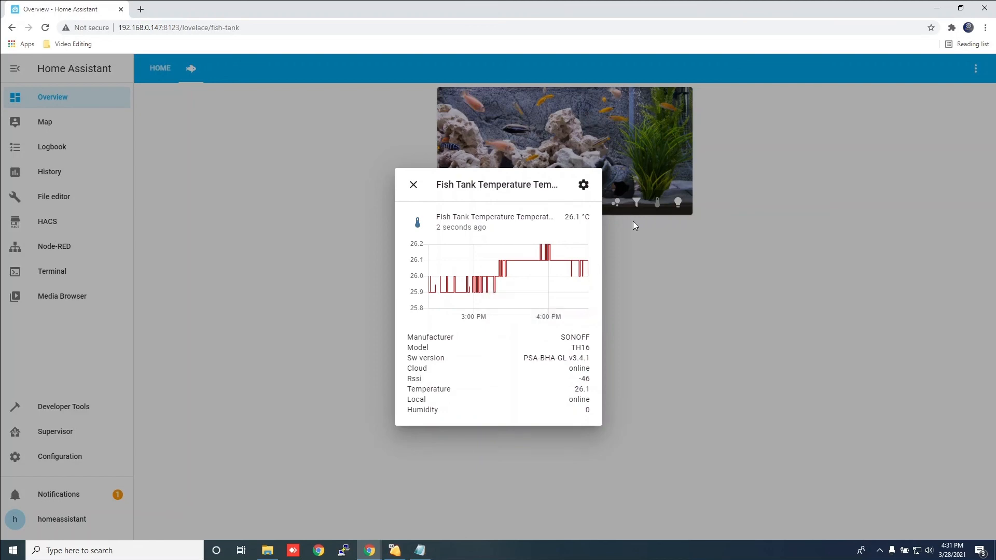
pyautogui.click(413, 184)
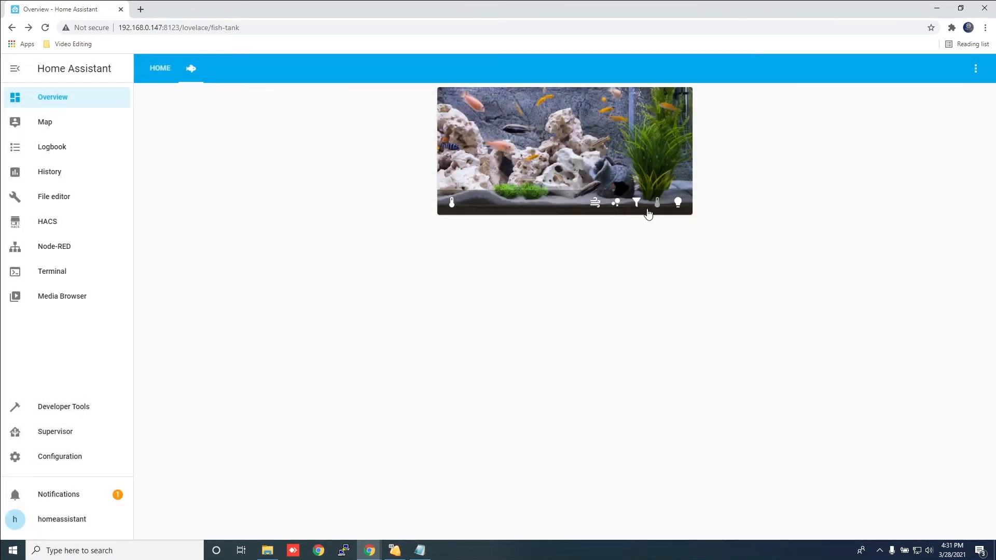